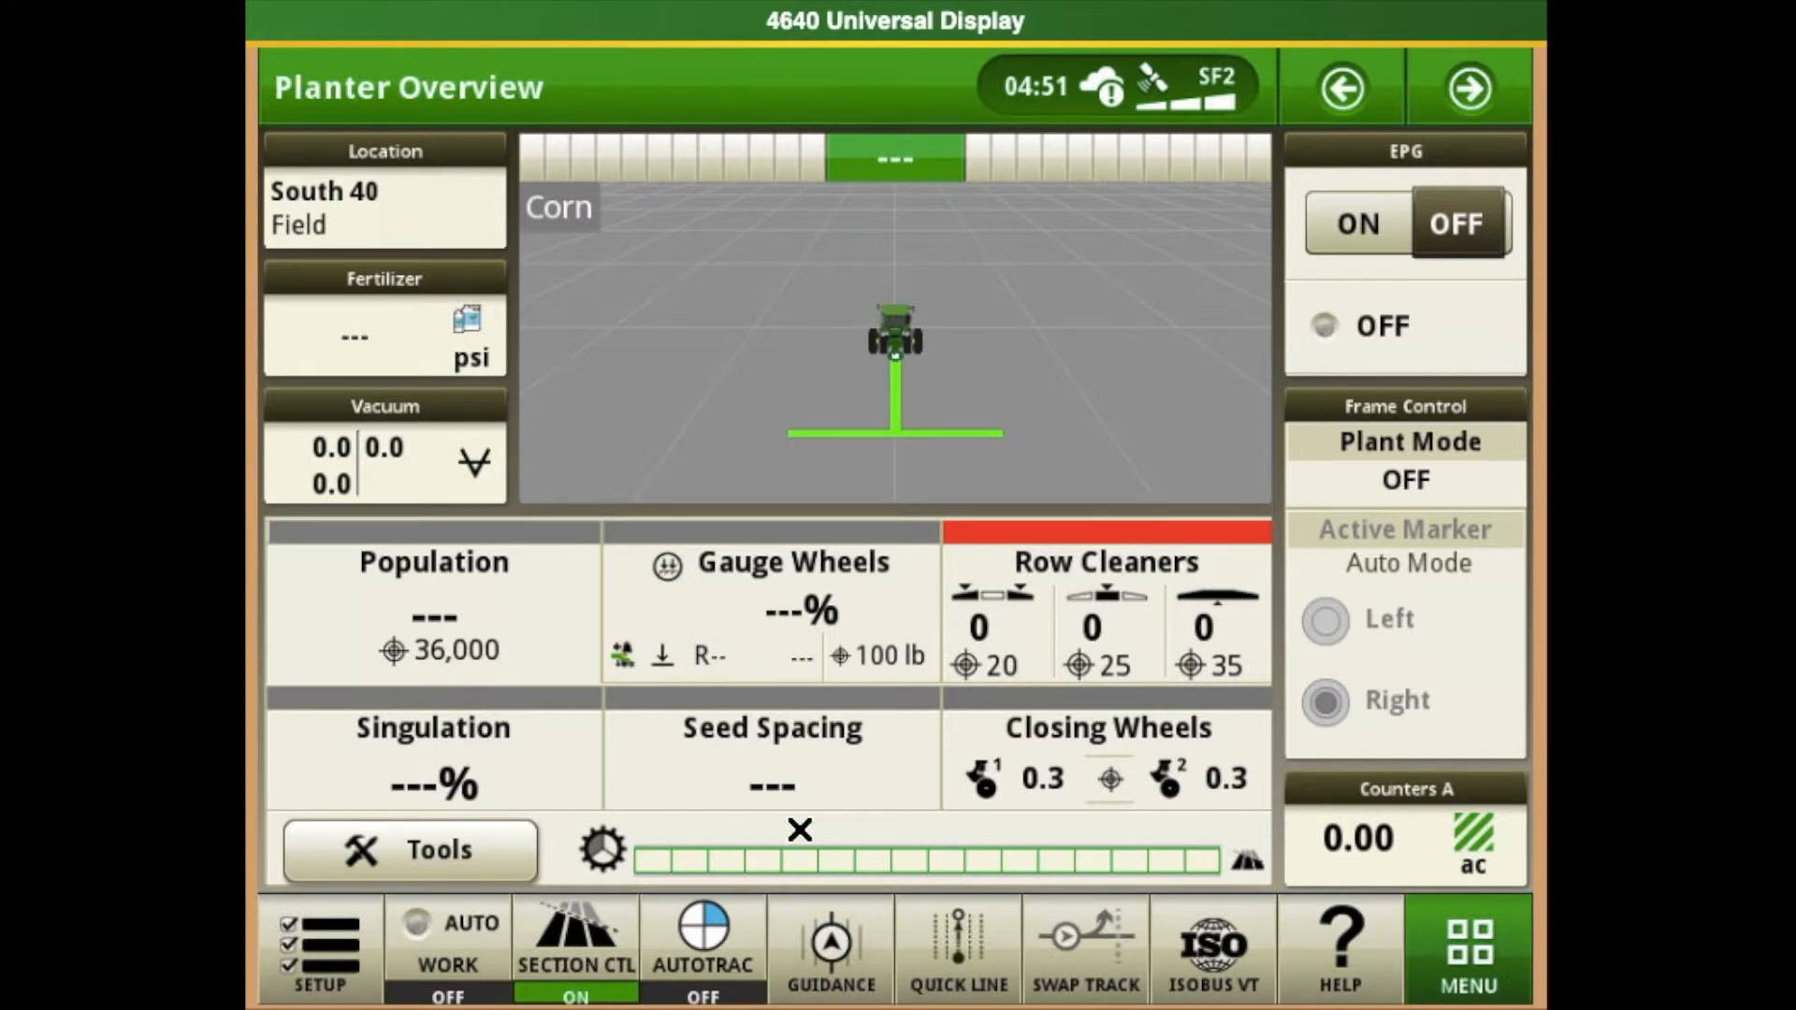
mouse_move(1043, 749)
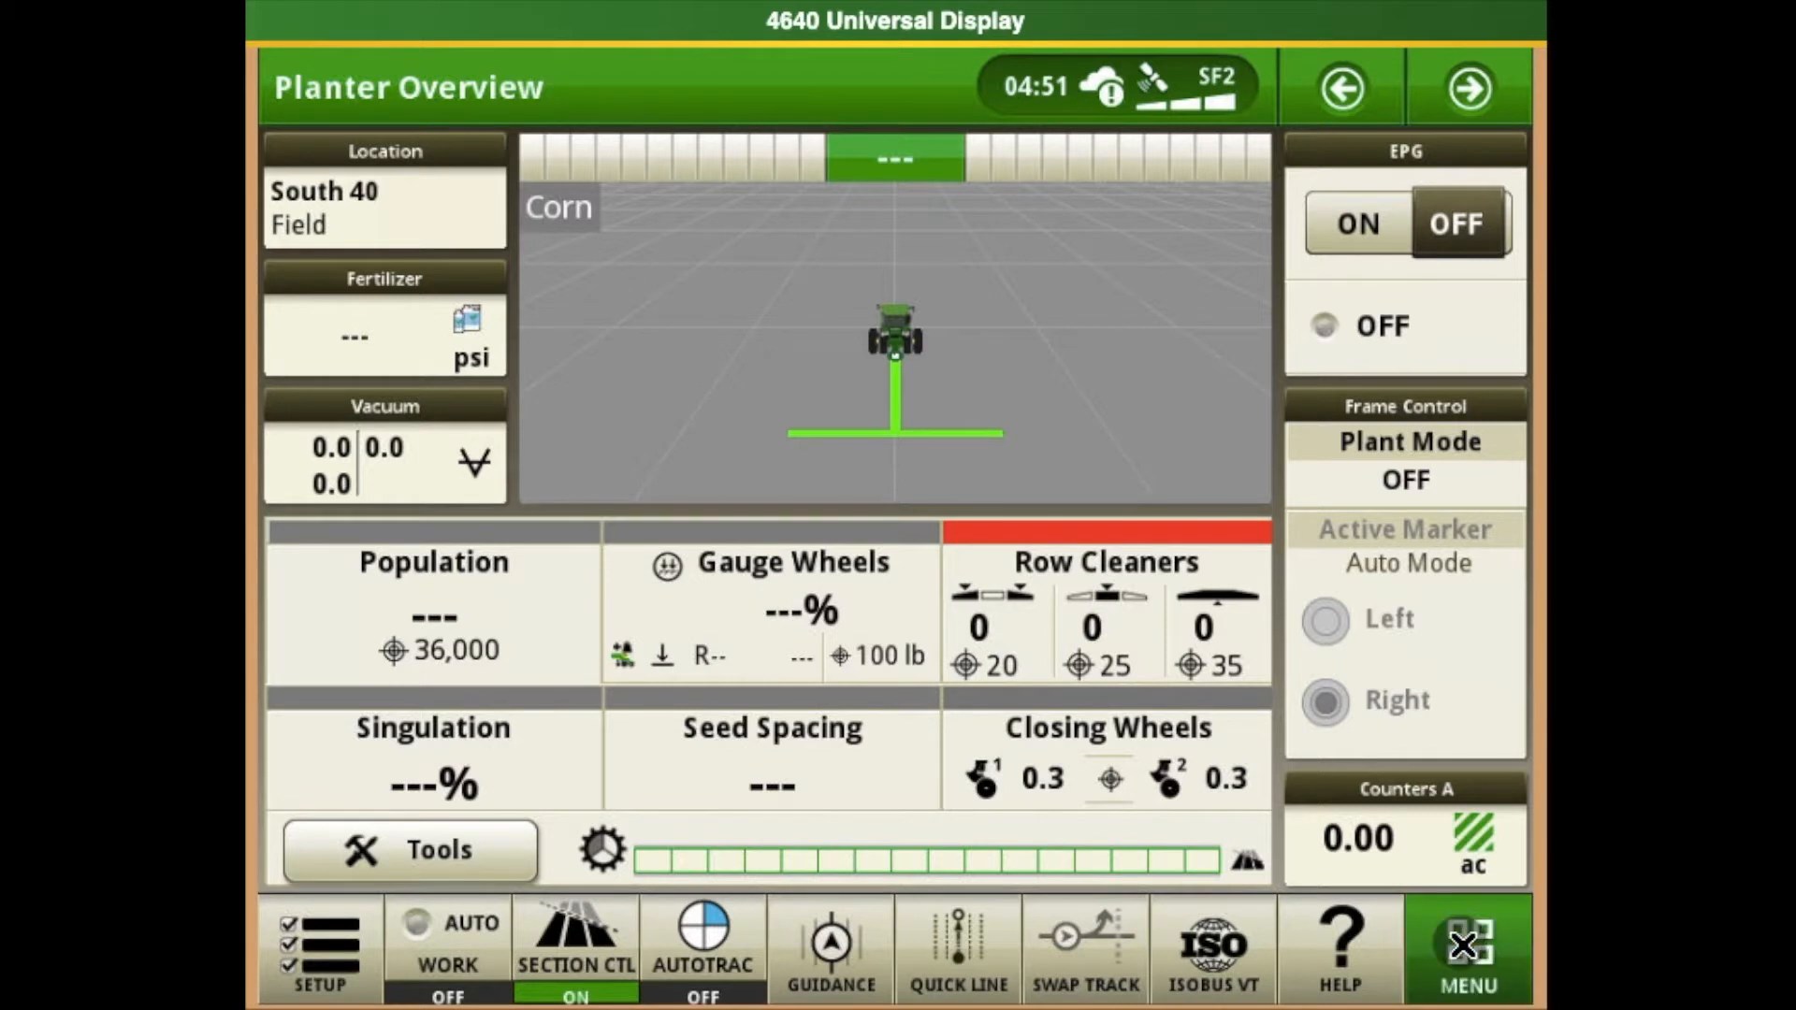
- Show the main menu's Applications list, paged down until Section Control appears
click(1468, 951)
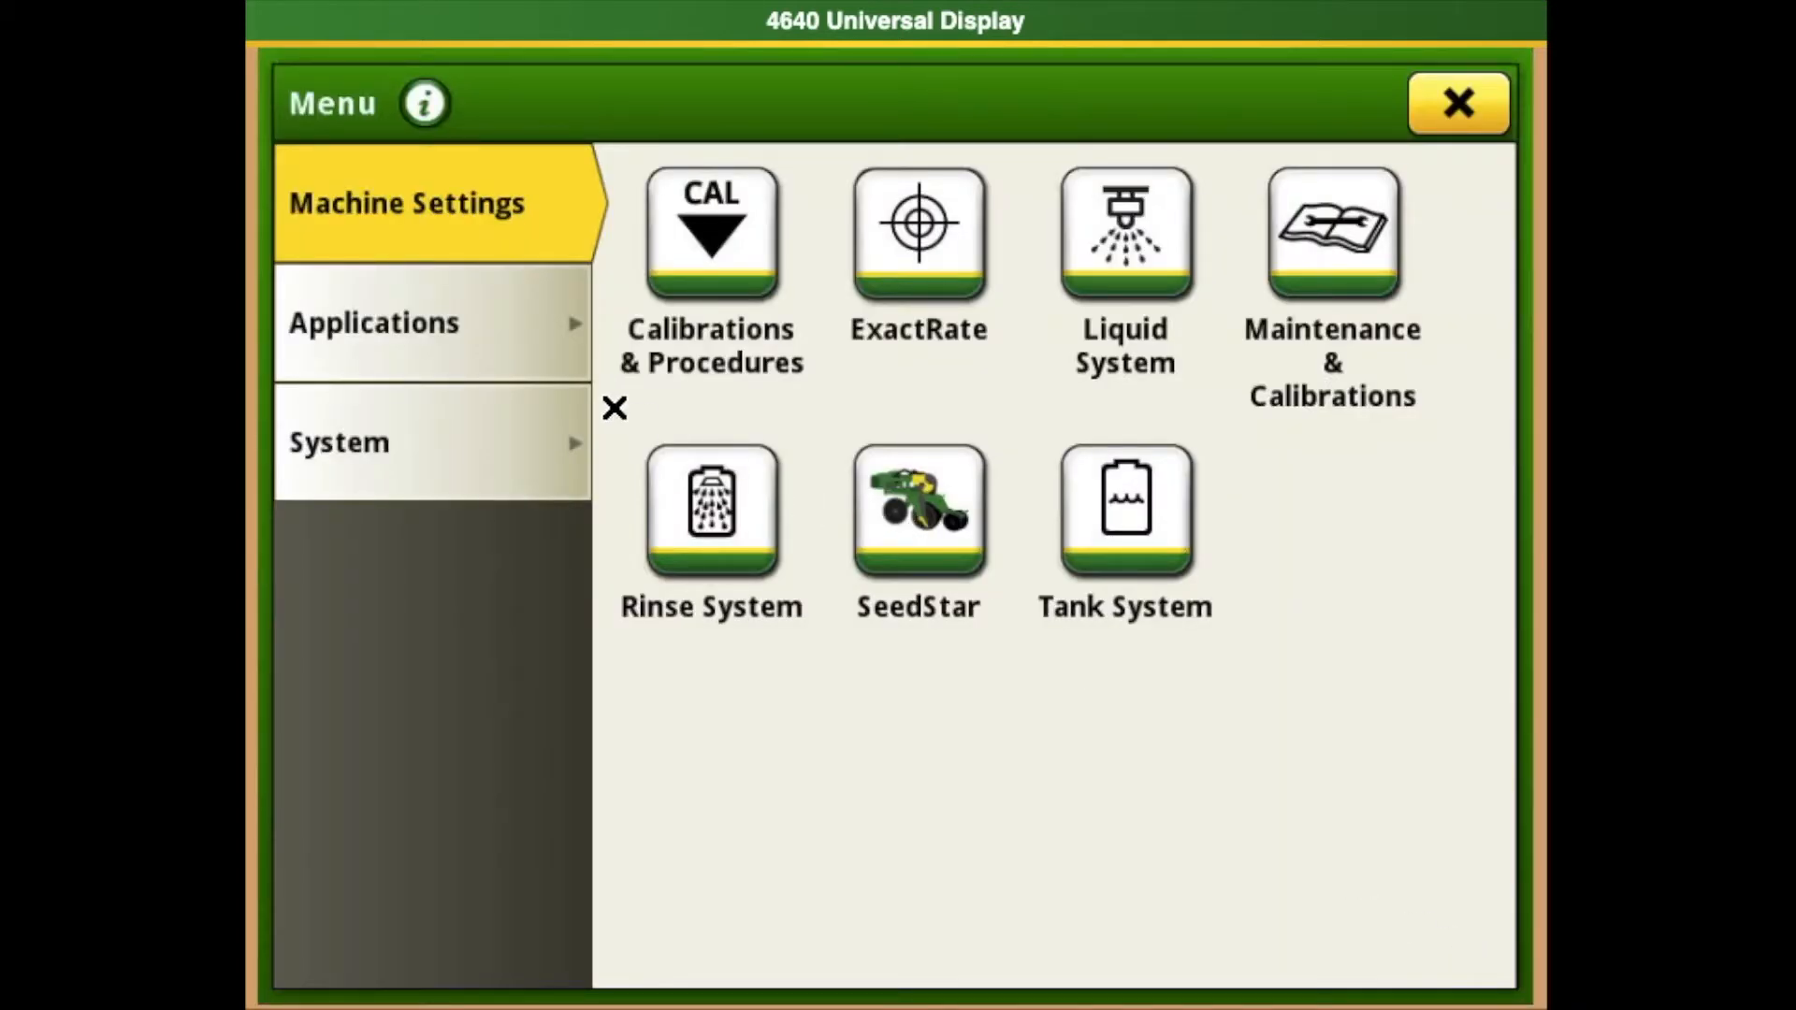
mouse_move(490, 340)
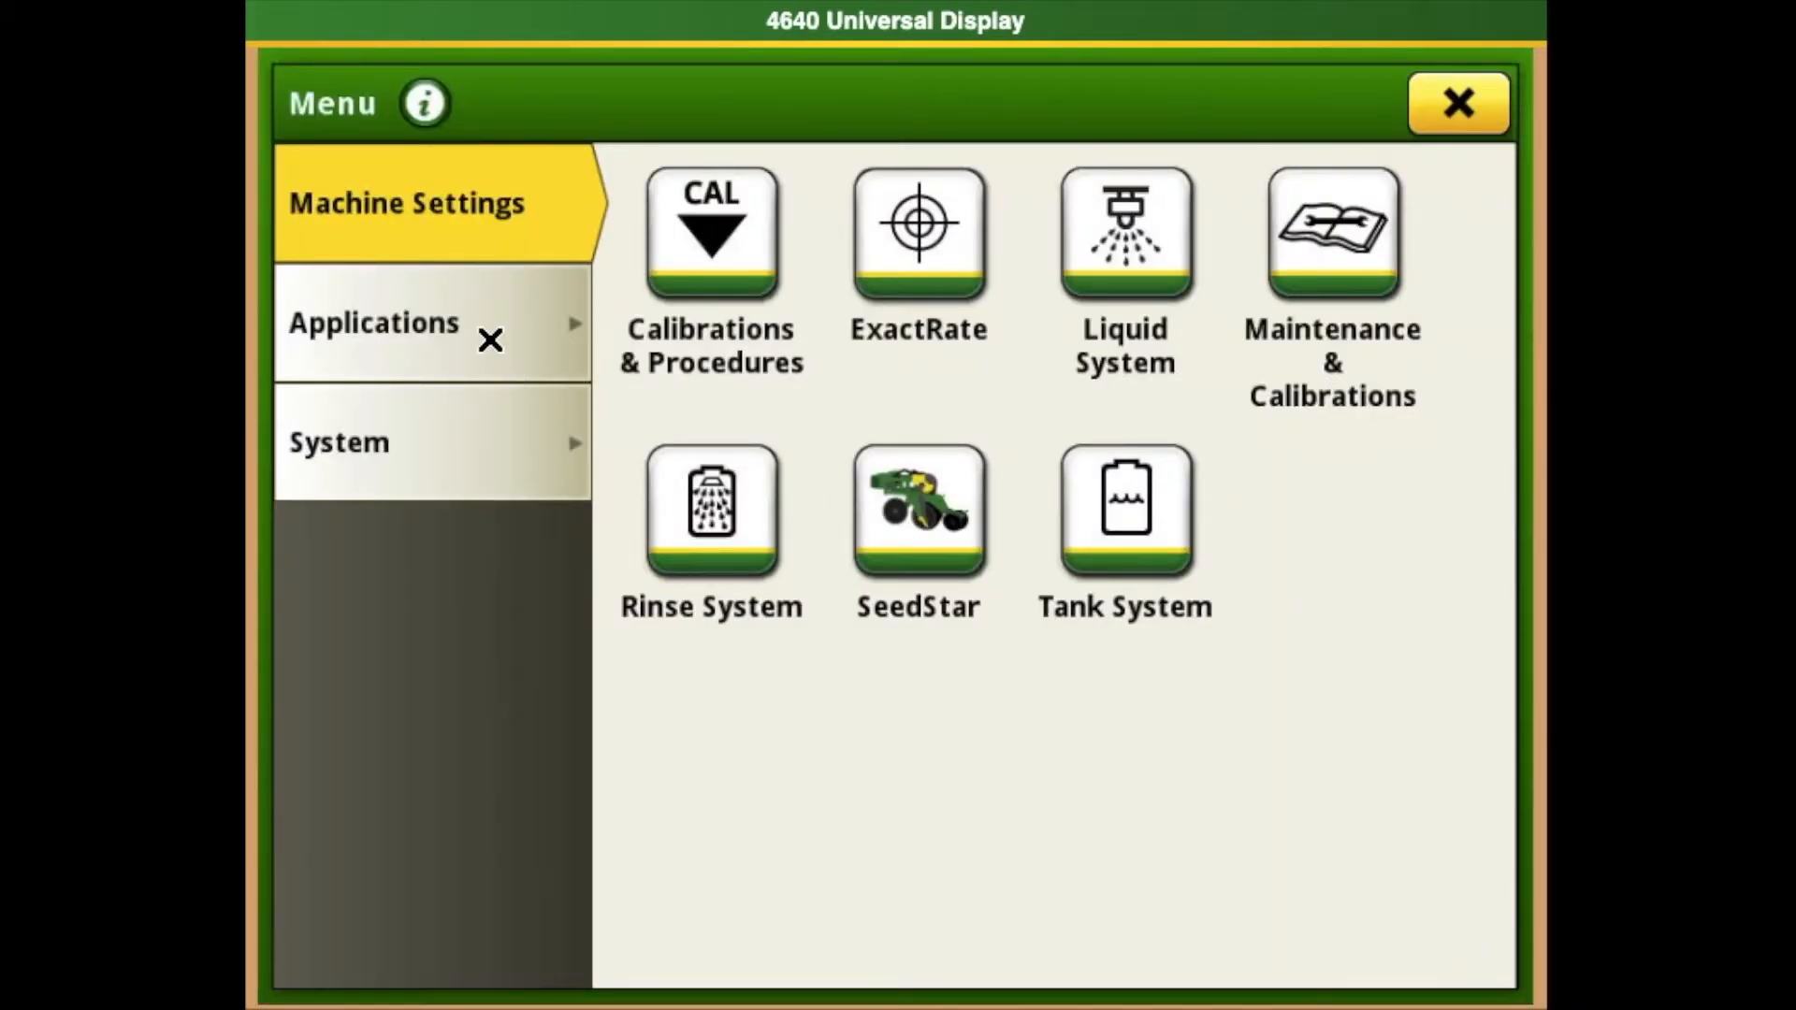
click(375, 322)
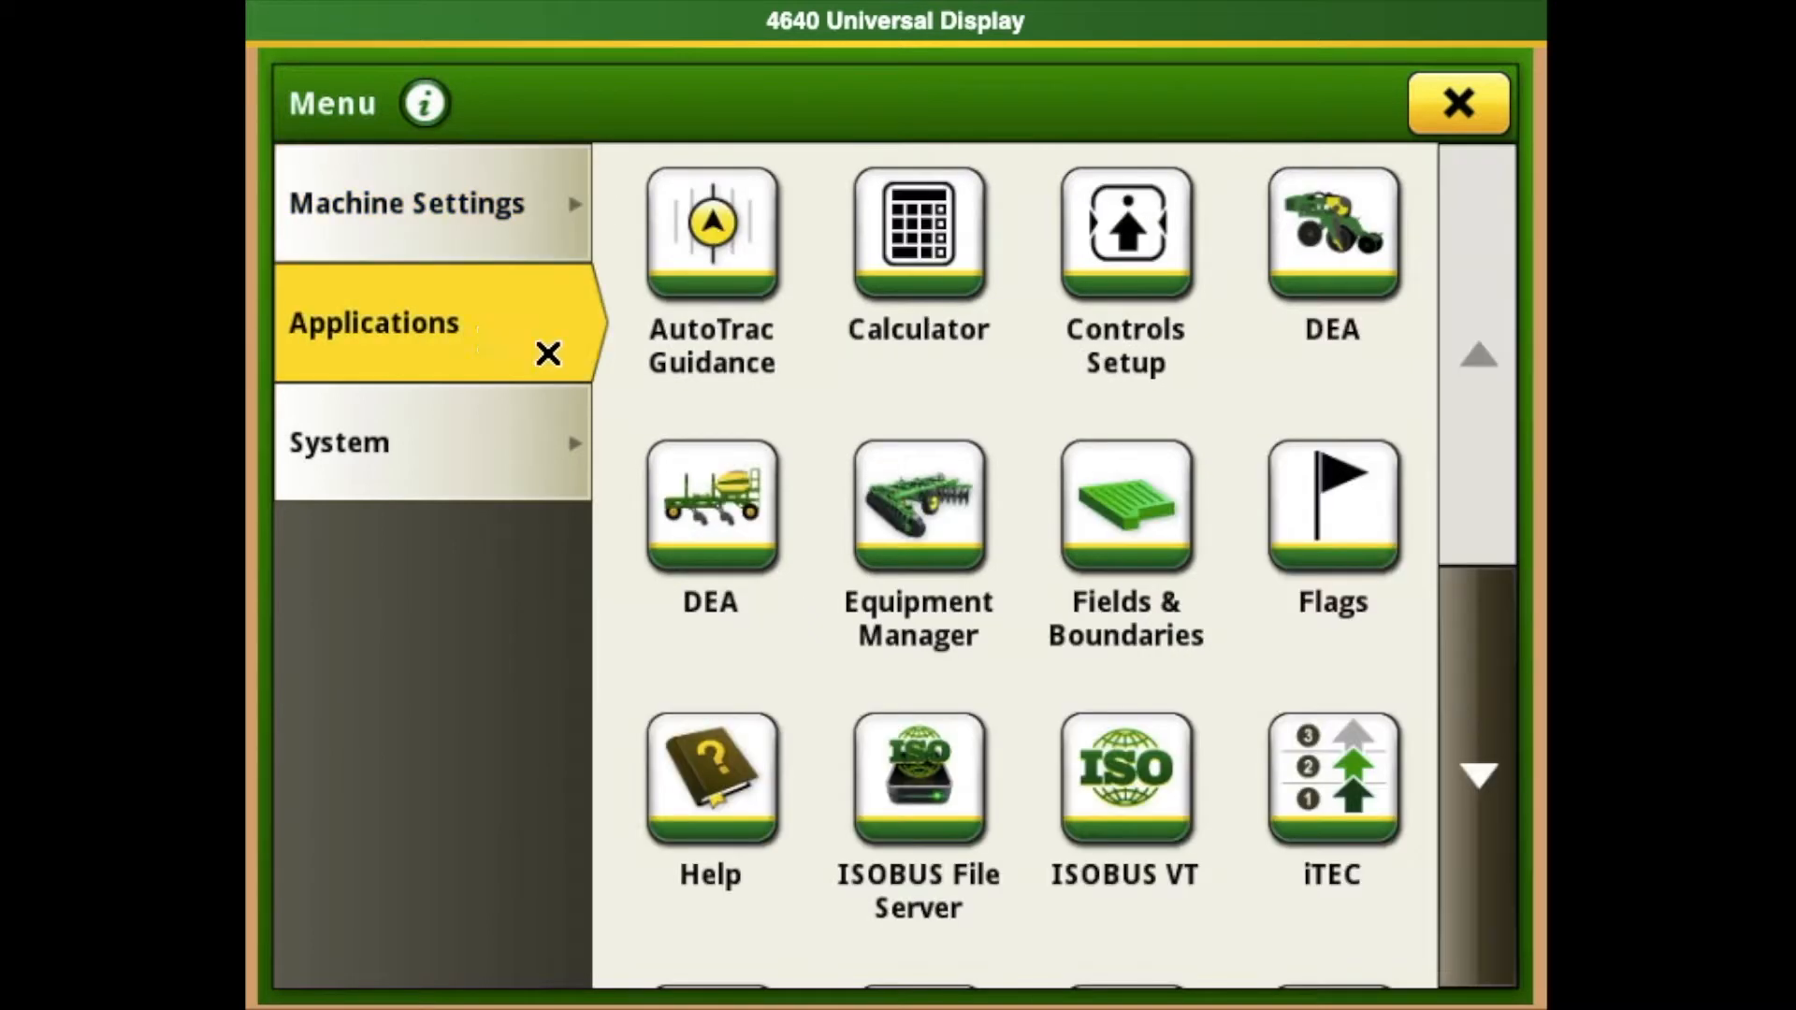
click(1479, 775)
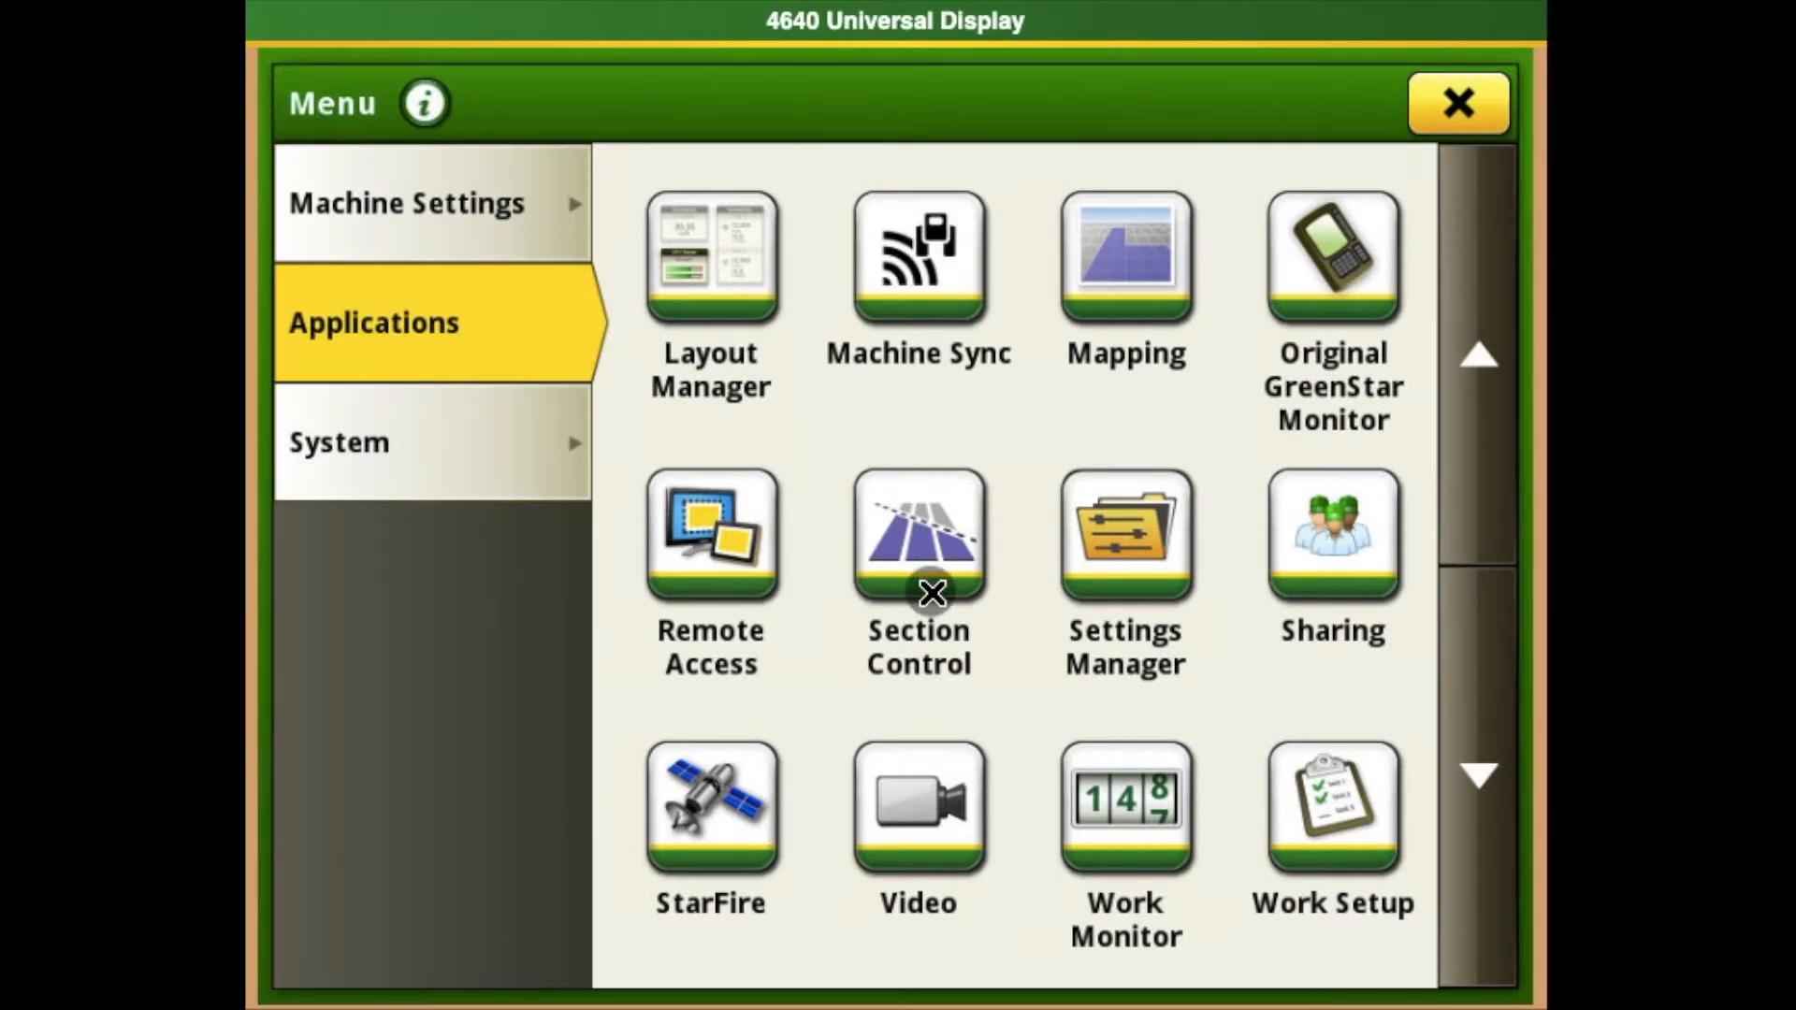
- Open the Section Control settings page, showing master on and Corn enabled
click(918, 532)
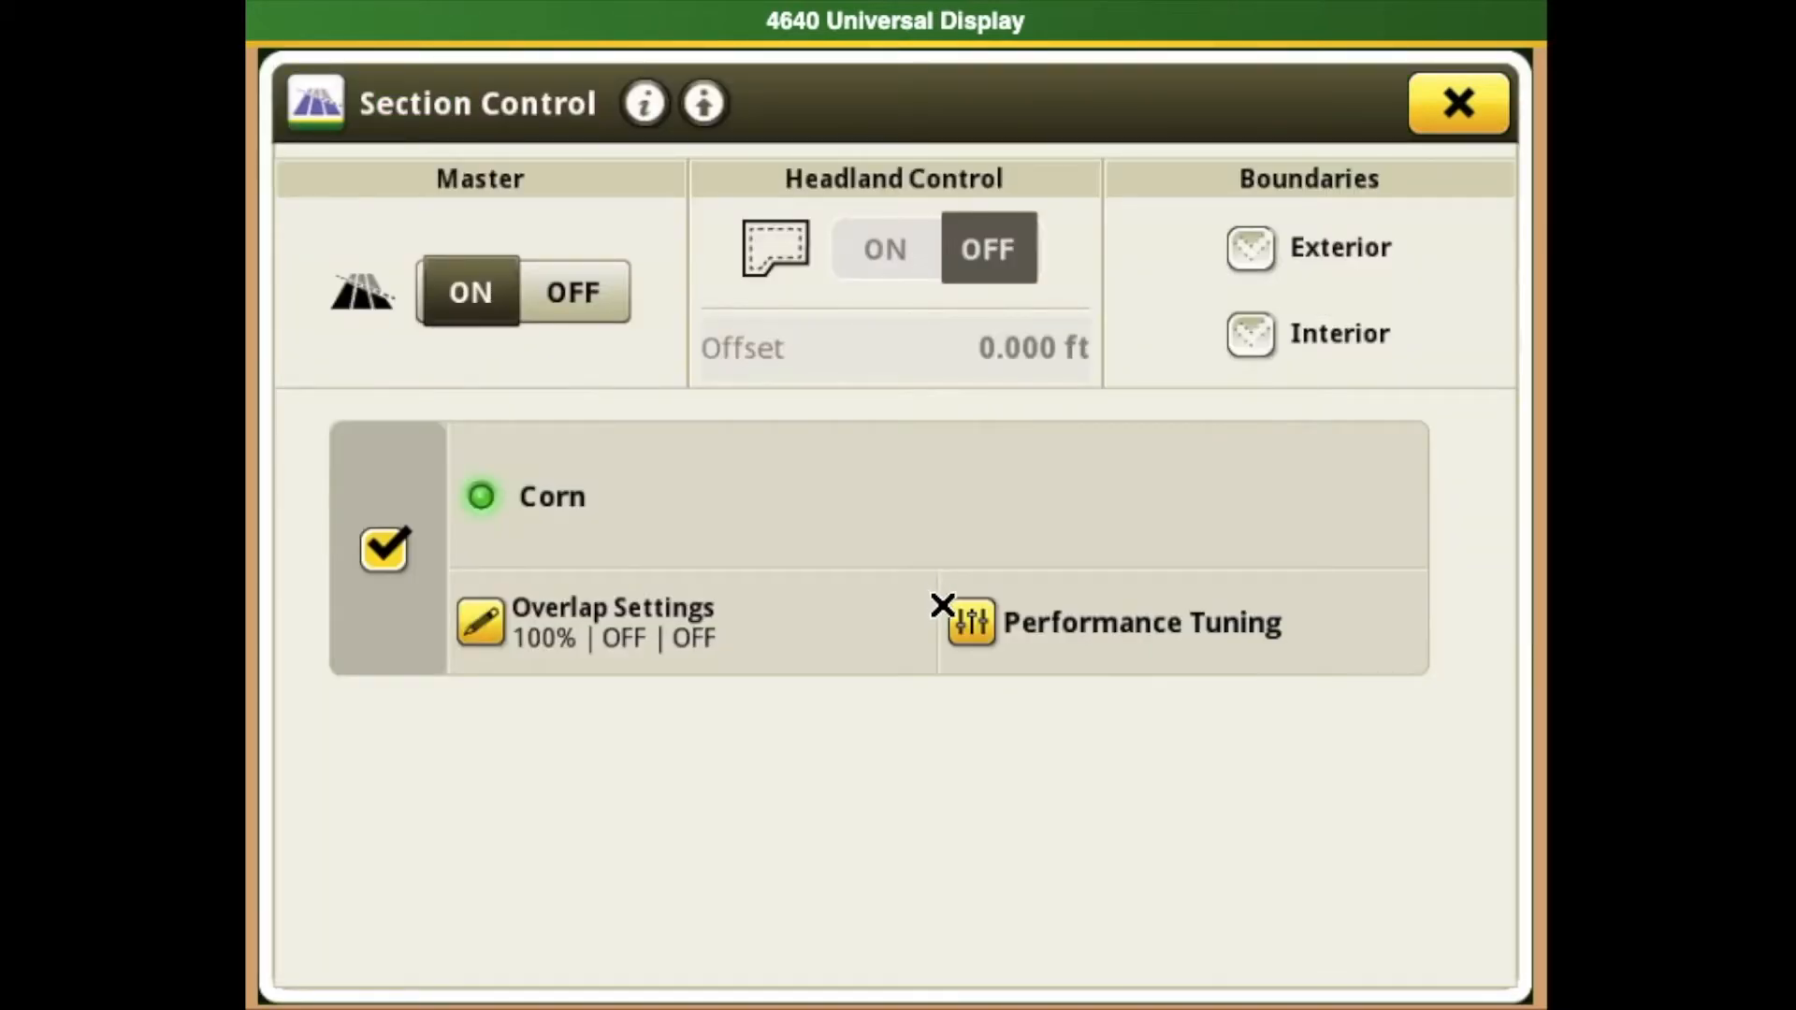
mouse_move(960, 631)
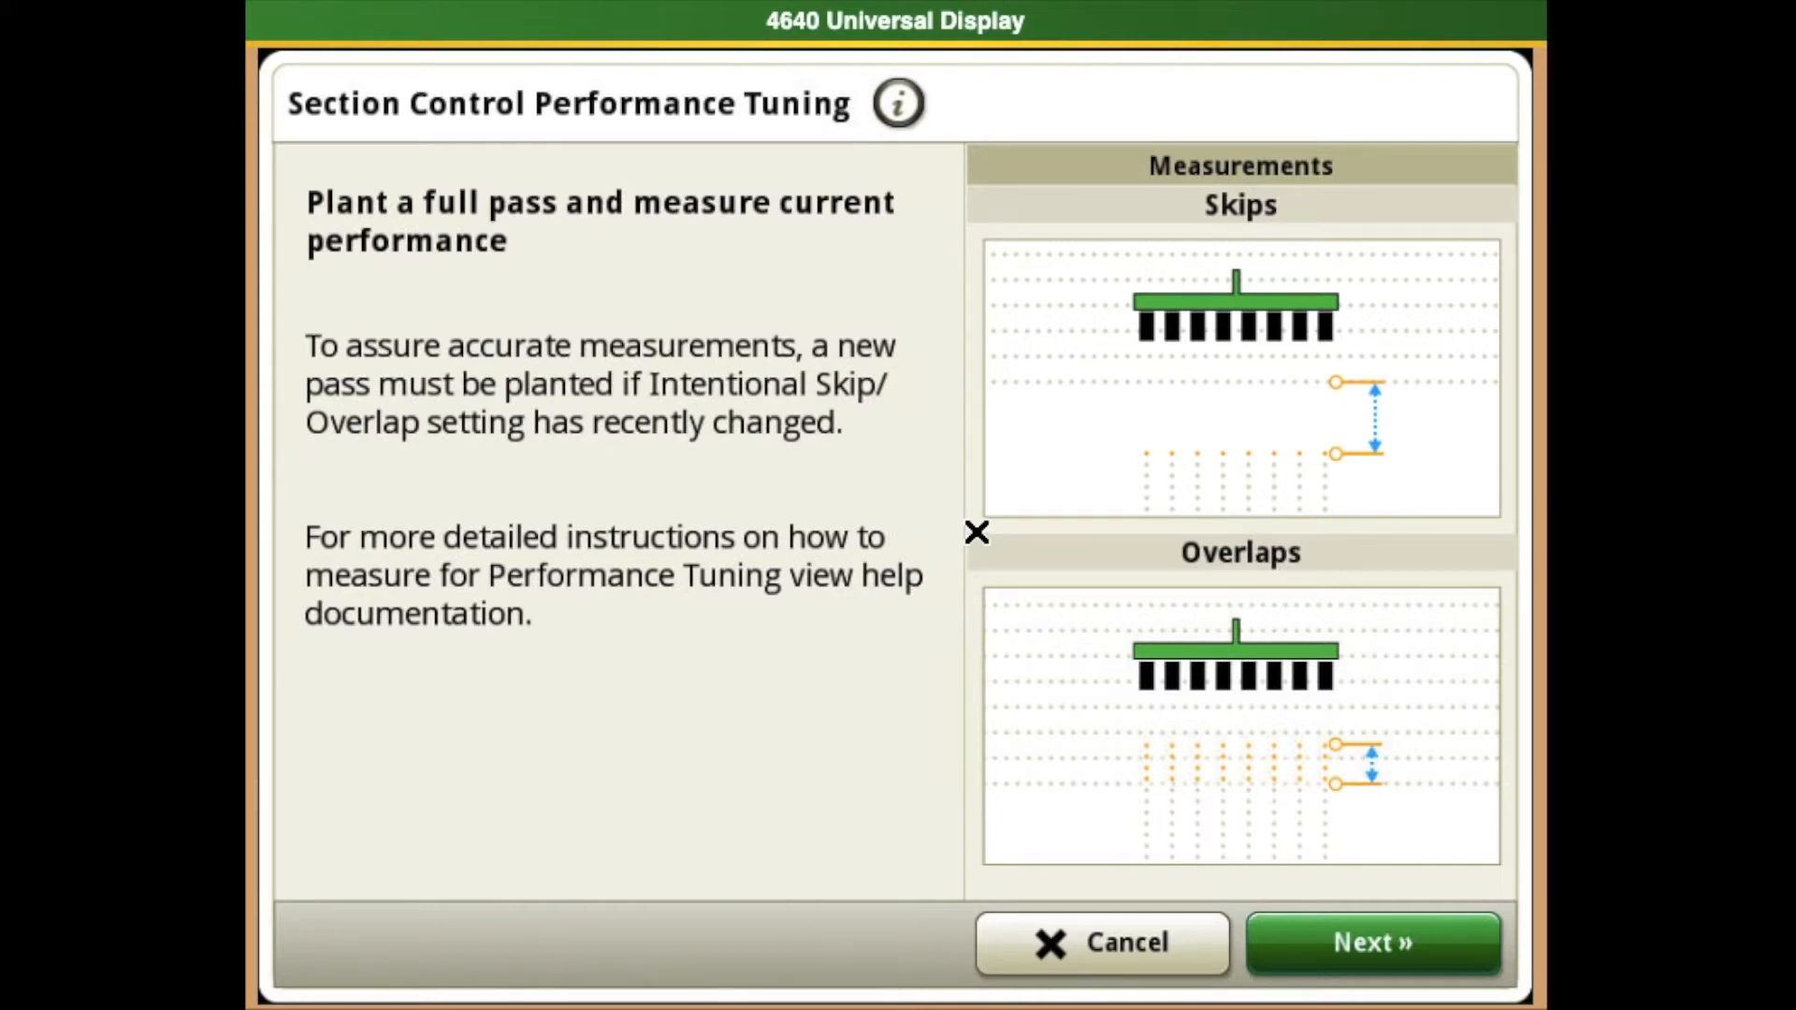
mouse_move(1015, 592)
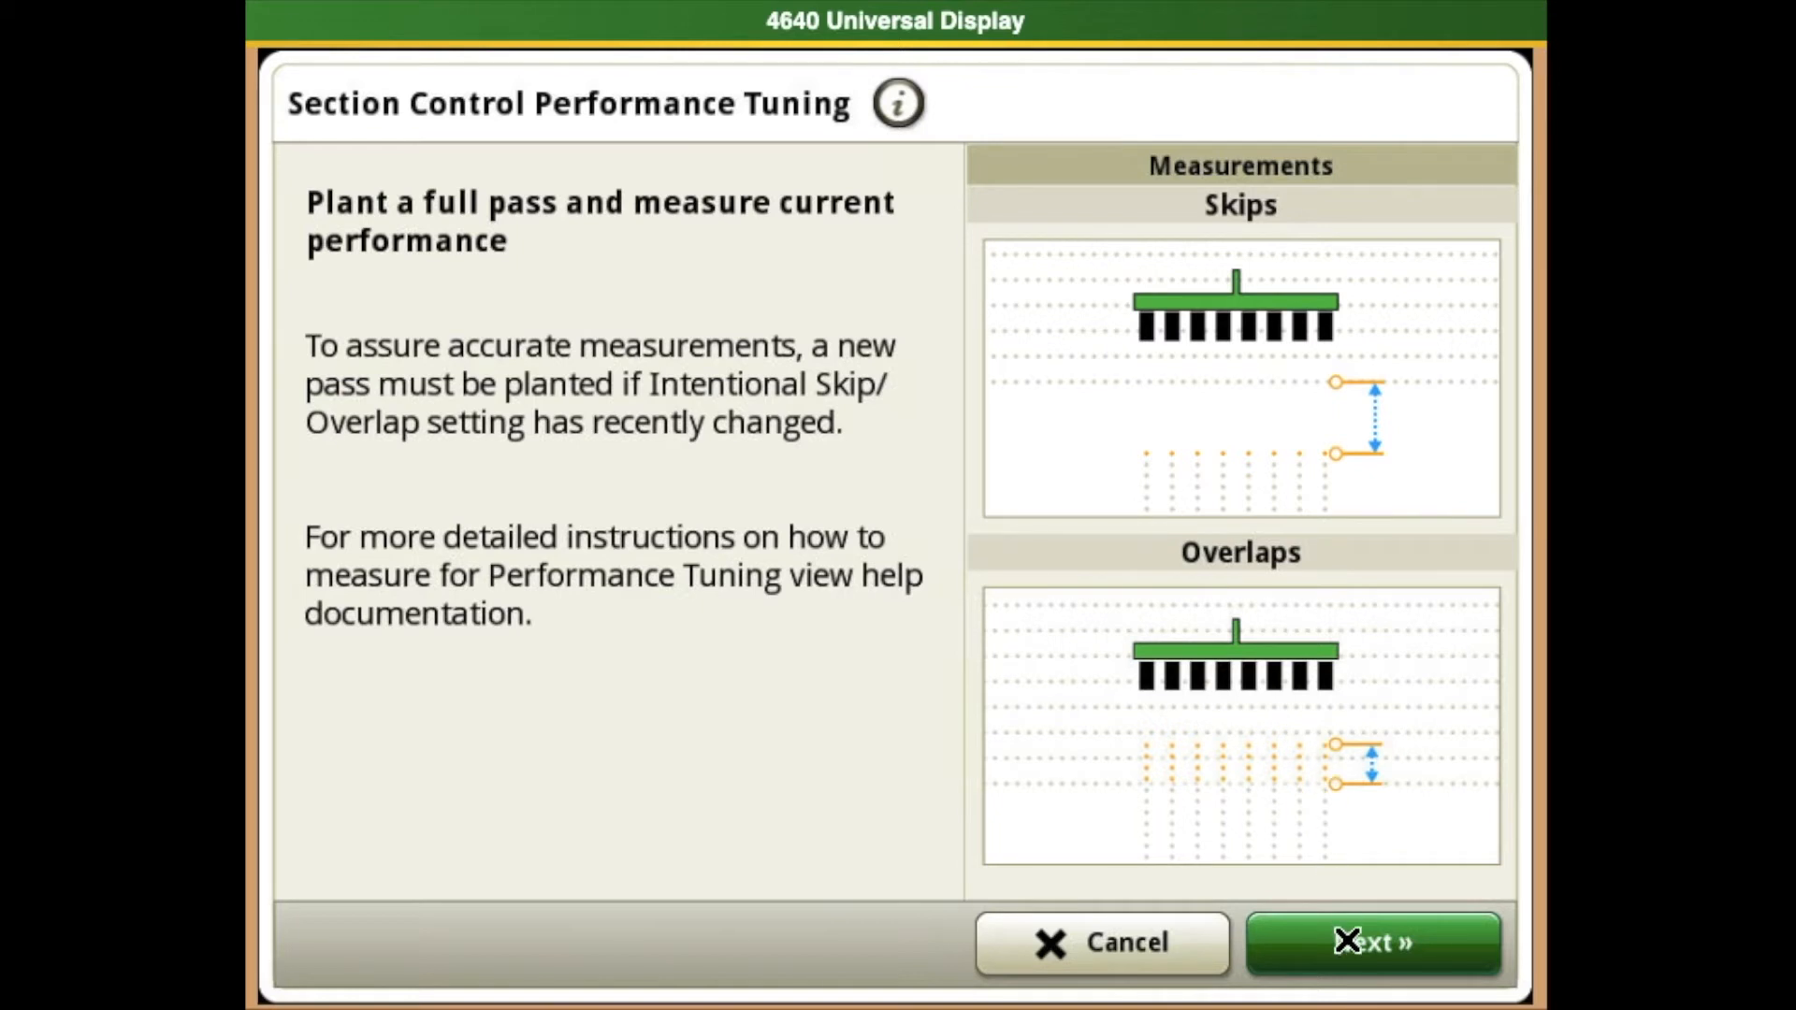
- On the measured values page, record an entering overlap of 5.0 ft at 5.0 mi/h
click(1373, 943)
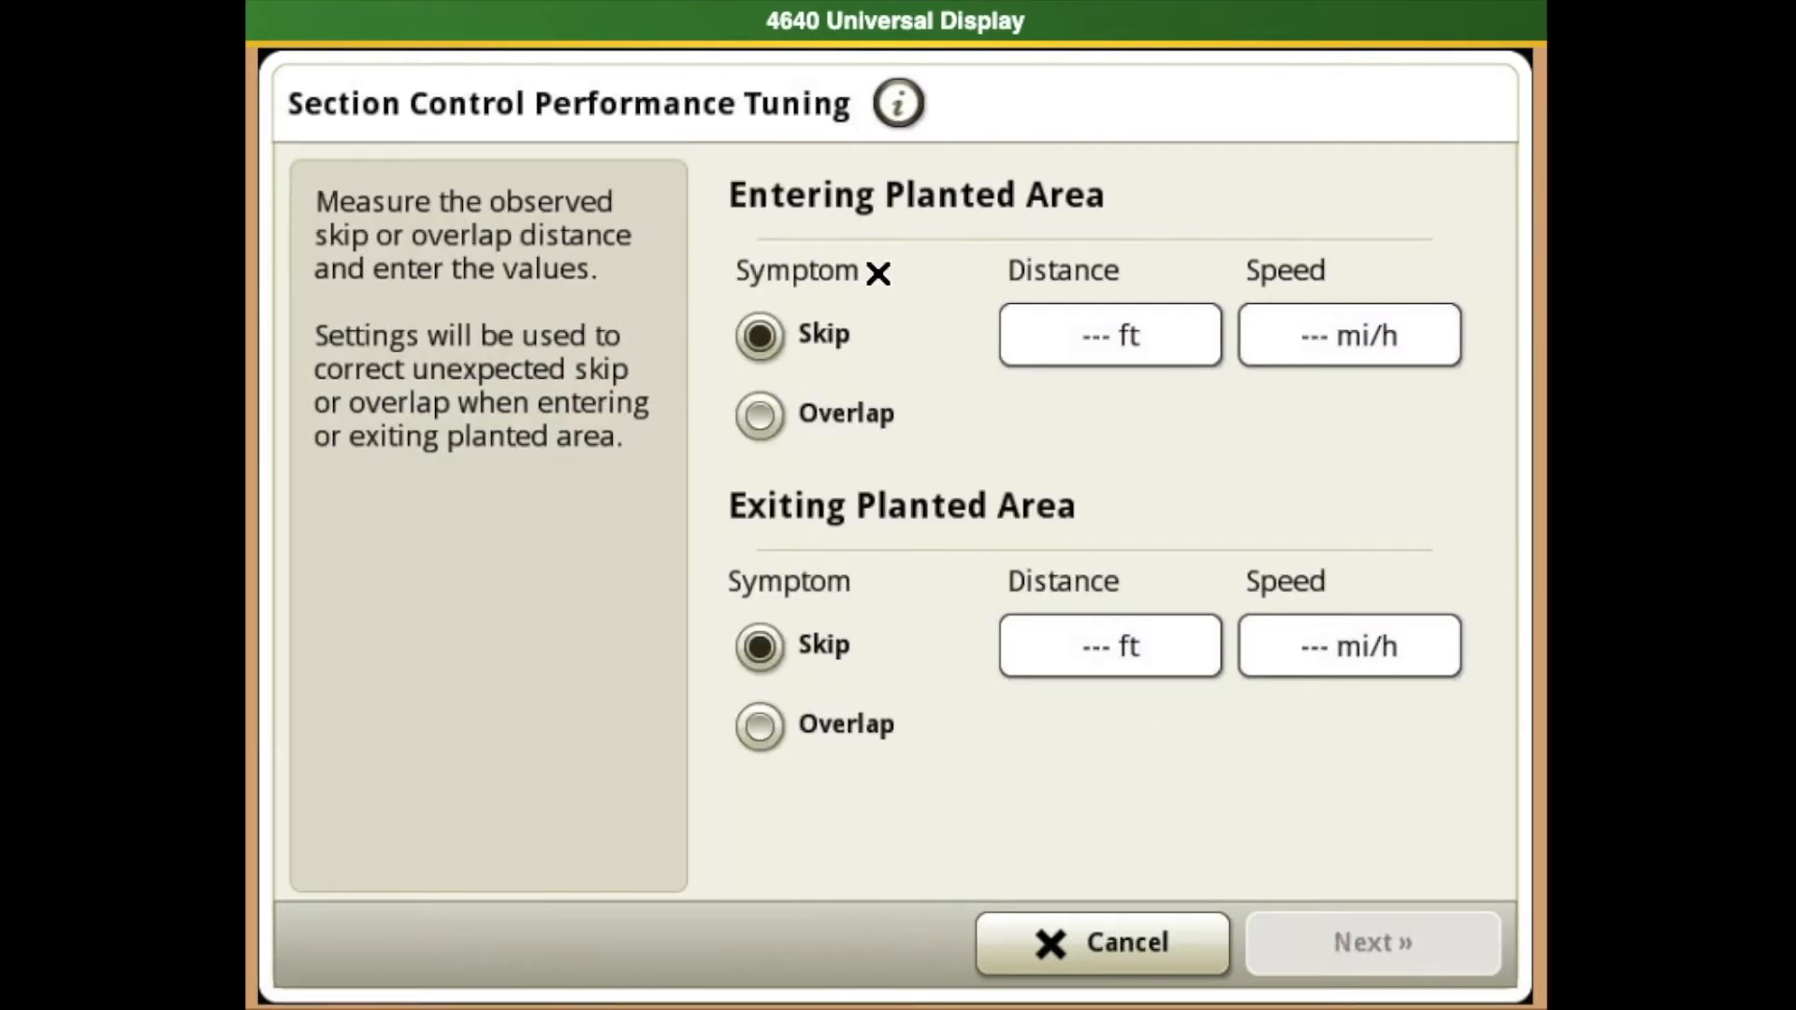
mouse_move(836, 325)
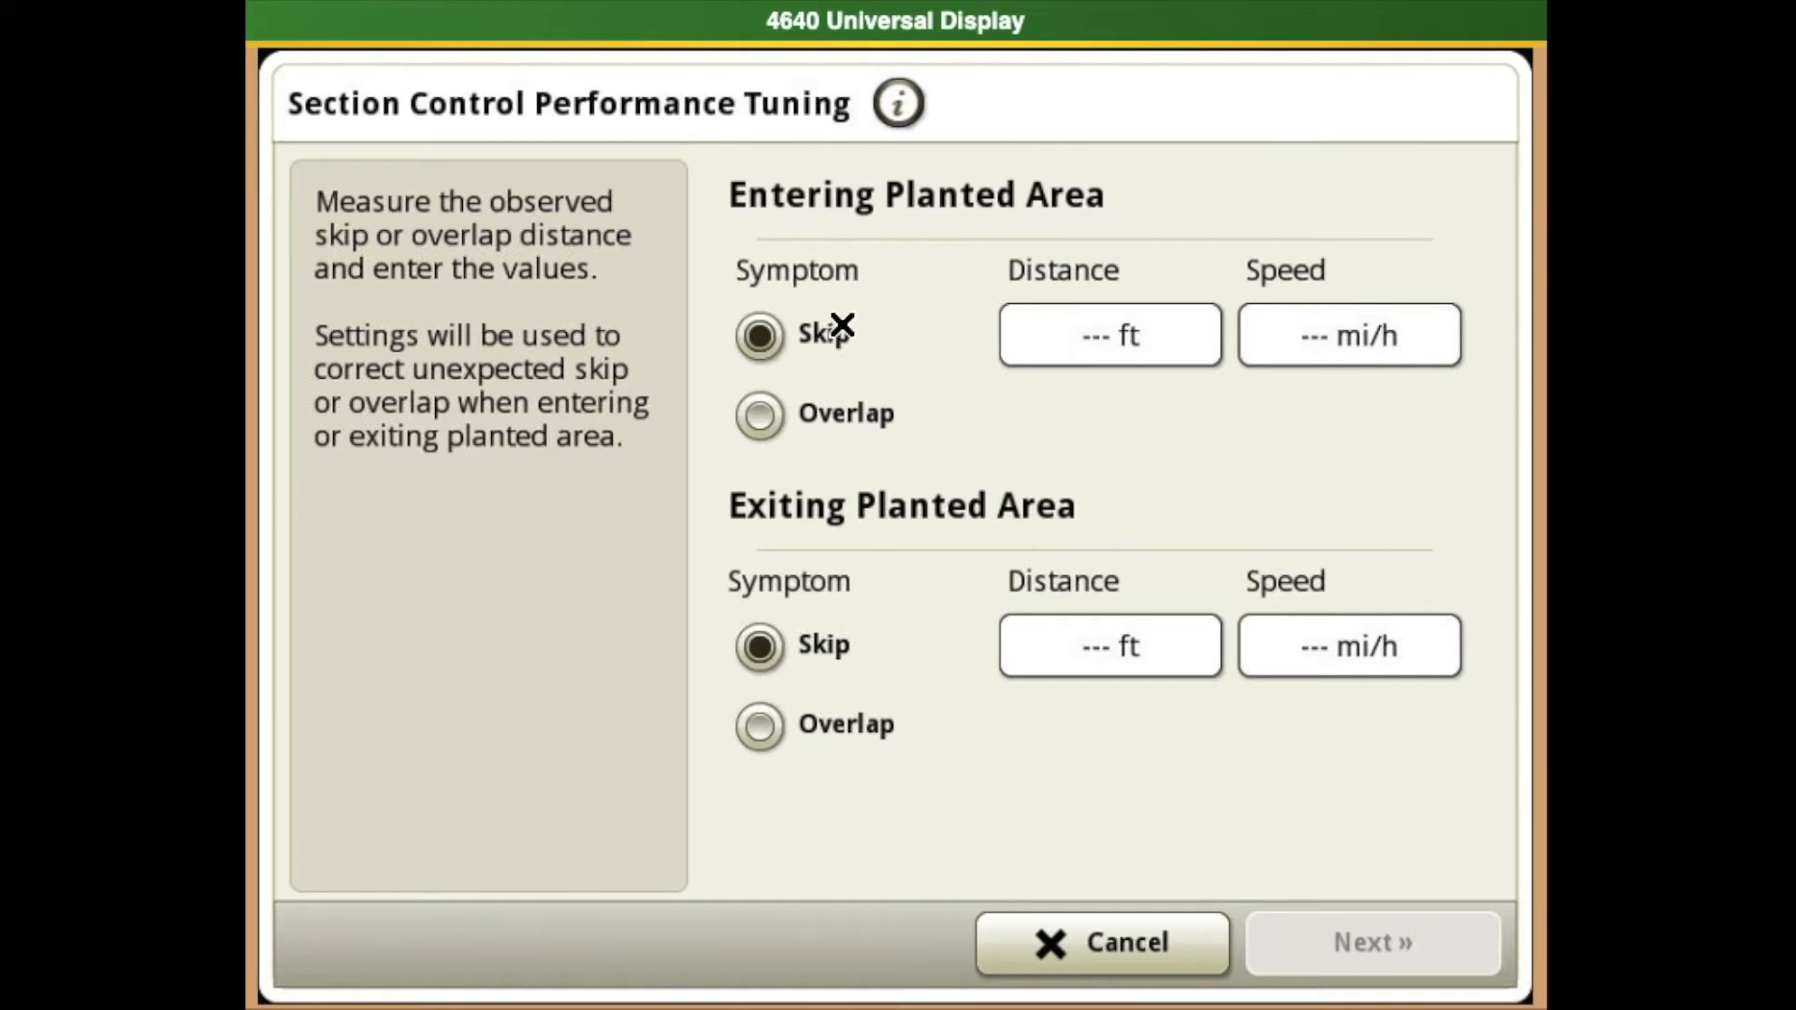
mouse_move(975, 193)
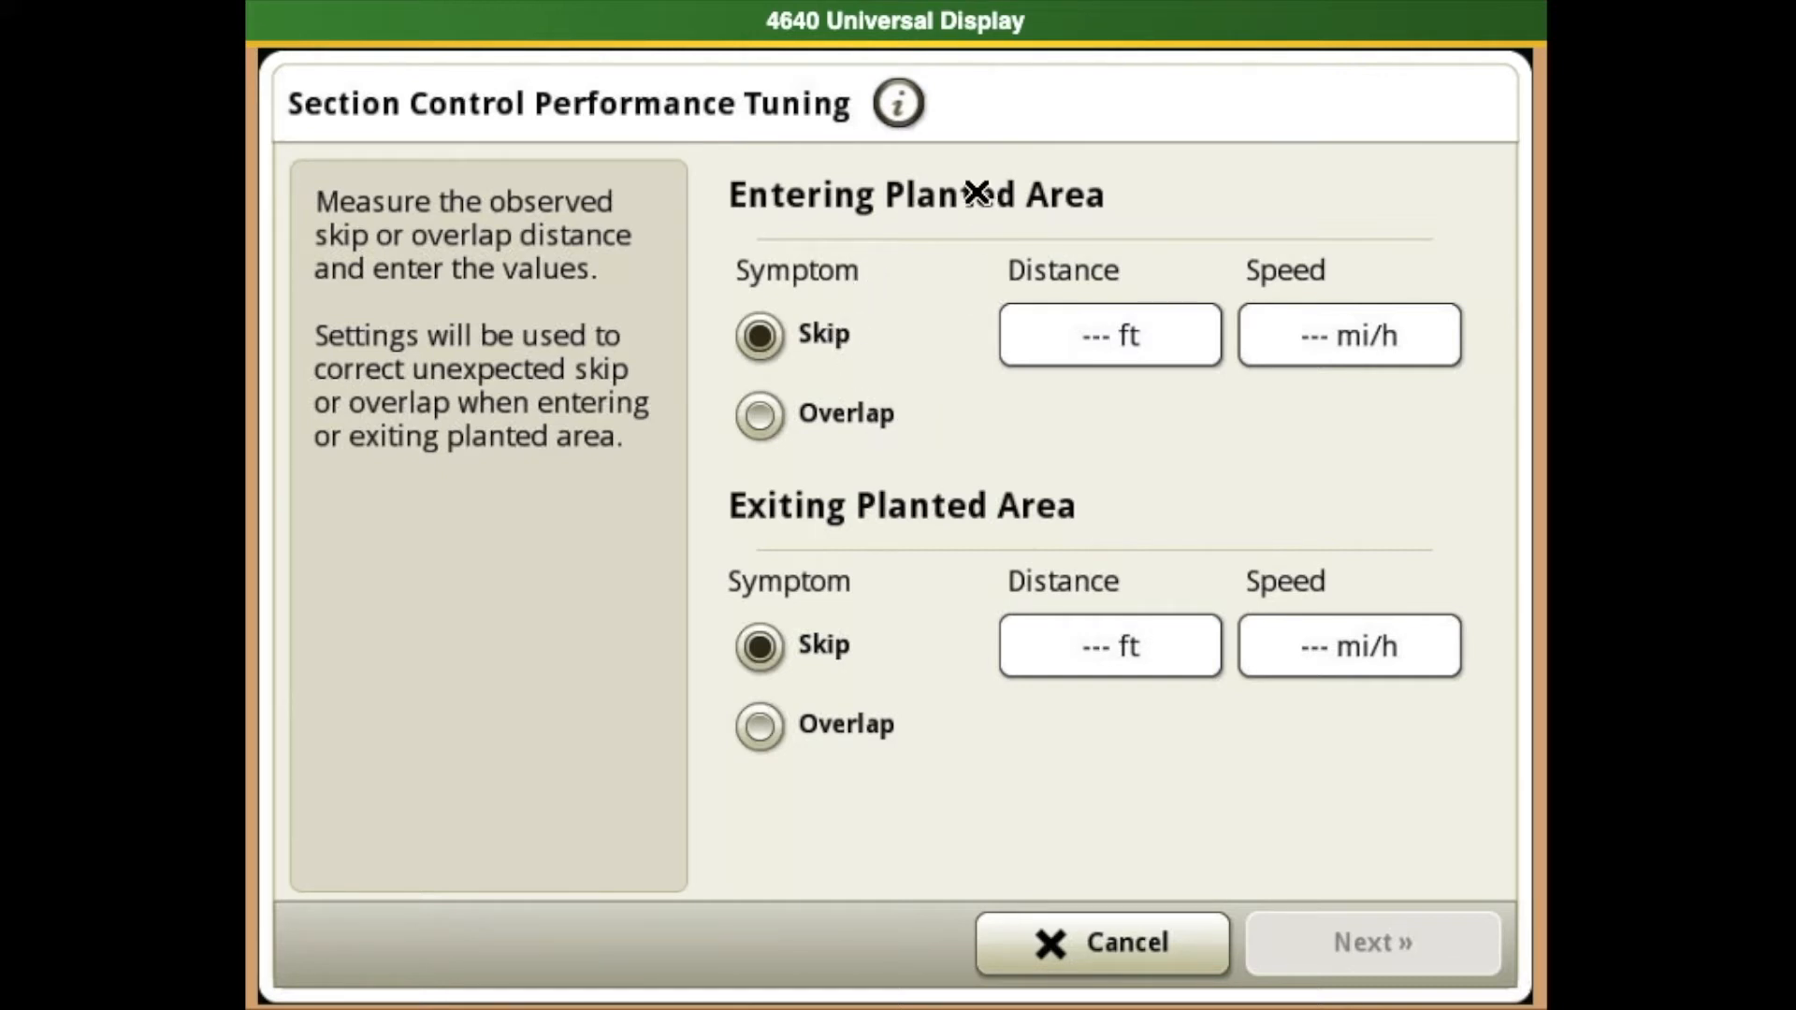
mouse_move(850, 647)
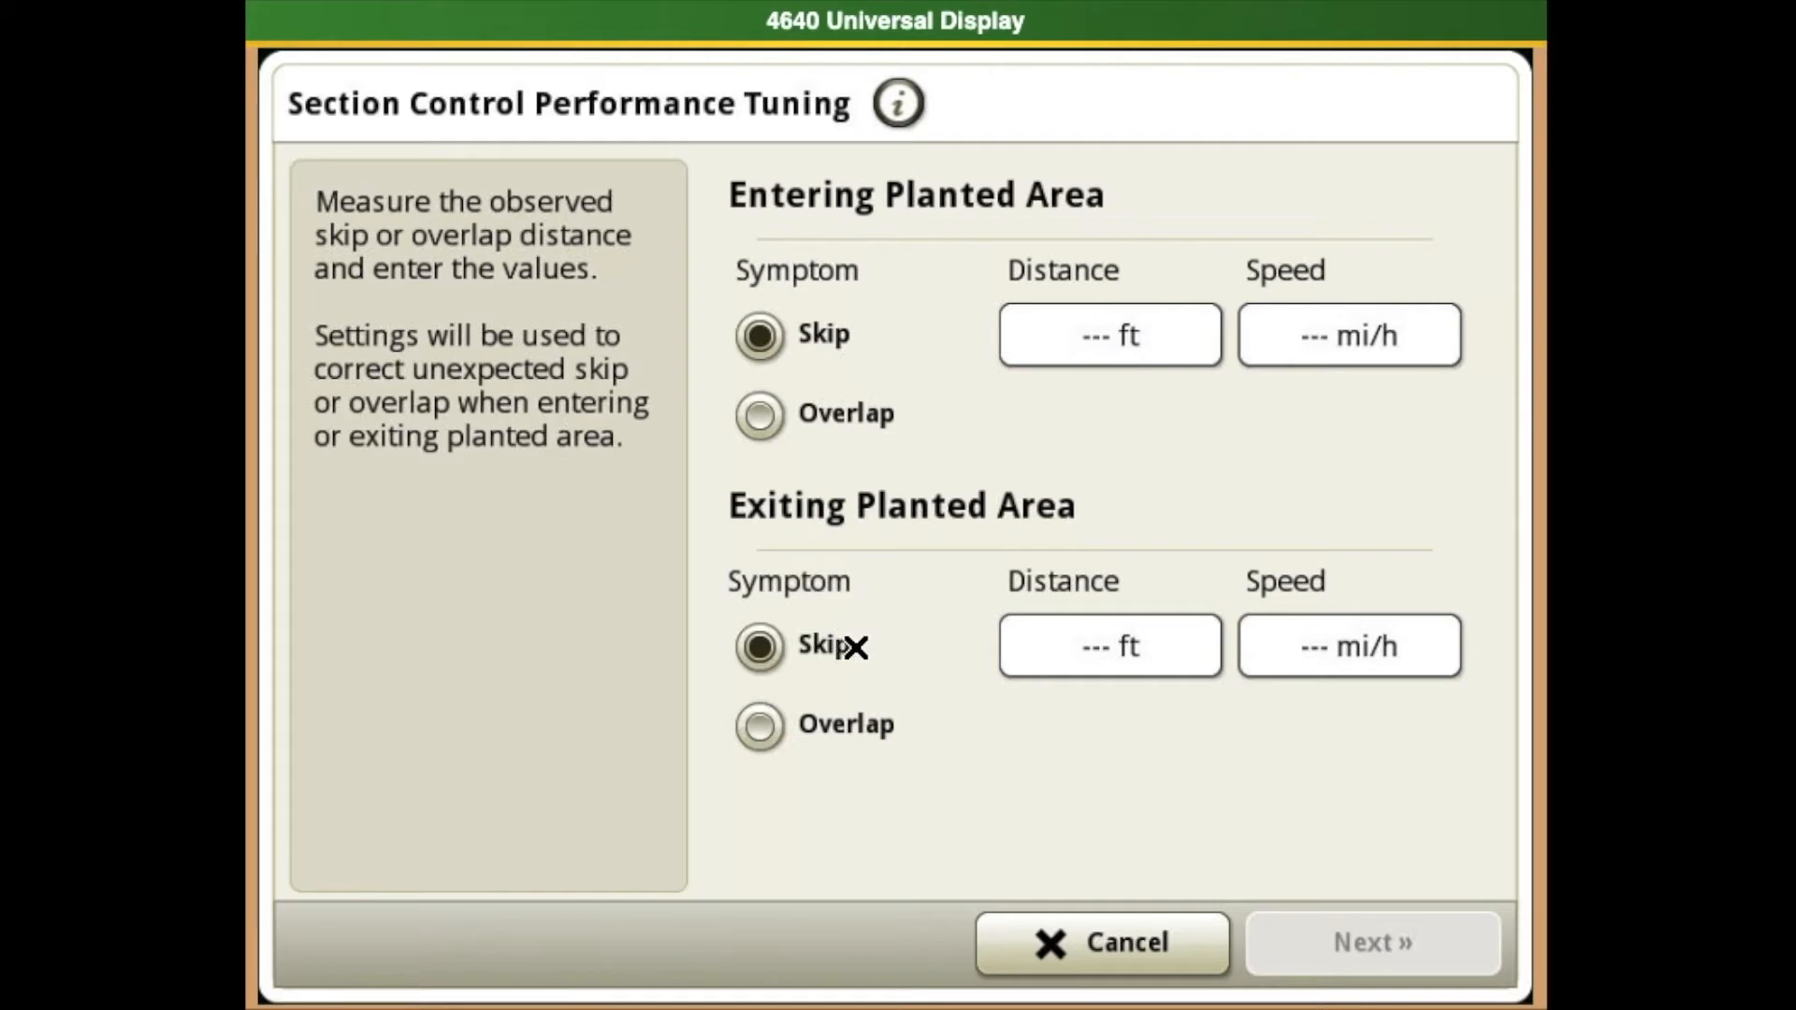
mouse_move(857, 560)
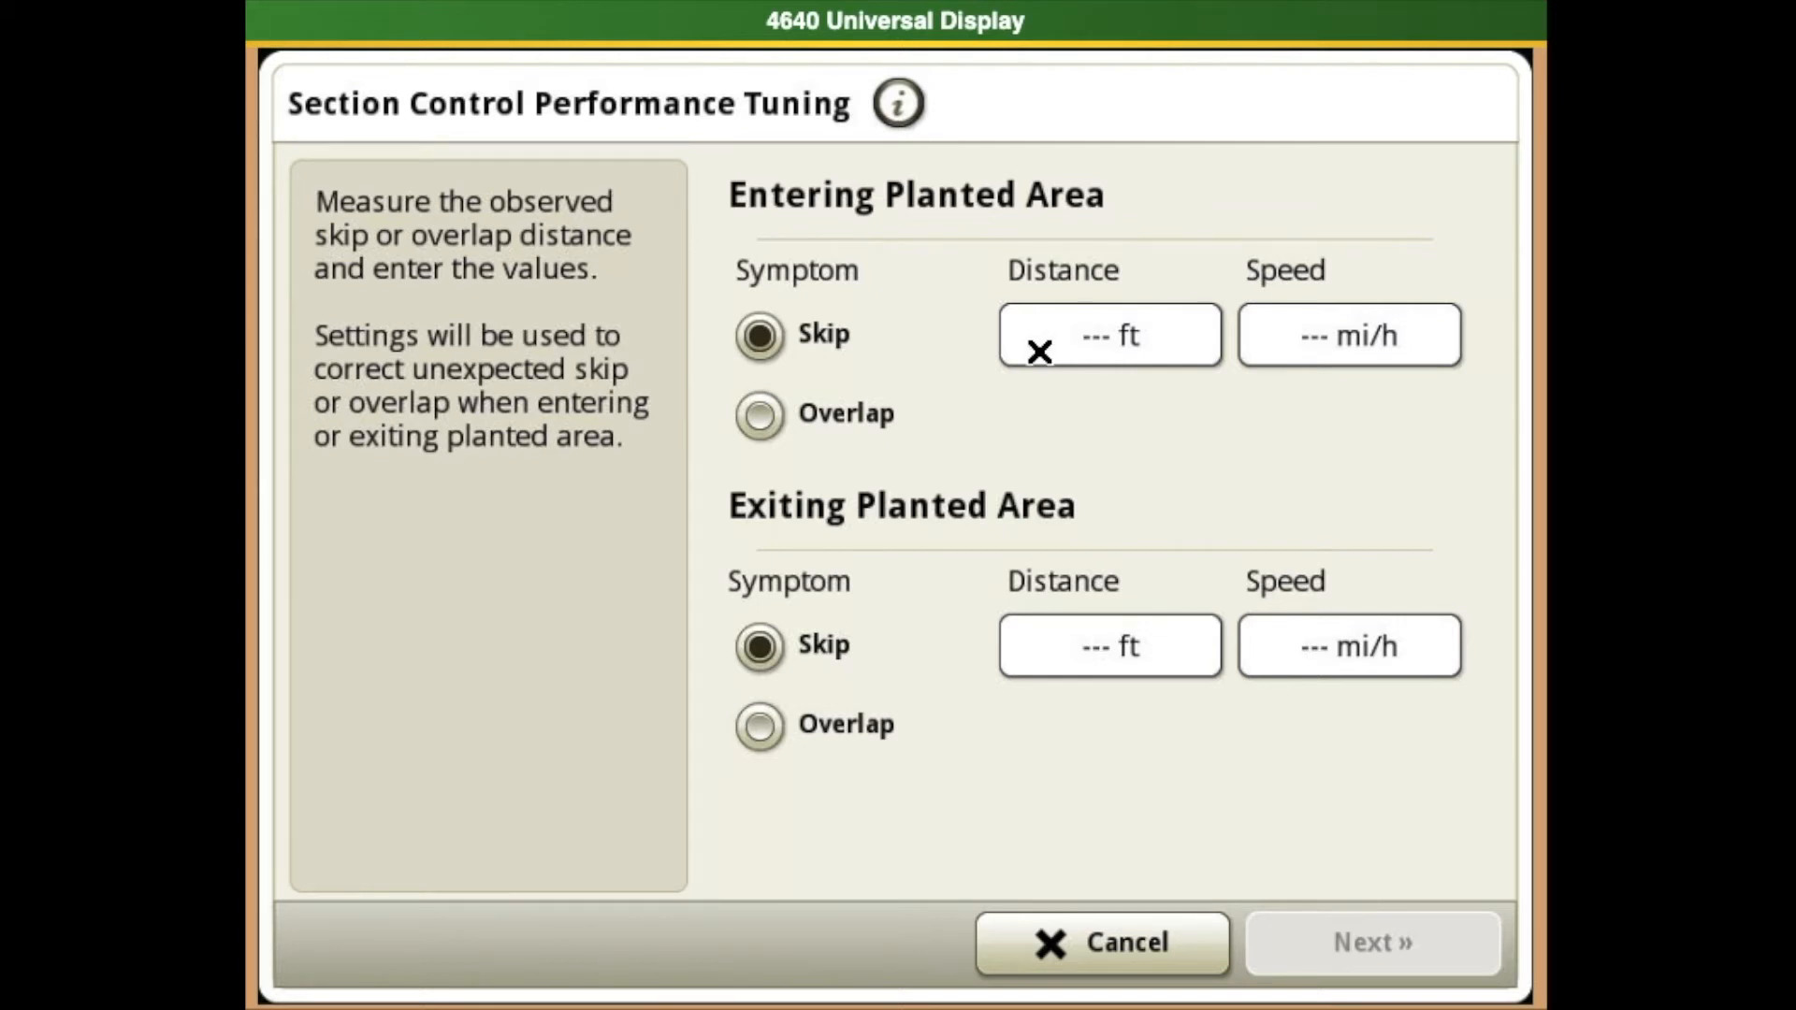
mouse_move(782, 425)
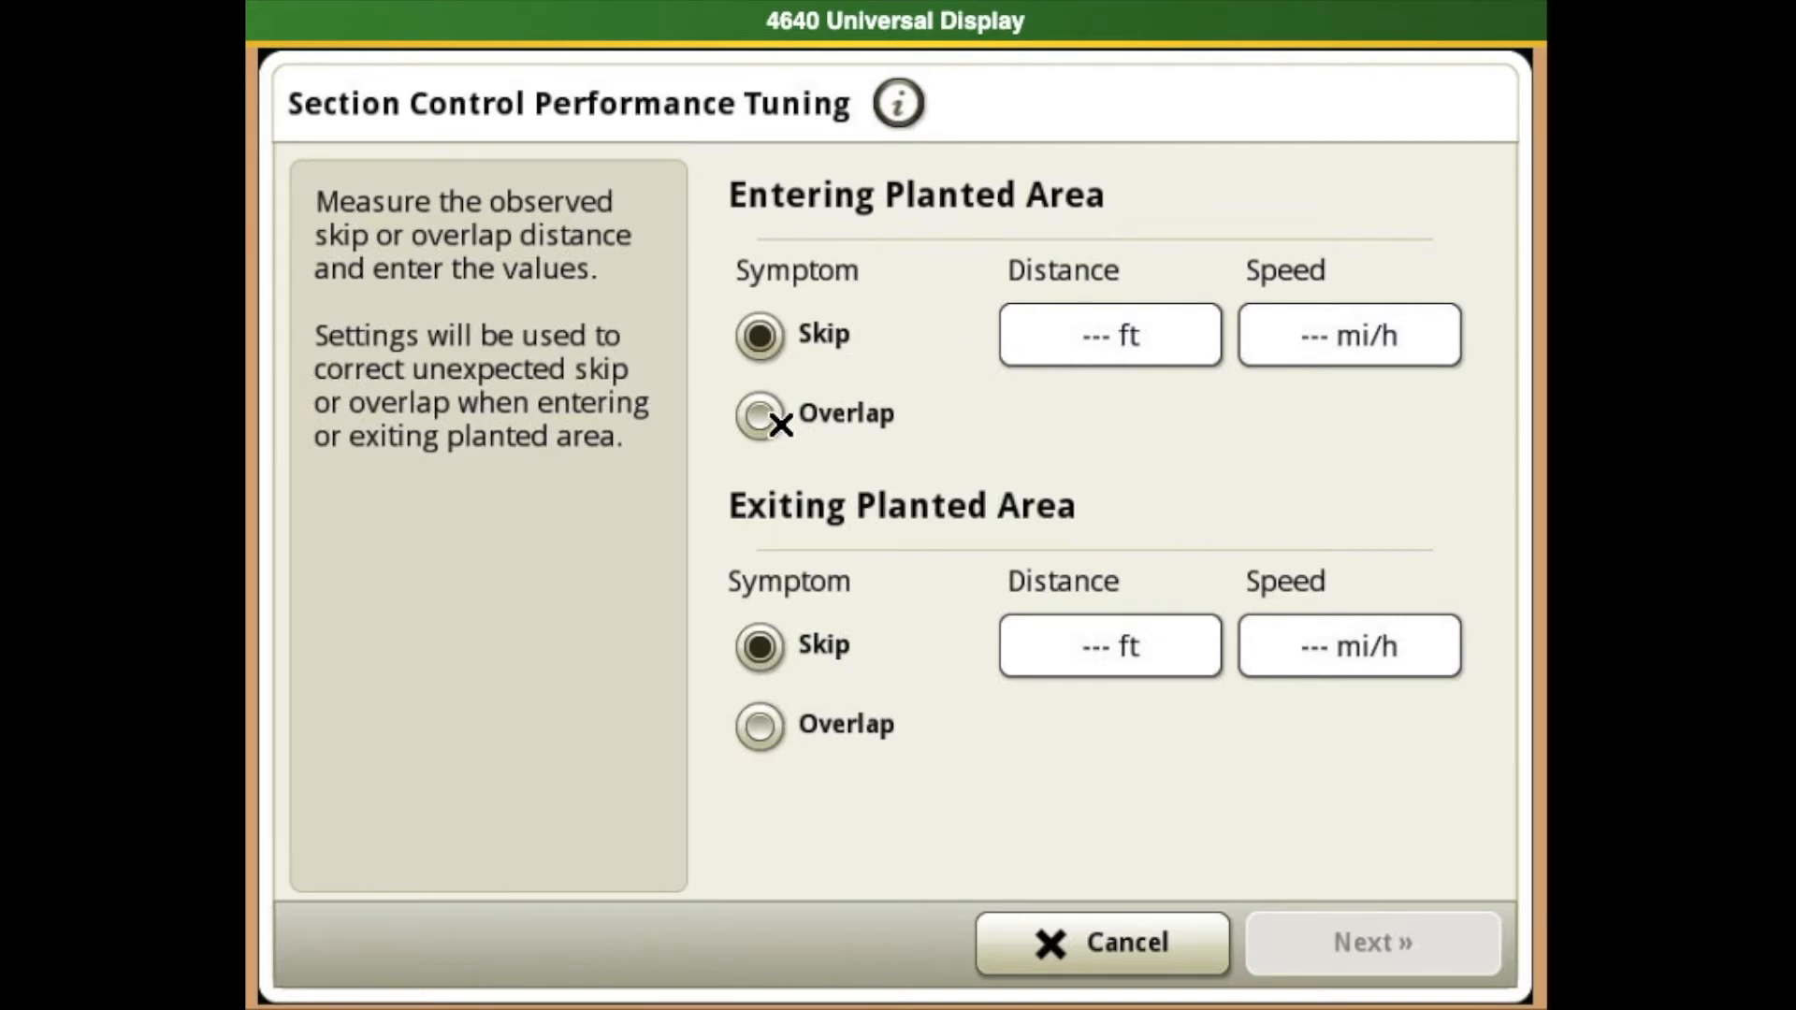
click(759, 414)
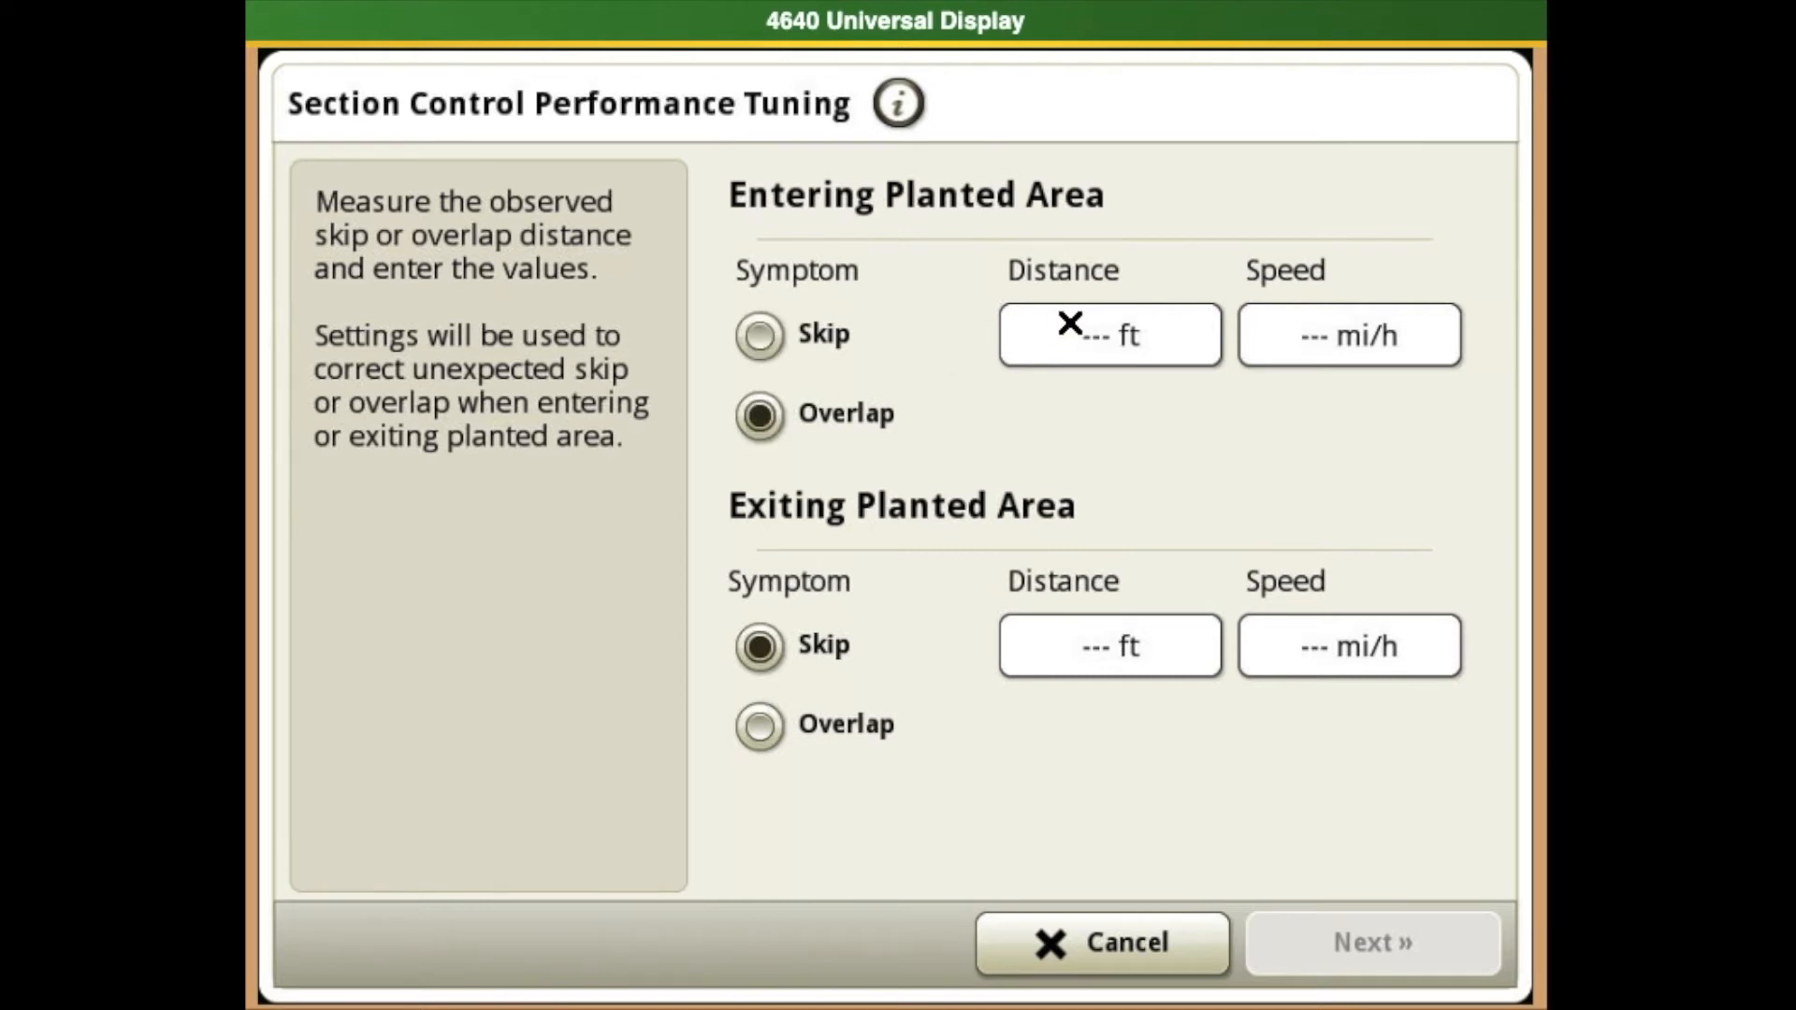
click(1108, 333)
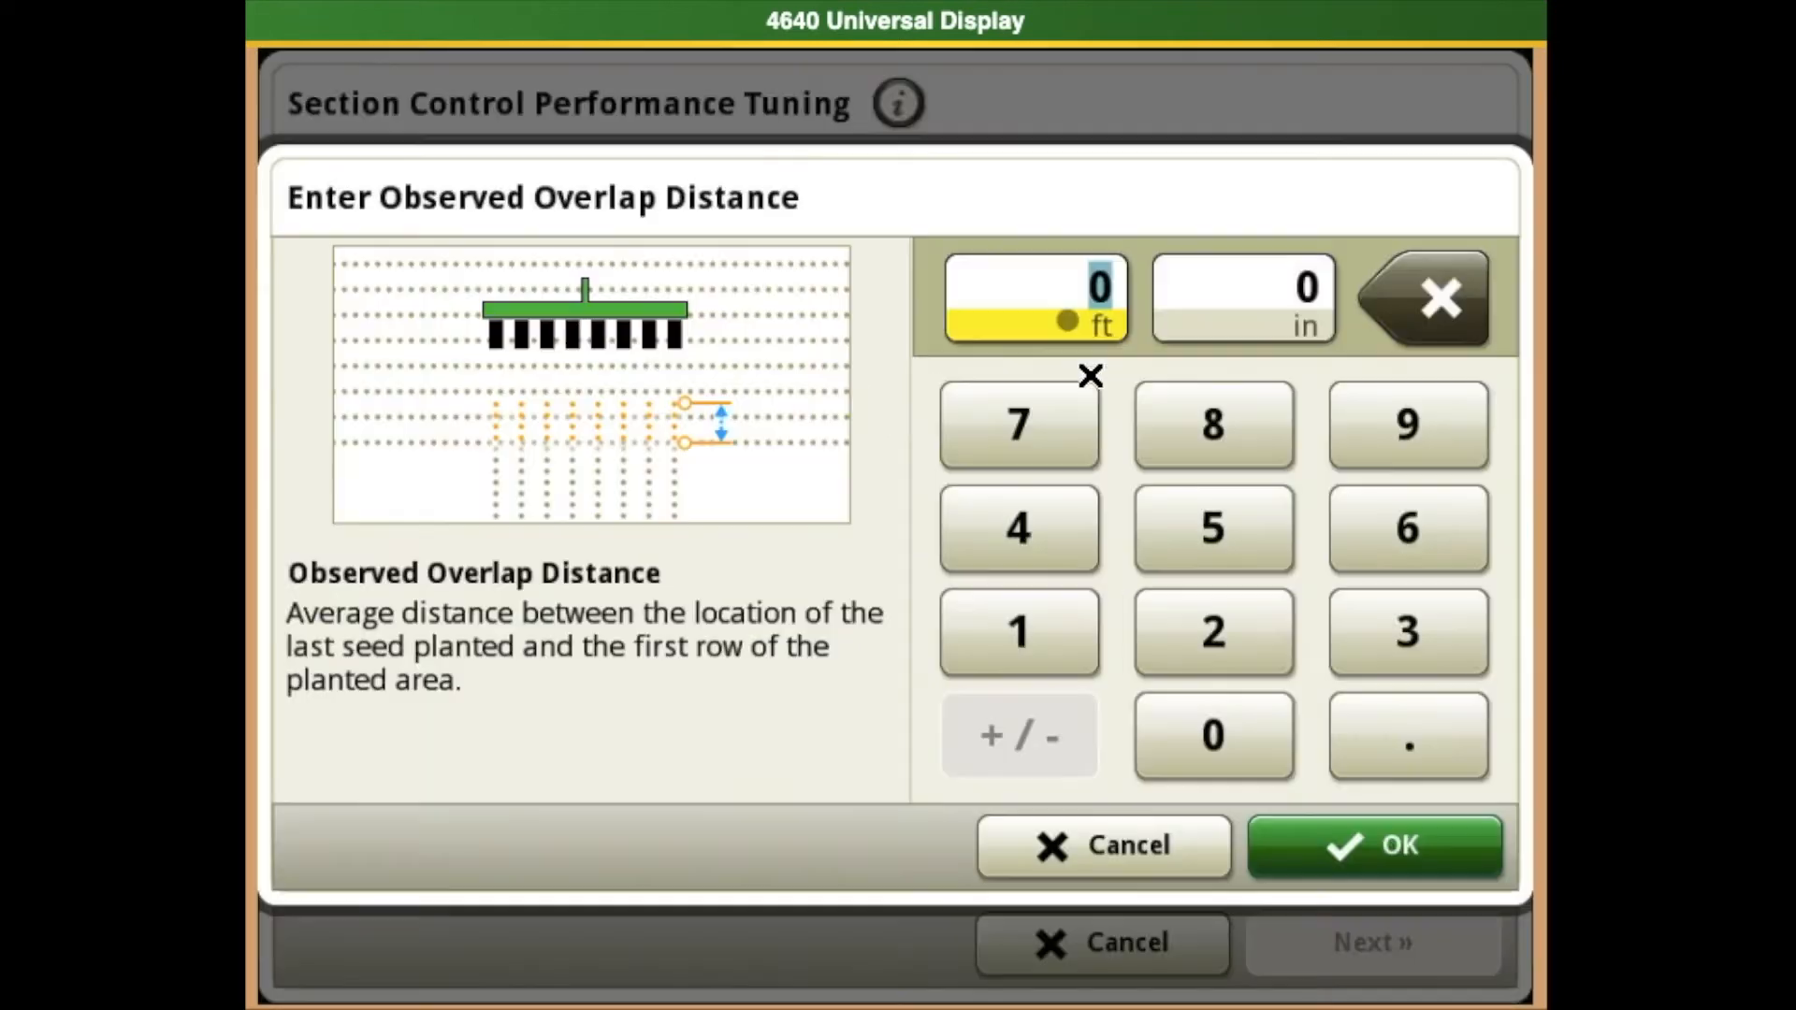
click(1213, 527)
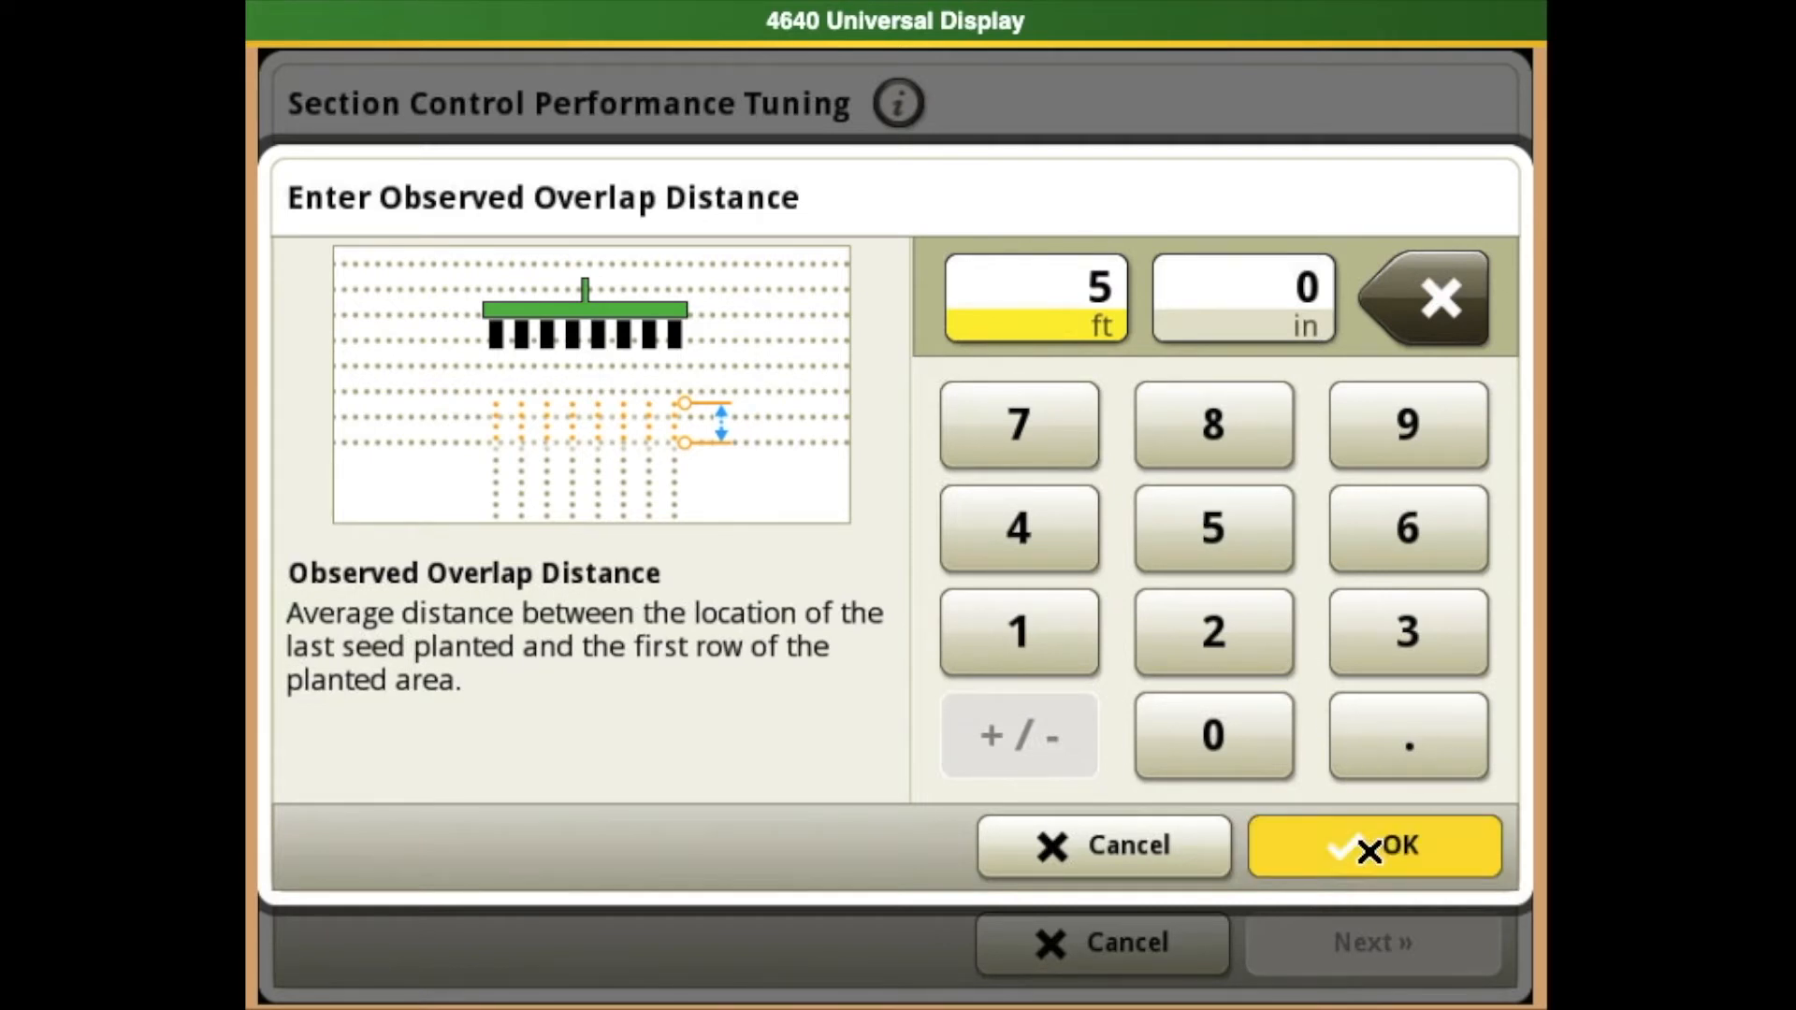
click(1372, 845)
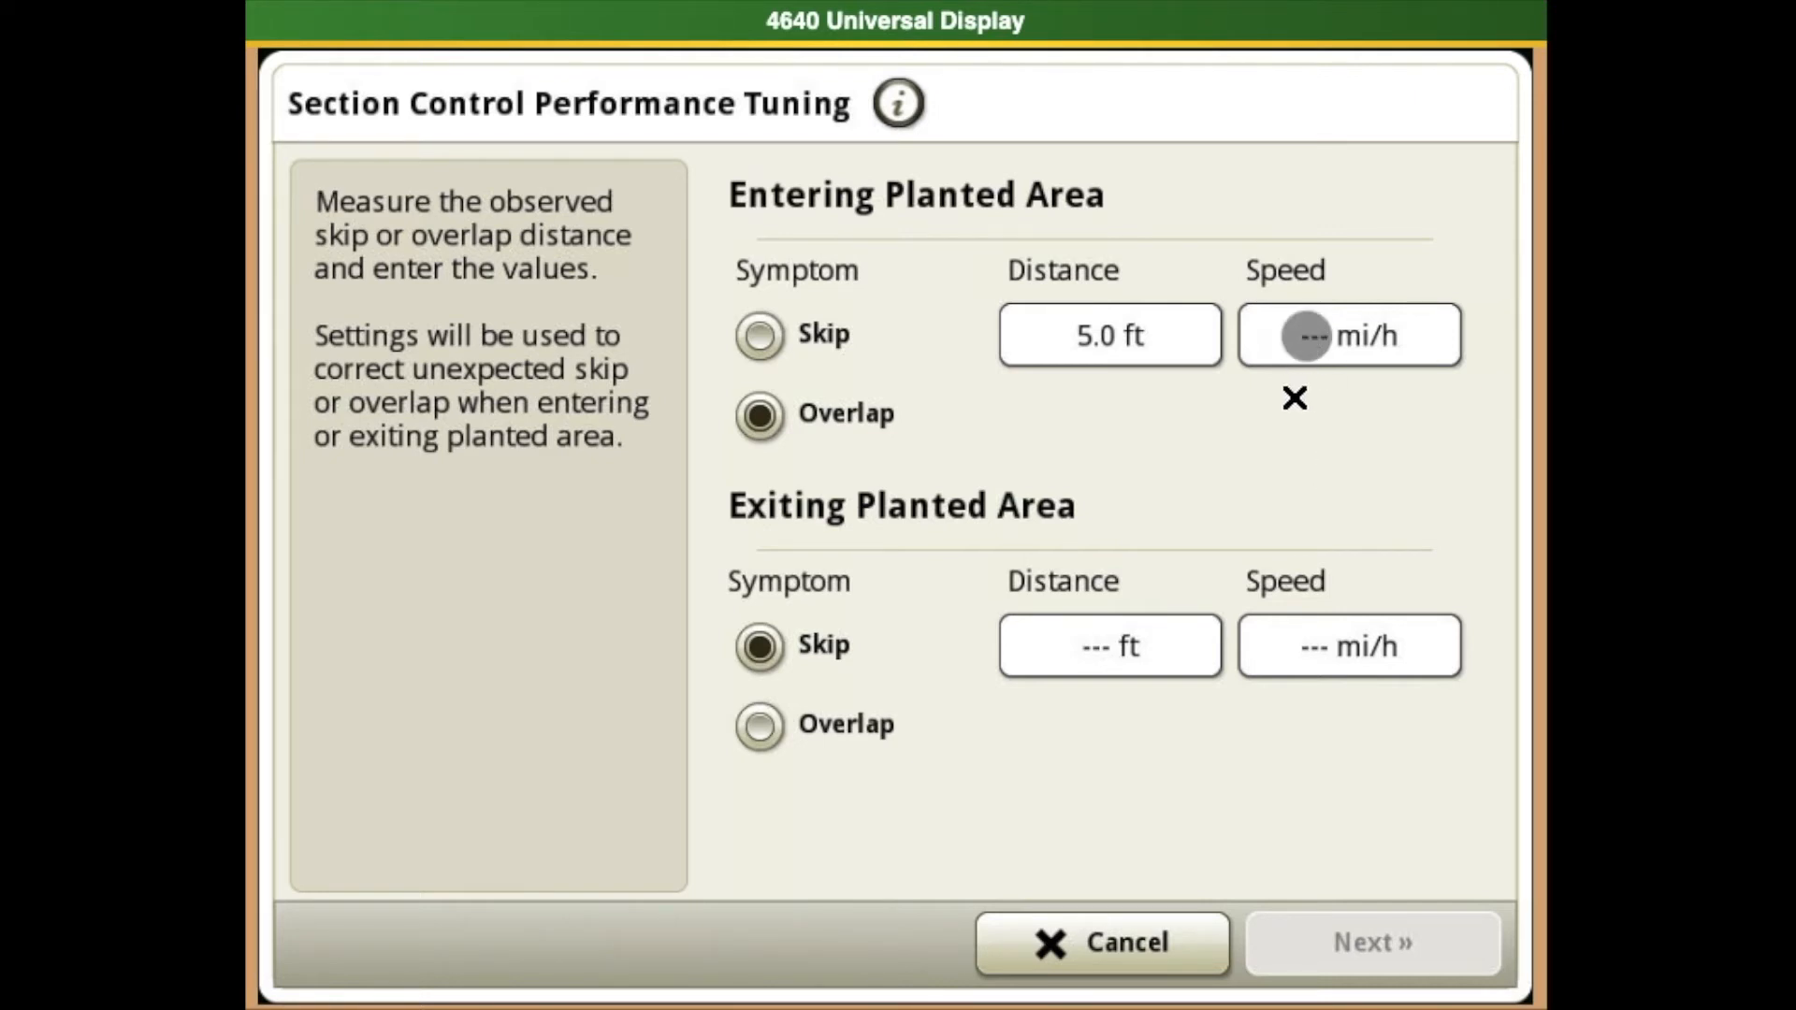
click(1348, 335)
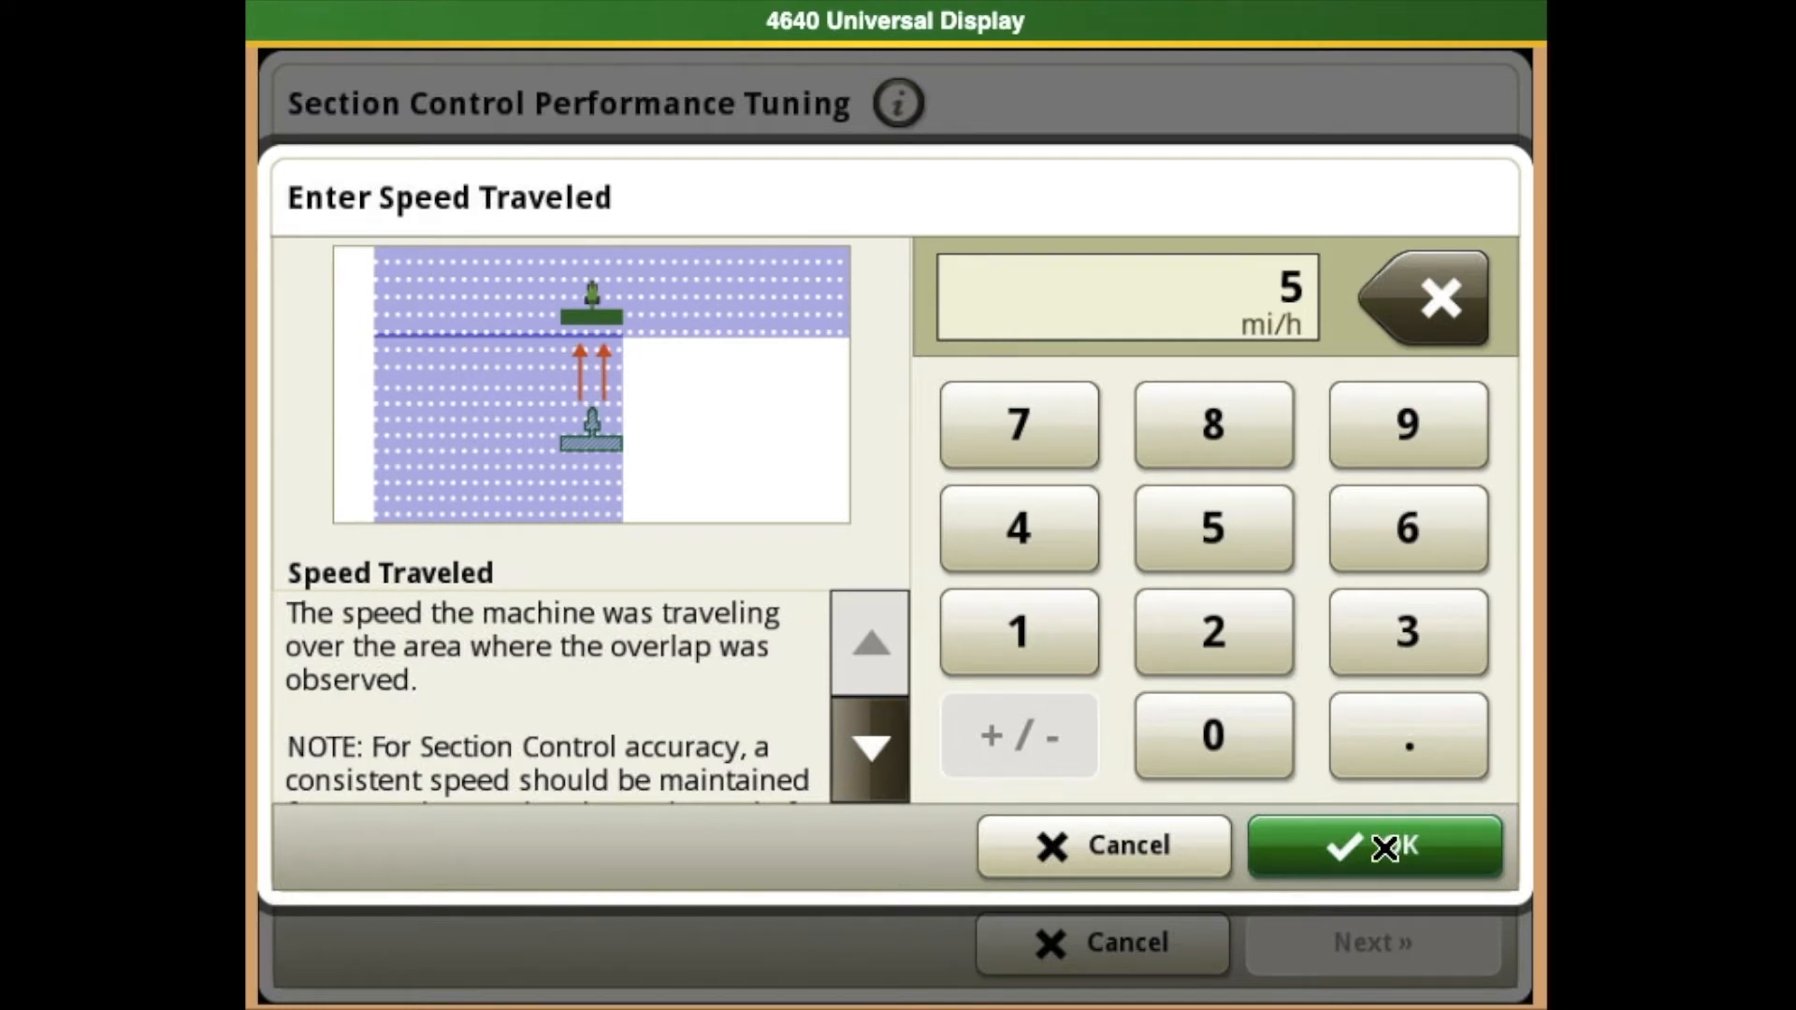
mouse_move(1348, 685)
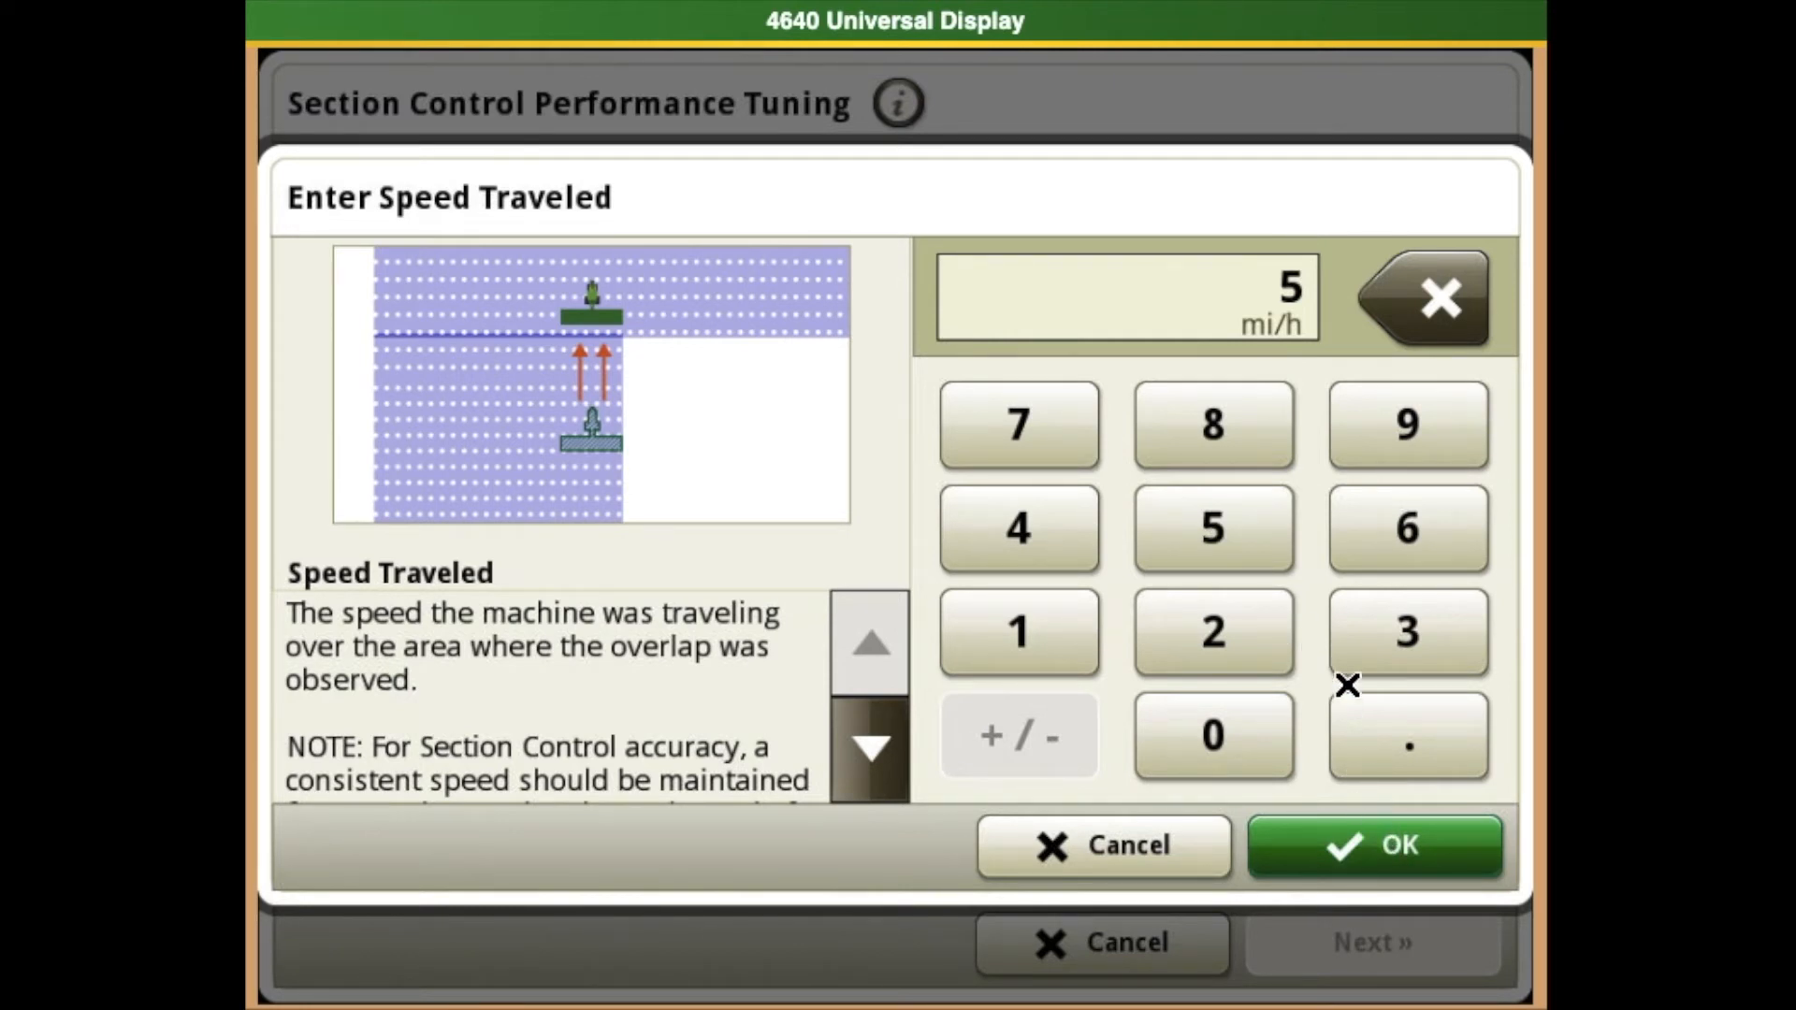
click(1373, 846)
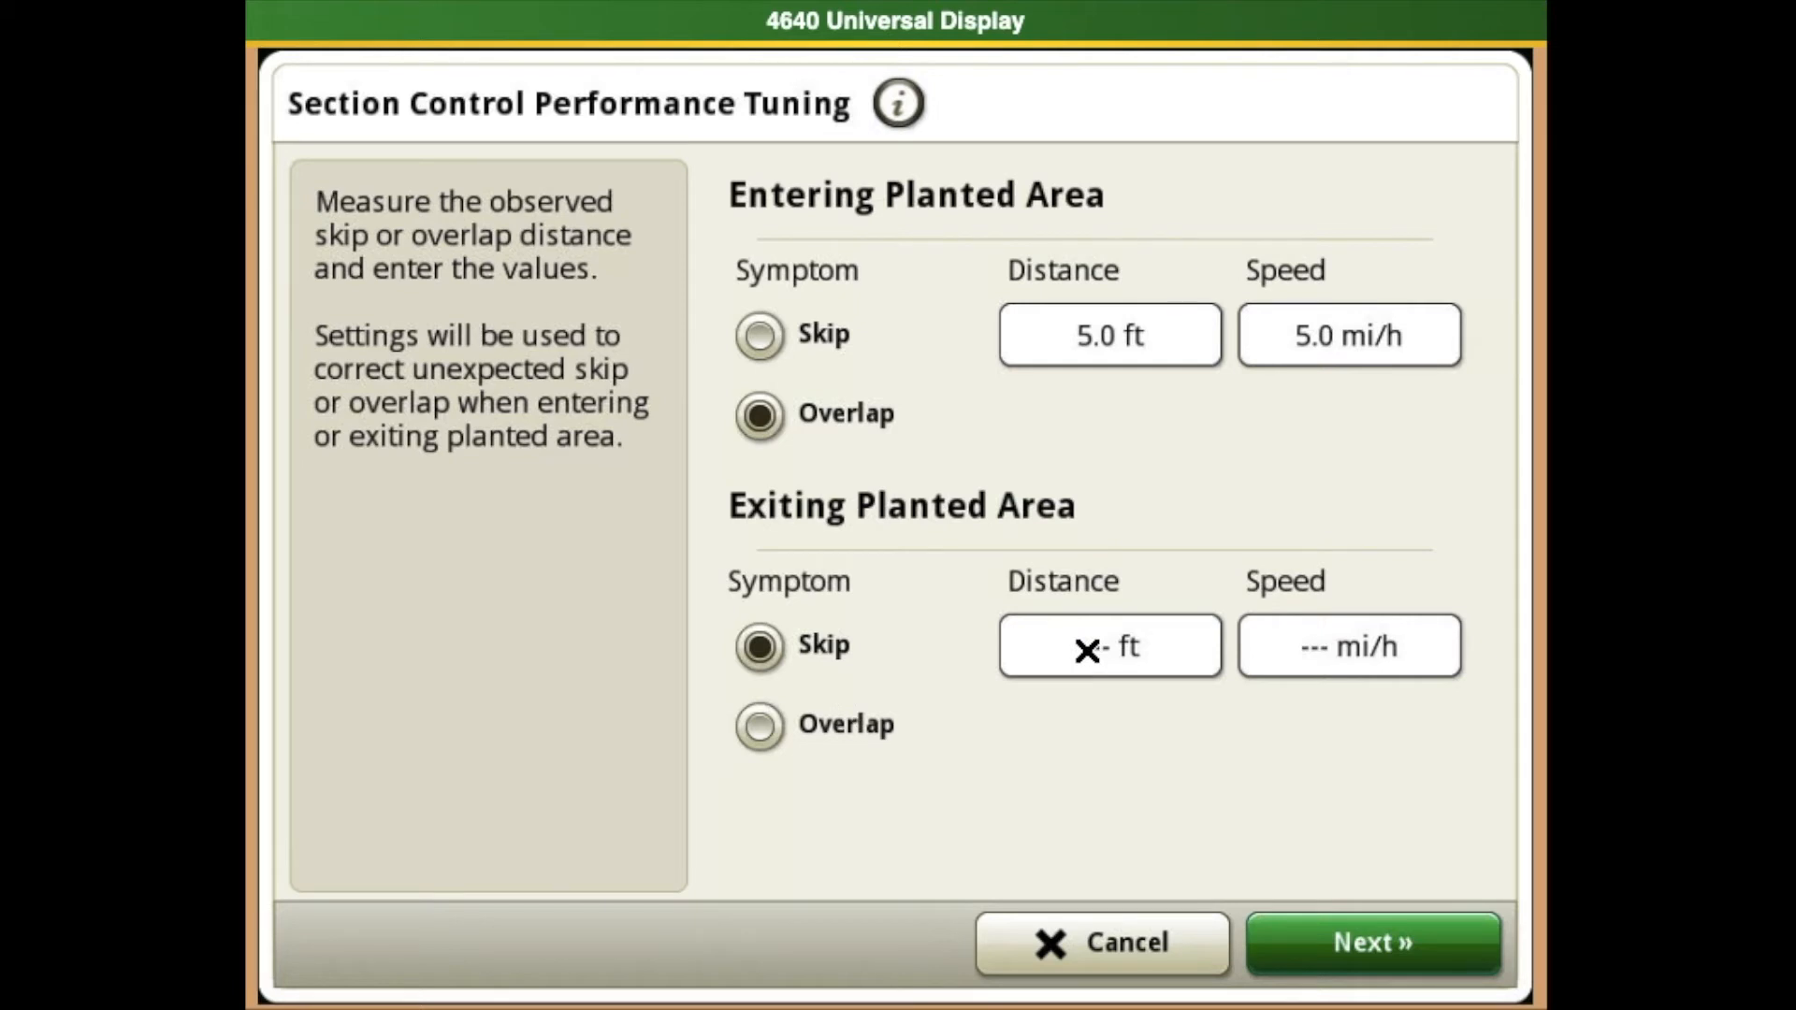
- Set the exiting planted area skip distance to 5.0 ft and speed to 5.0 mi/h
click(1108, 644)
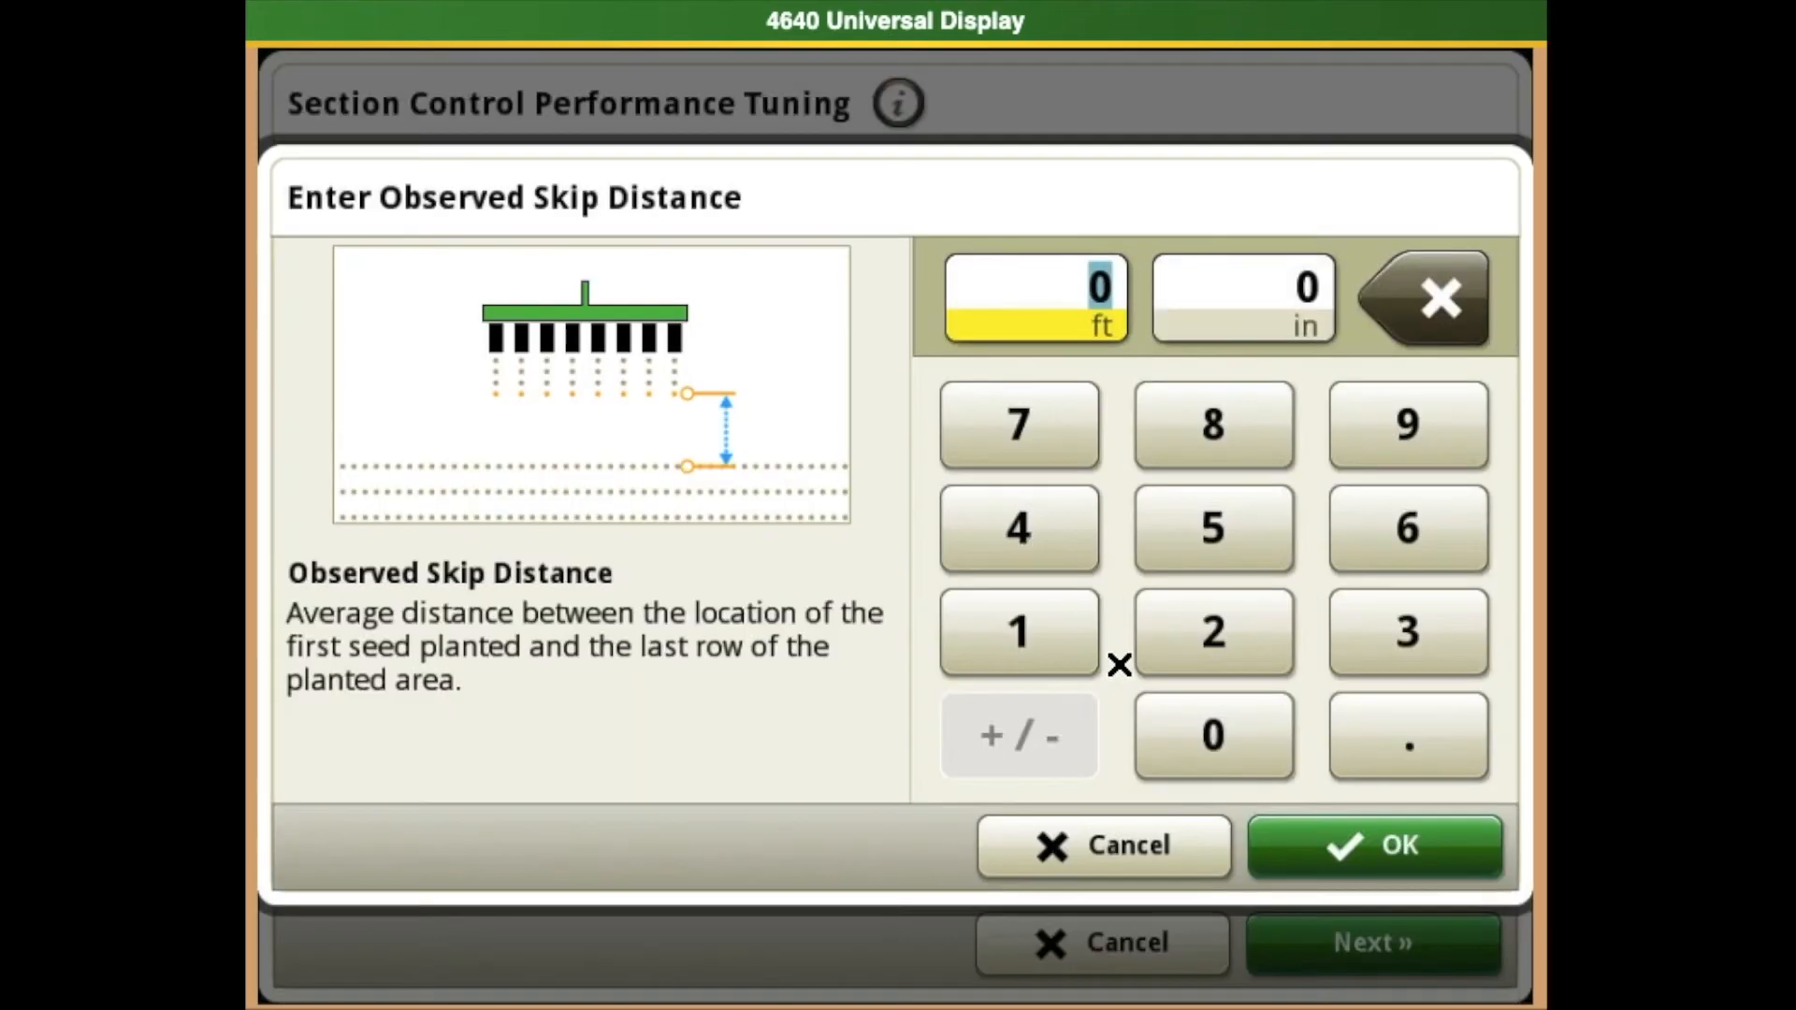
click(1212, 528)
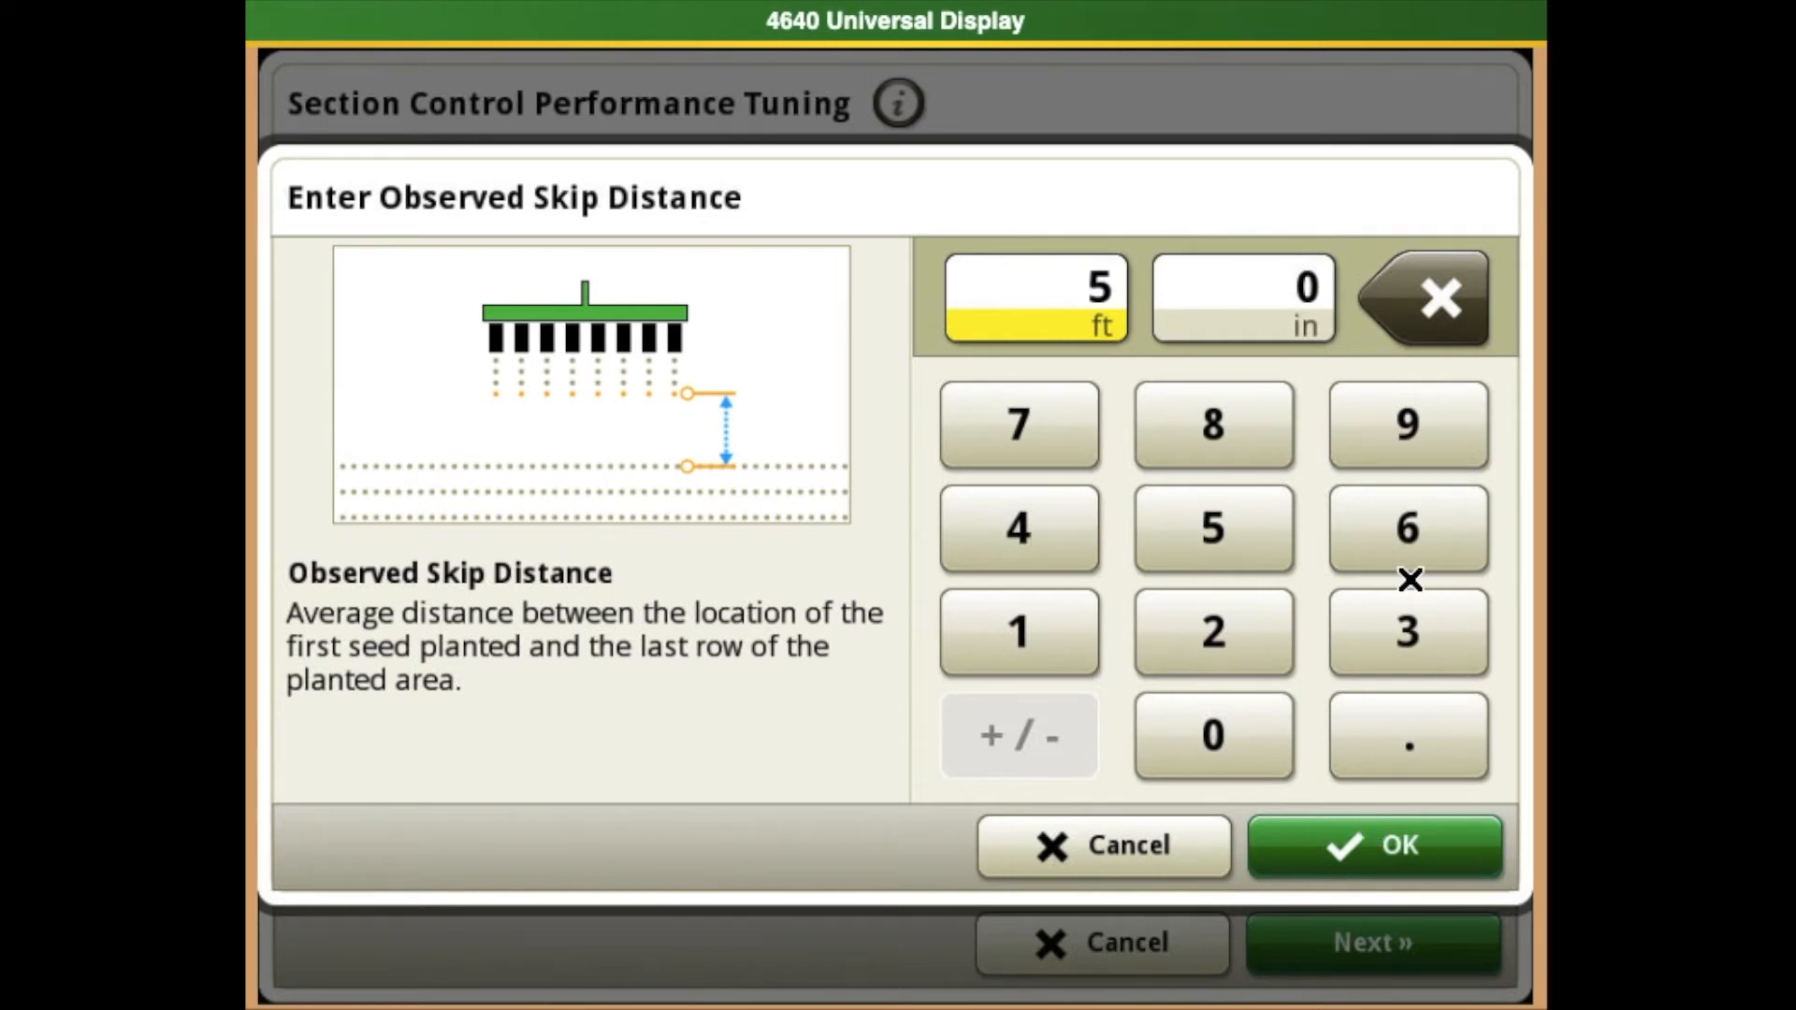
click(1373, 846)
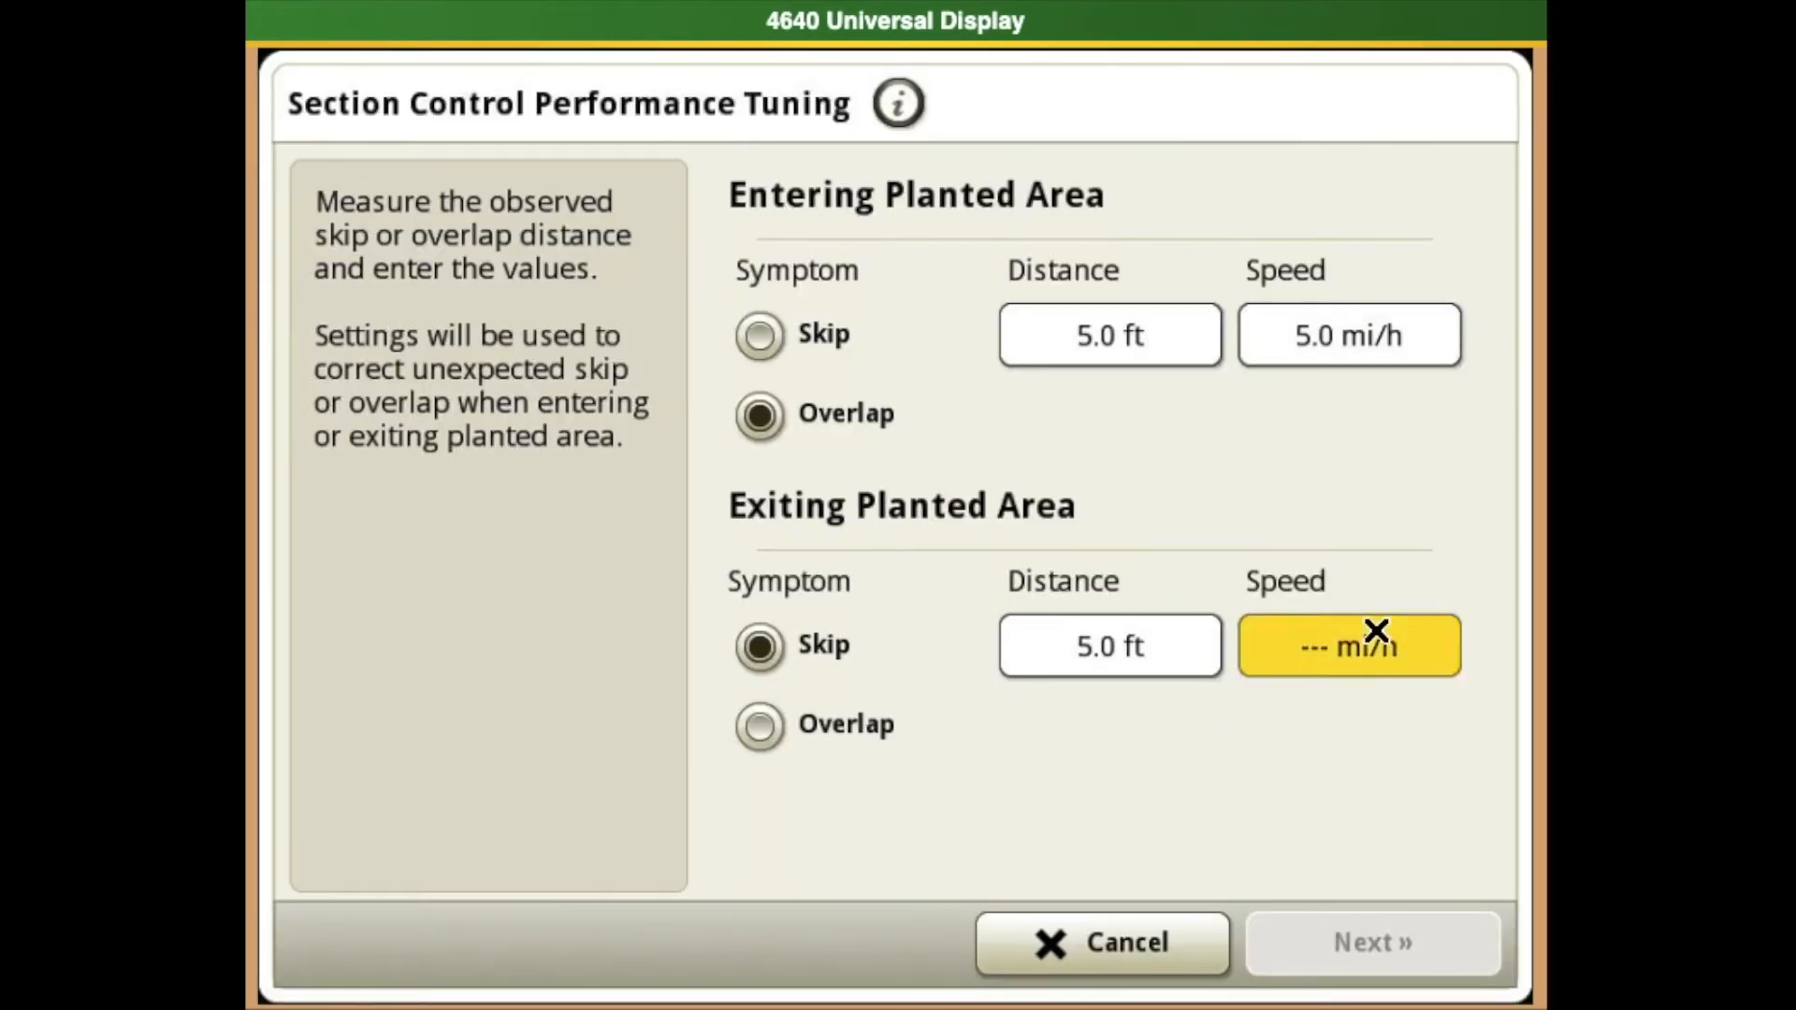
click(1348, 644)
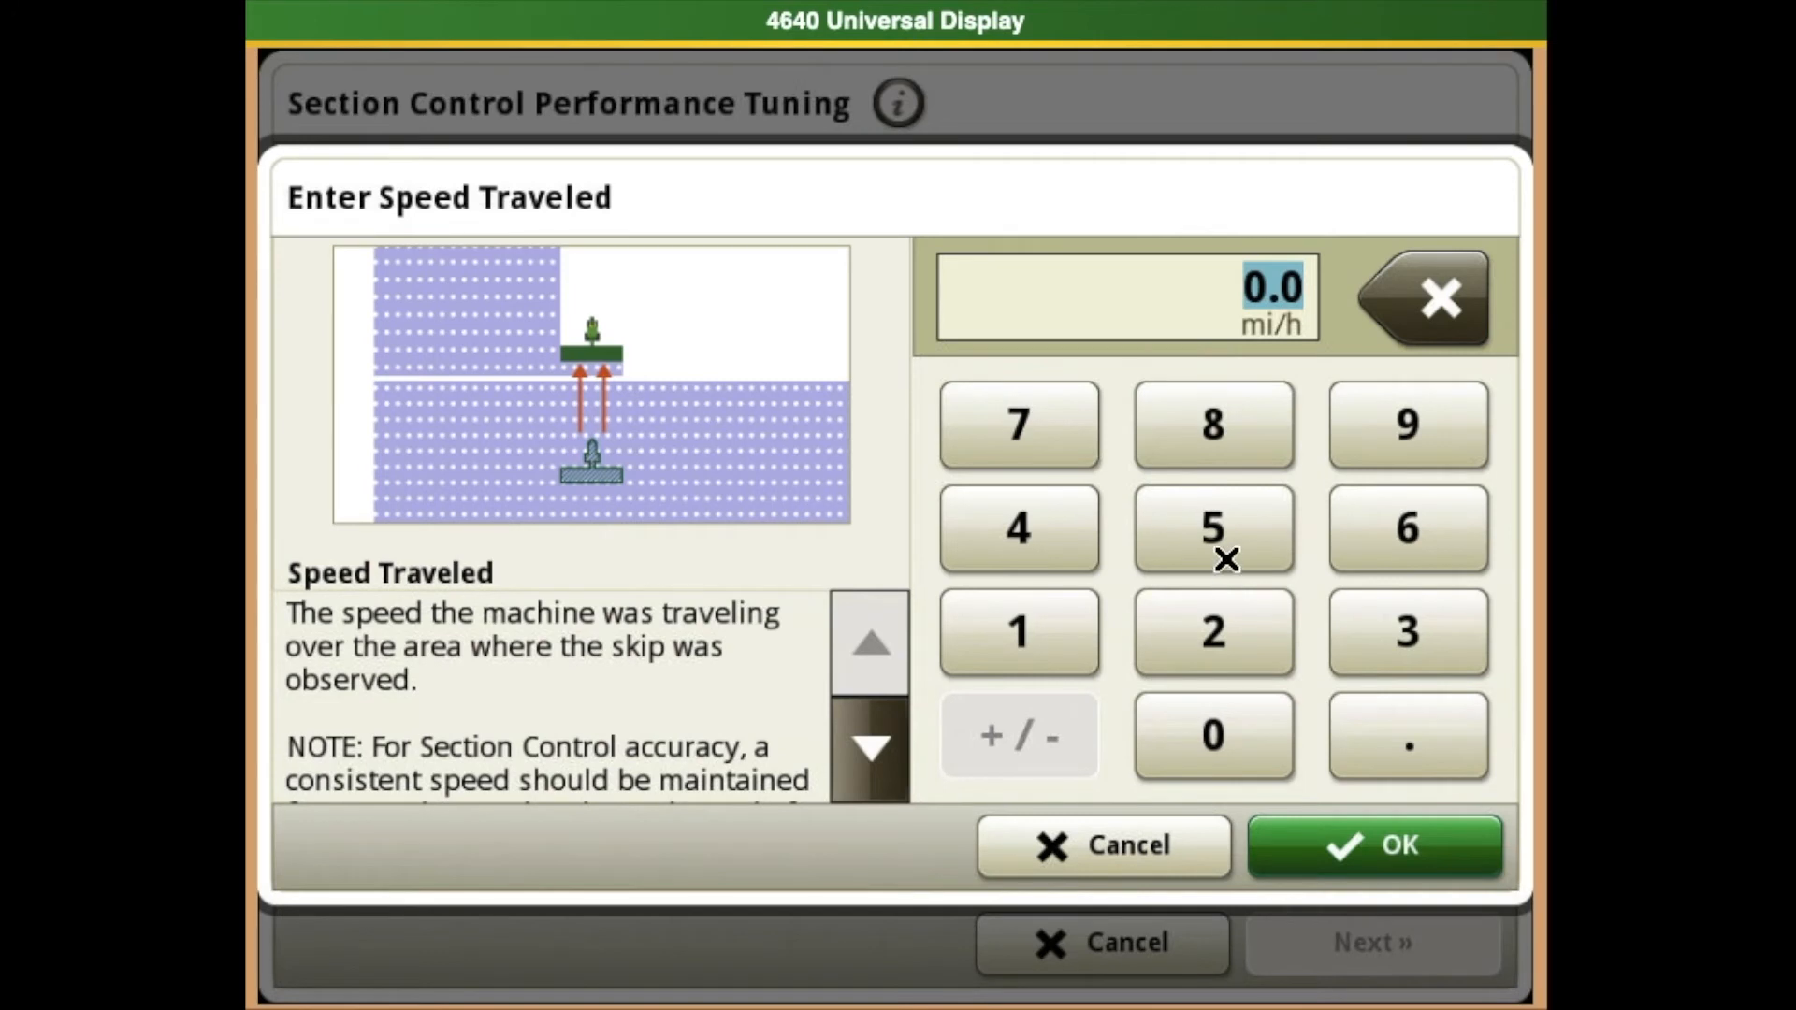
click(1212, 527)
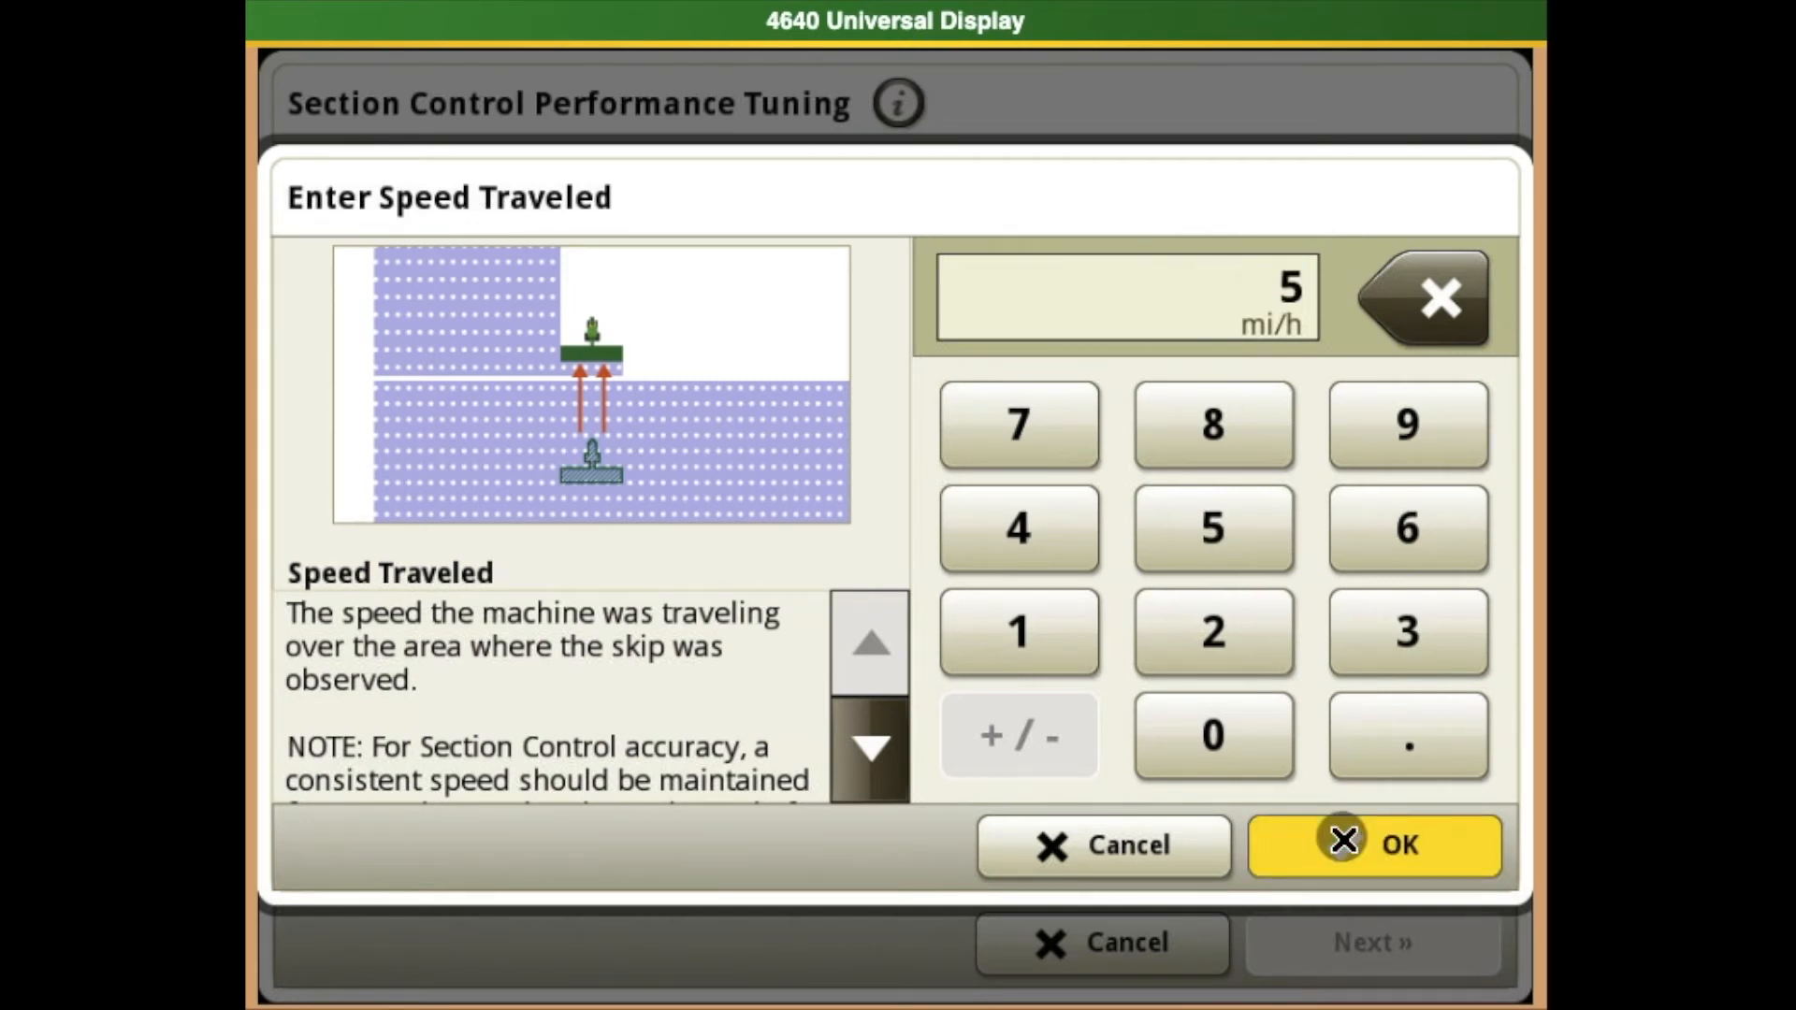
click(1373, 846)
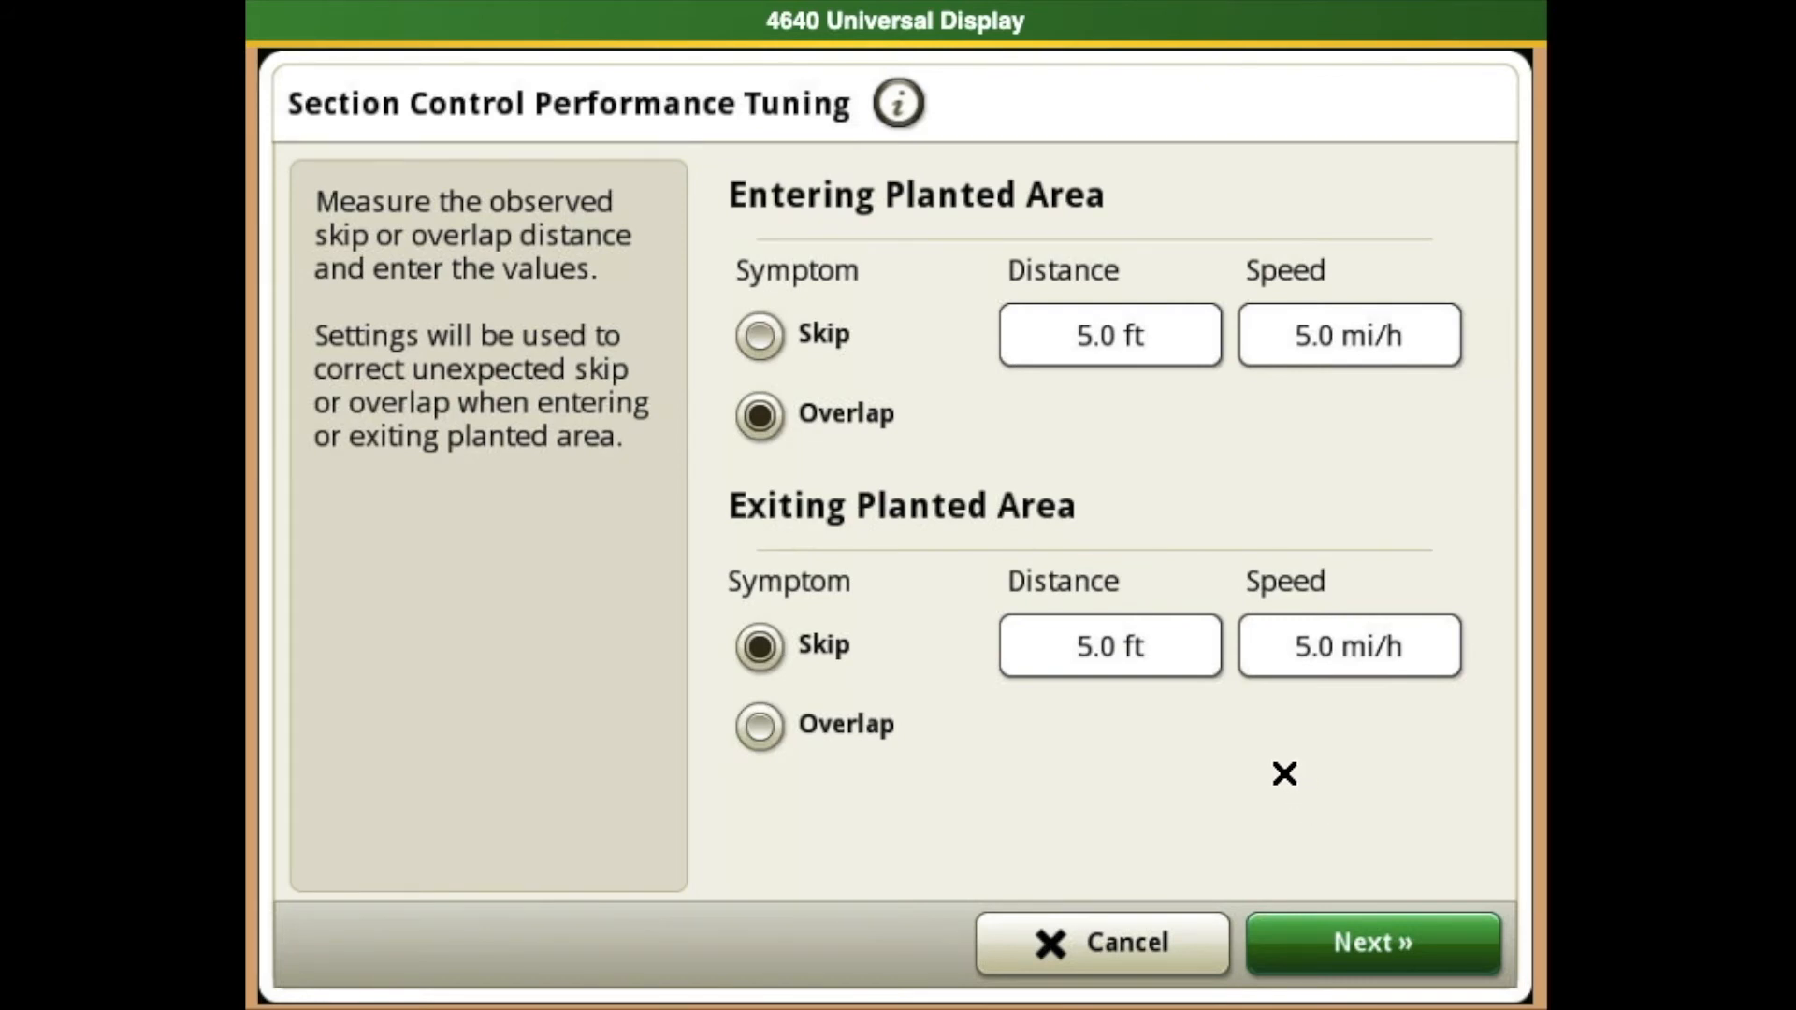
mouse_move(1249, 737)
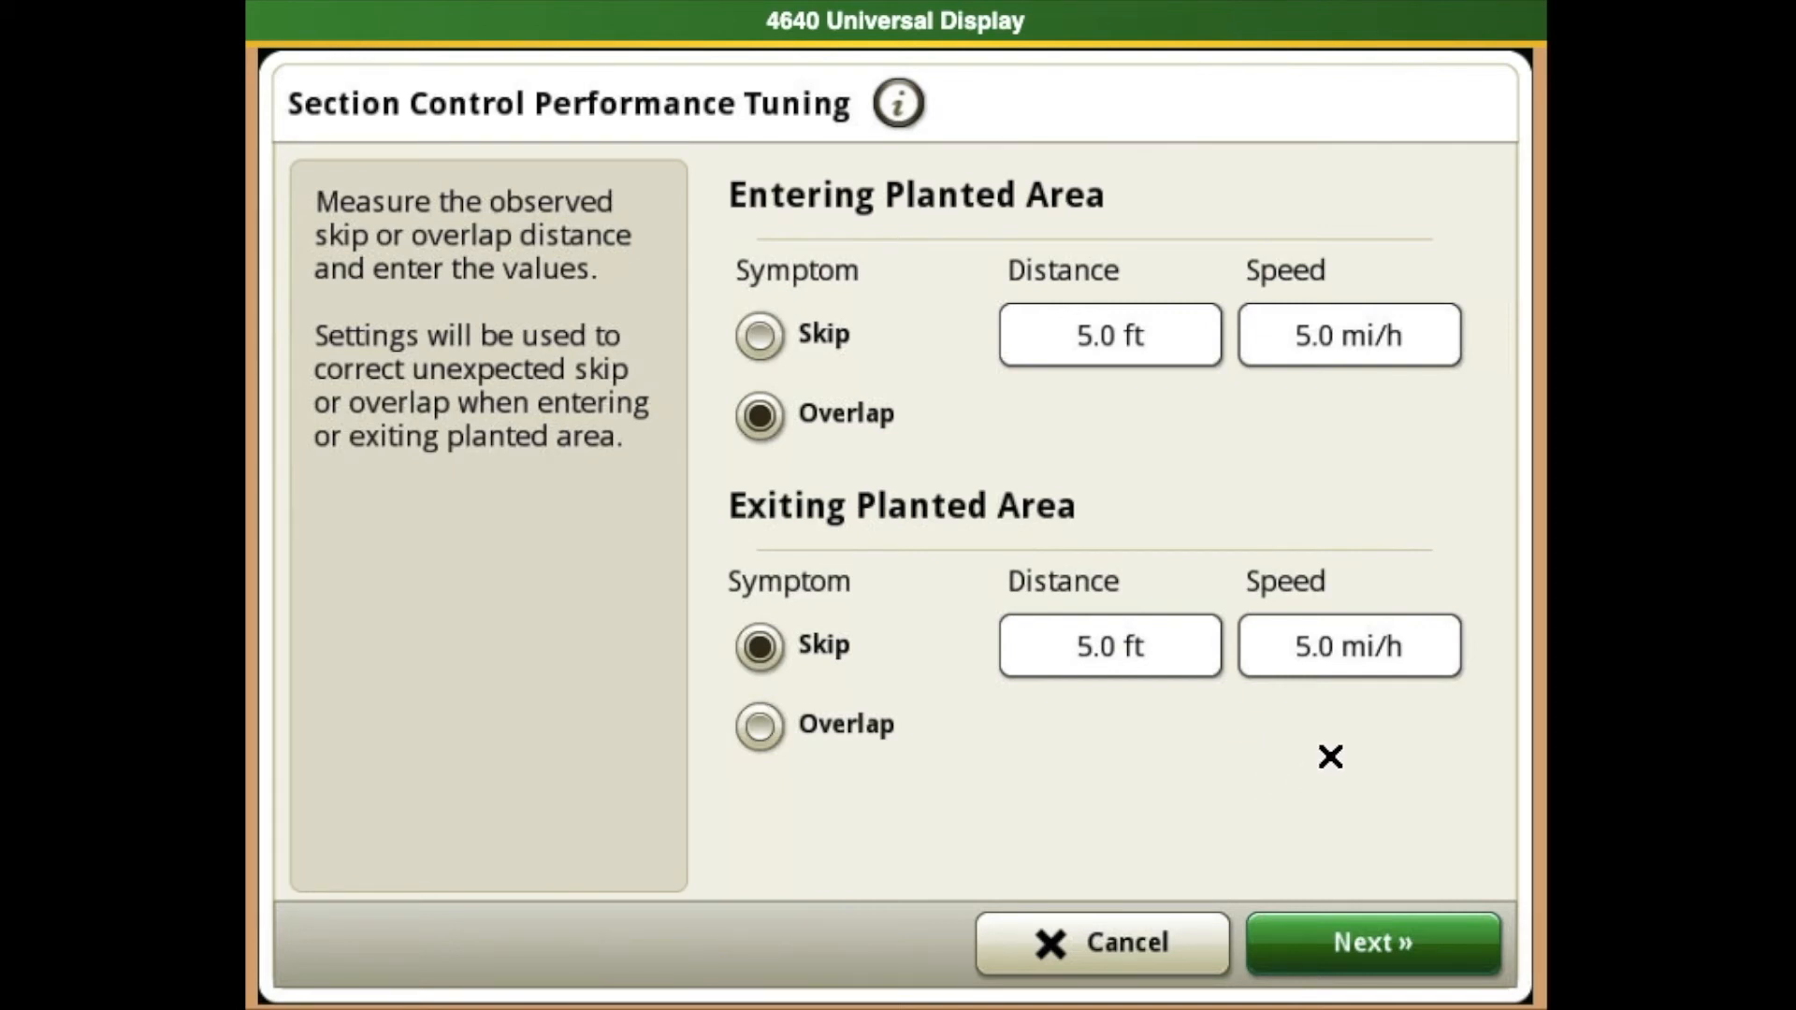
mouse_move(1226, 683)
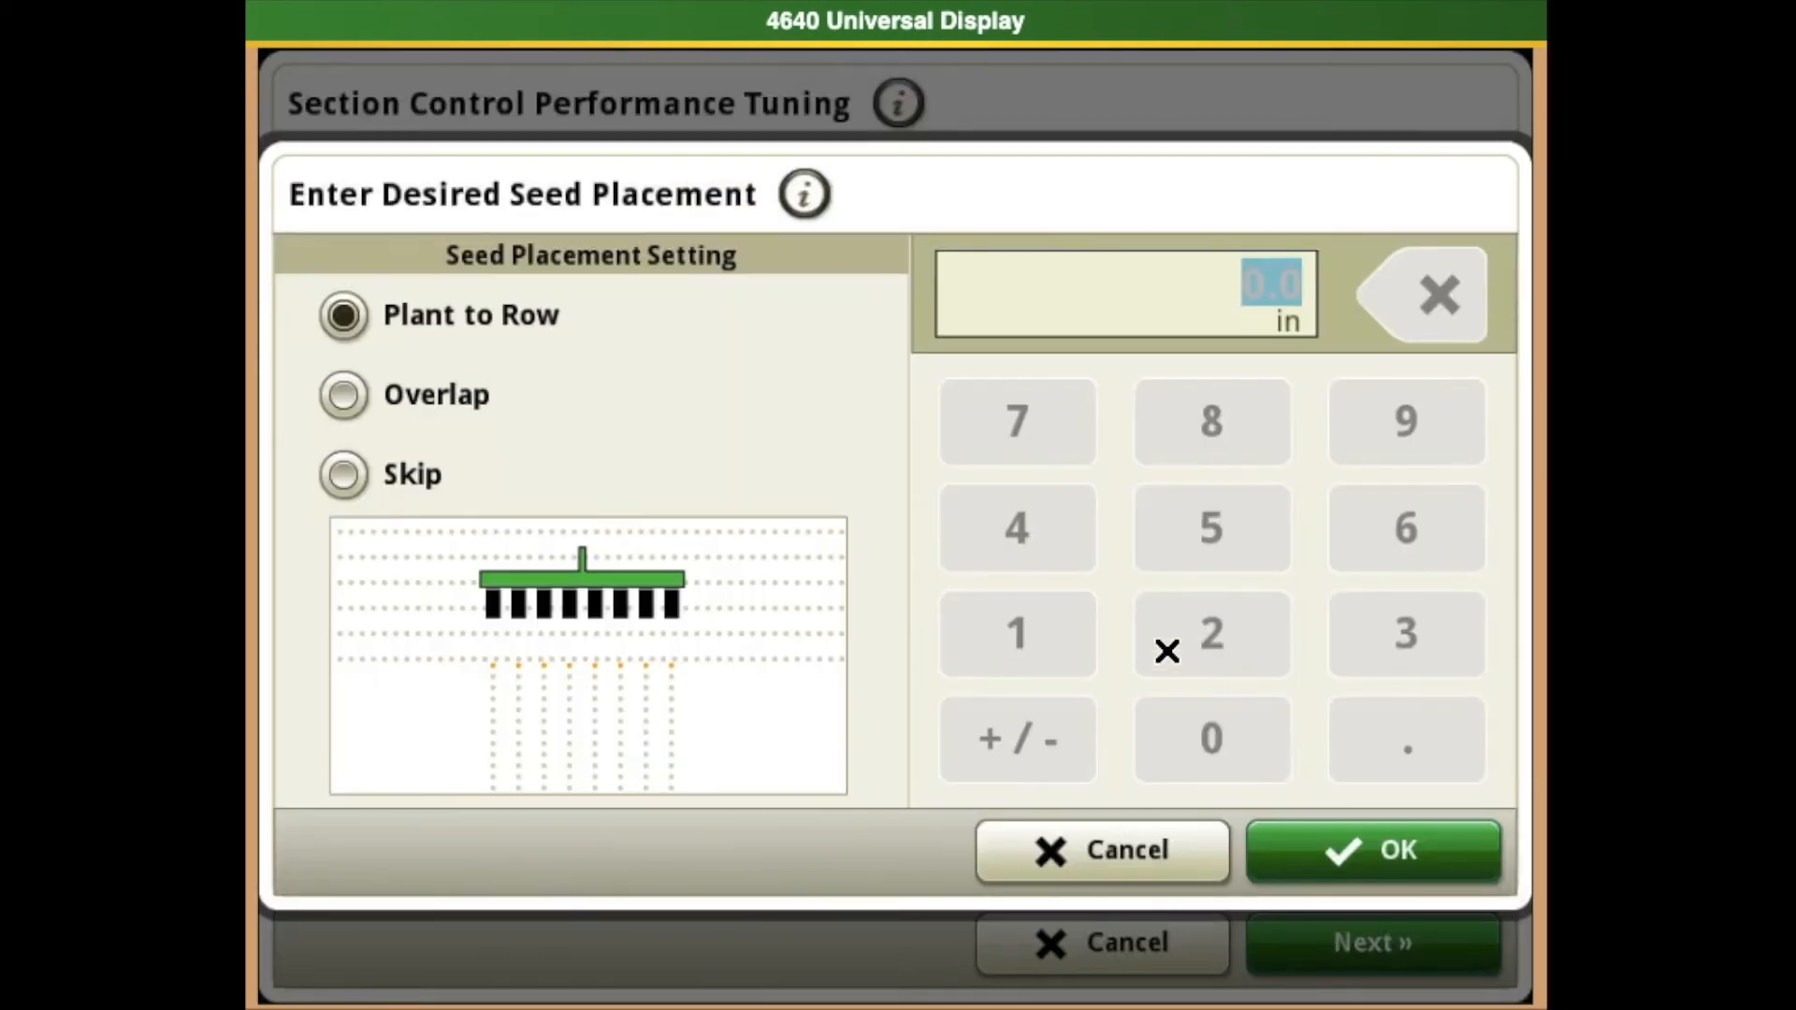
mouse_move(494, 393)
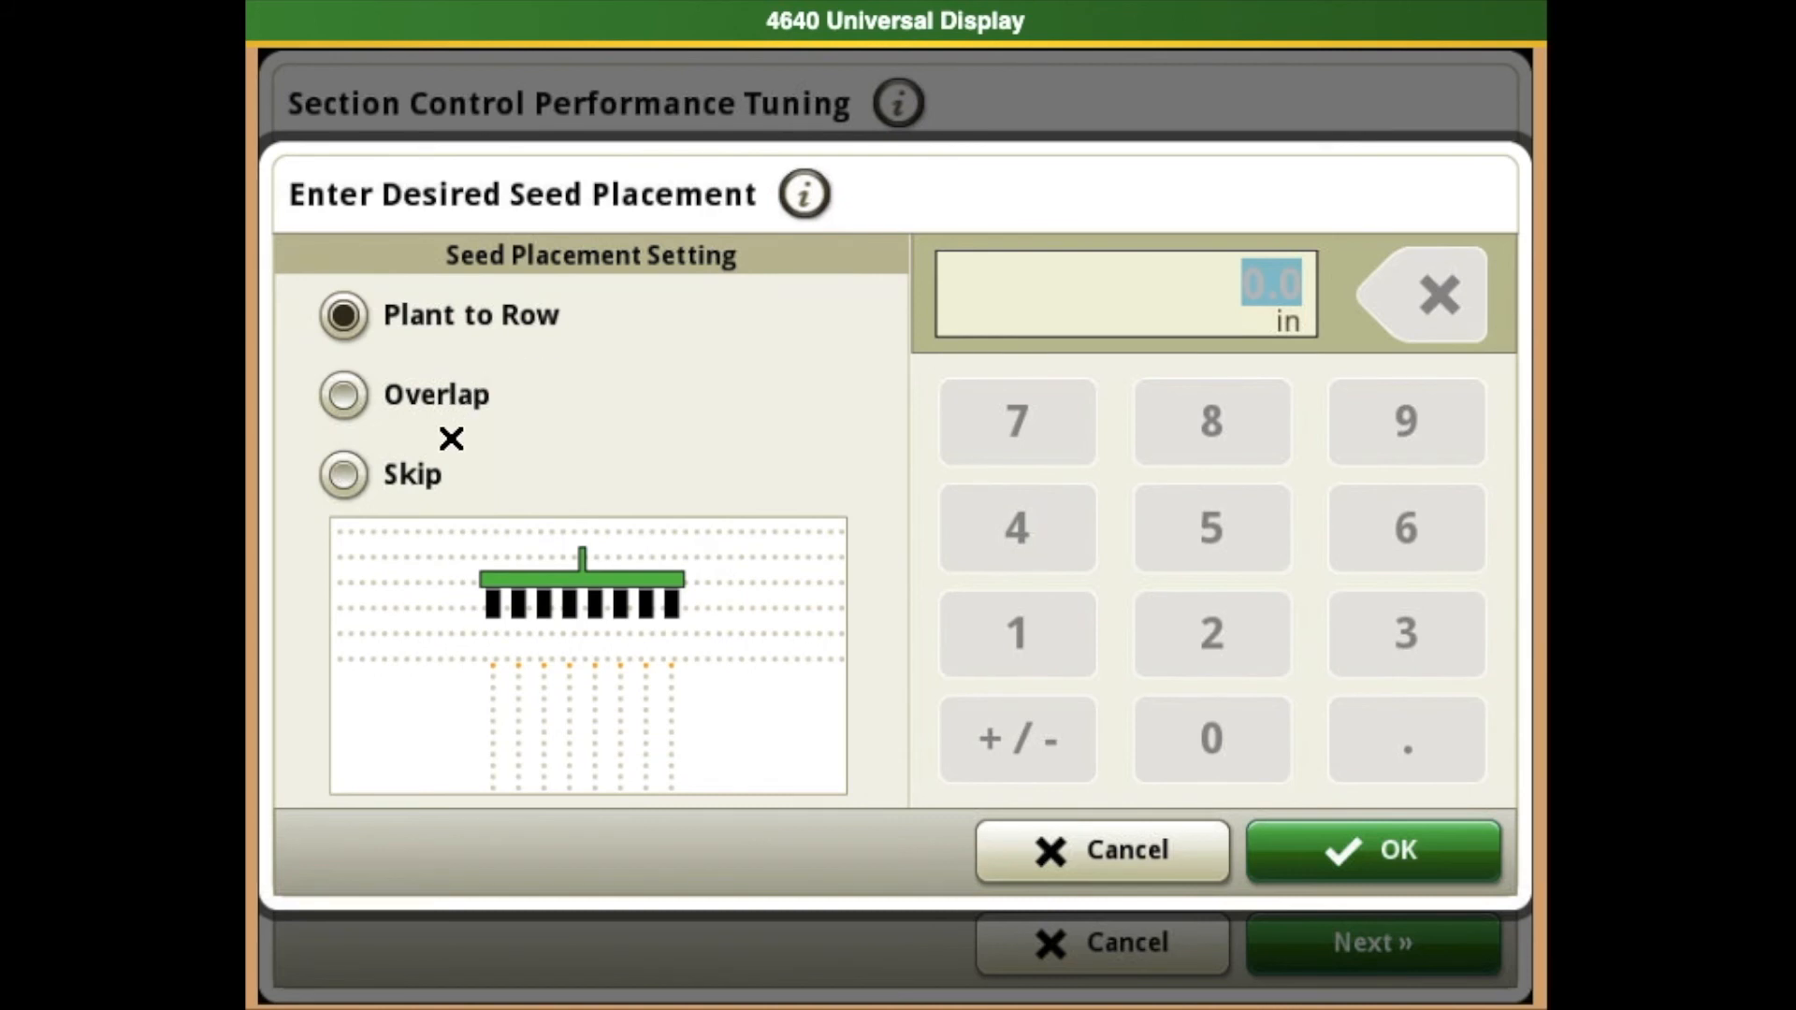
mouse_move(470, 516)
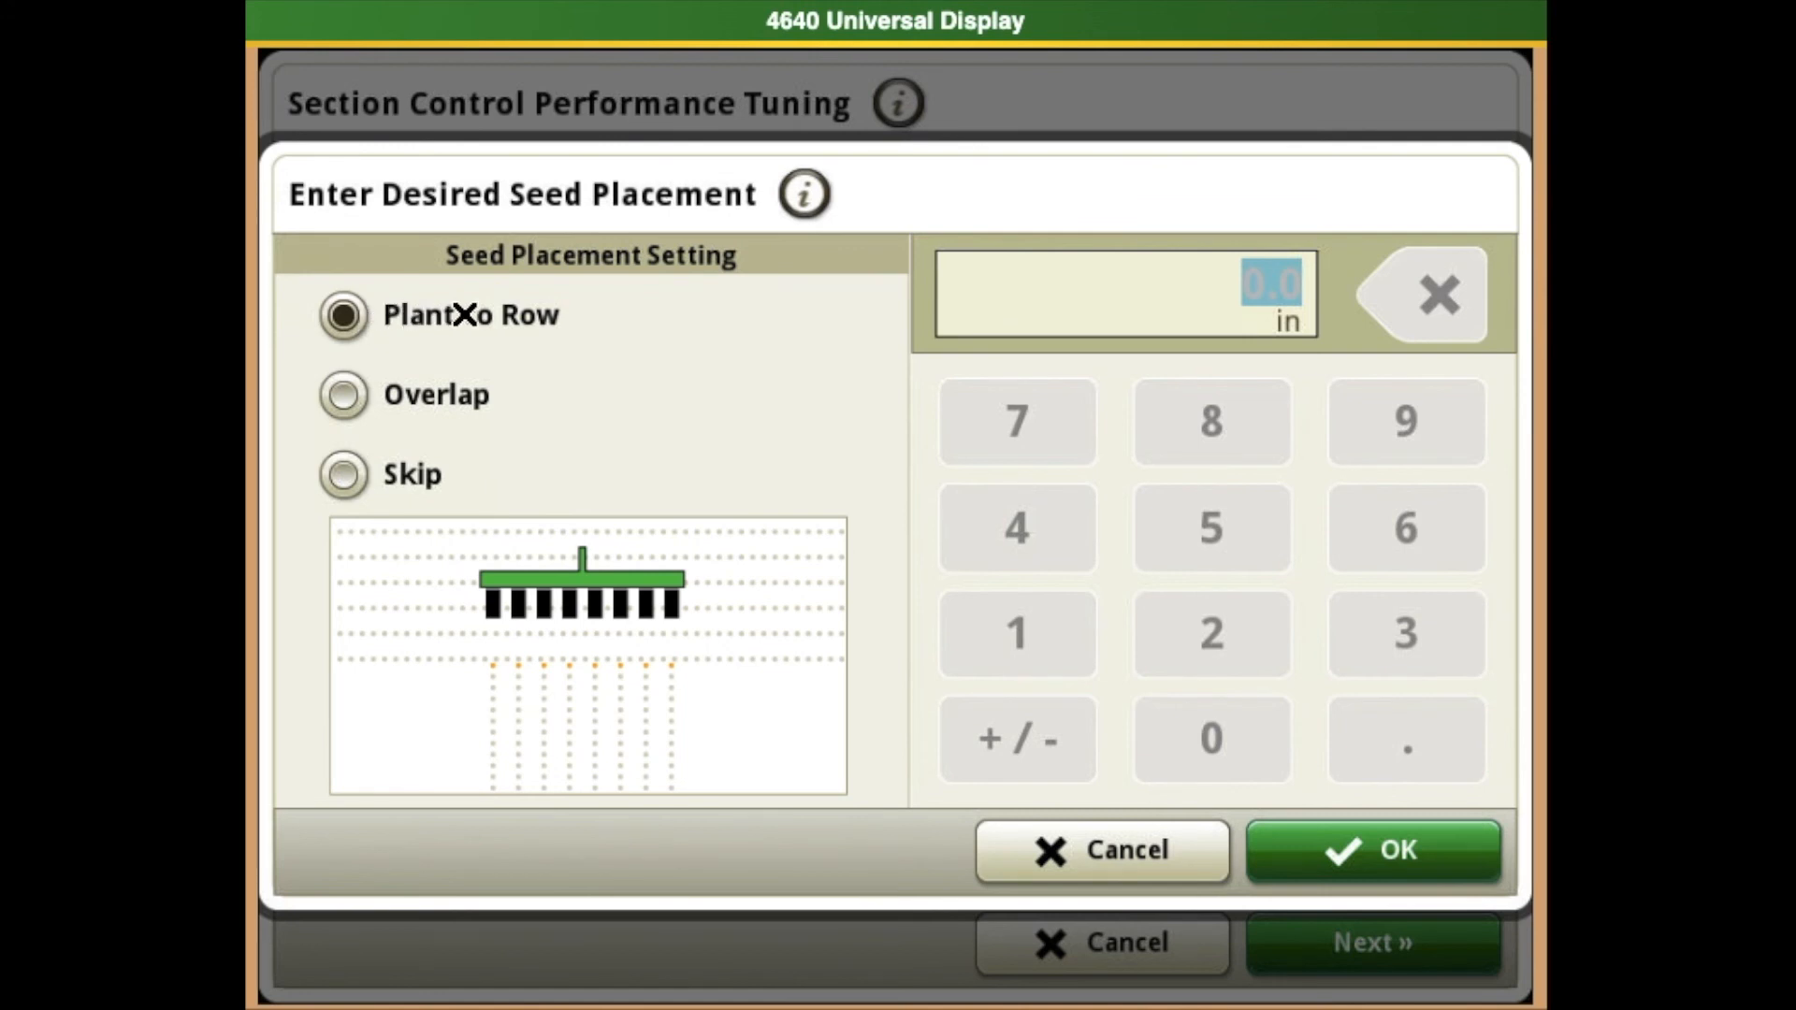
mouse_move(479, 290)
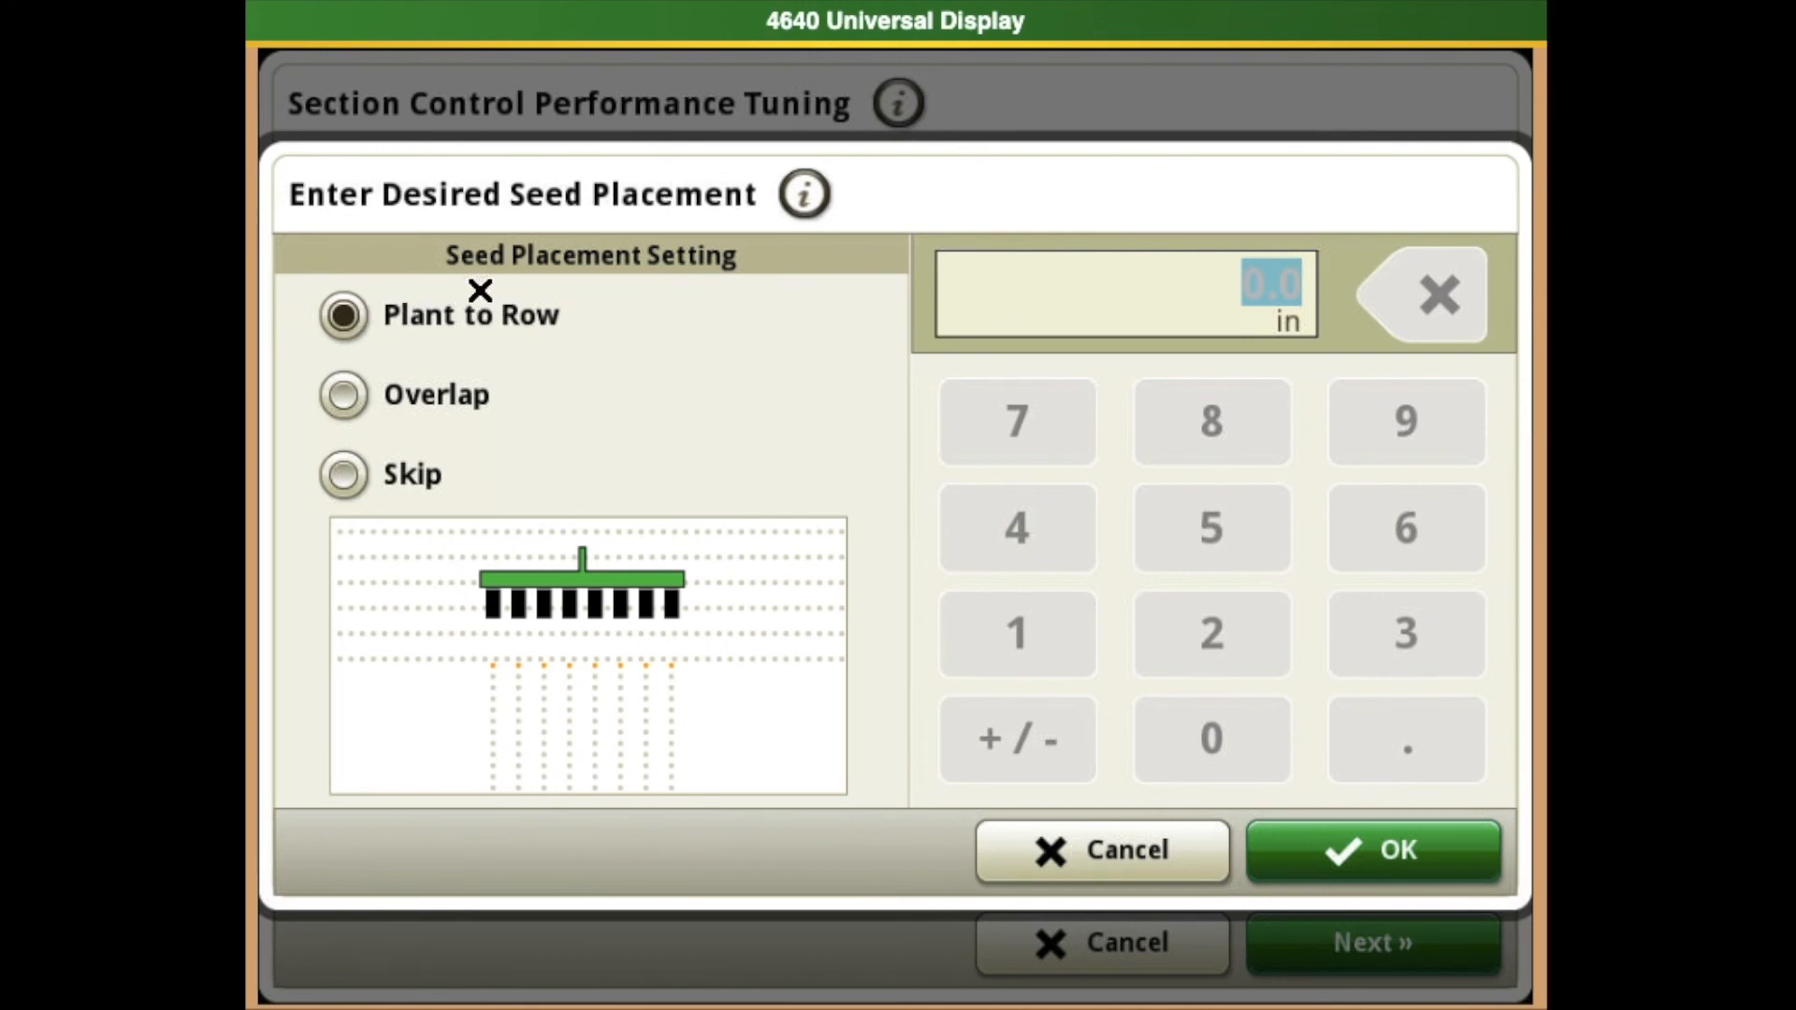
mouse_move(1336, 851)
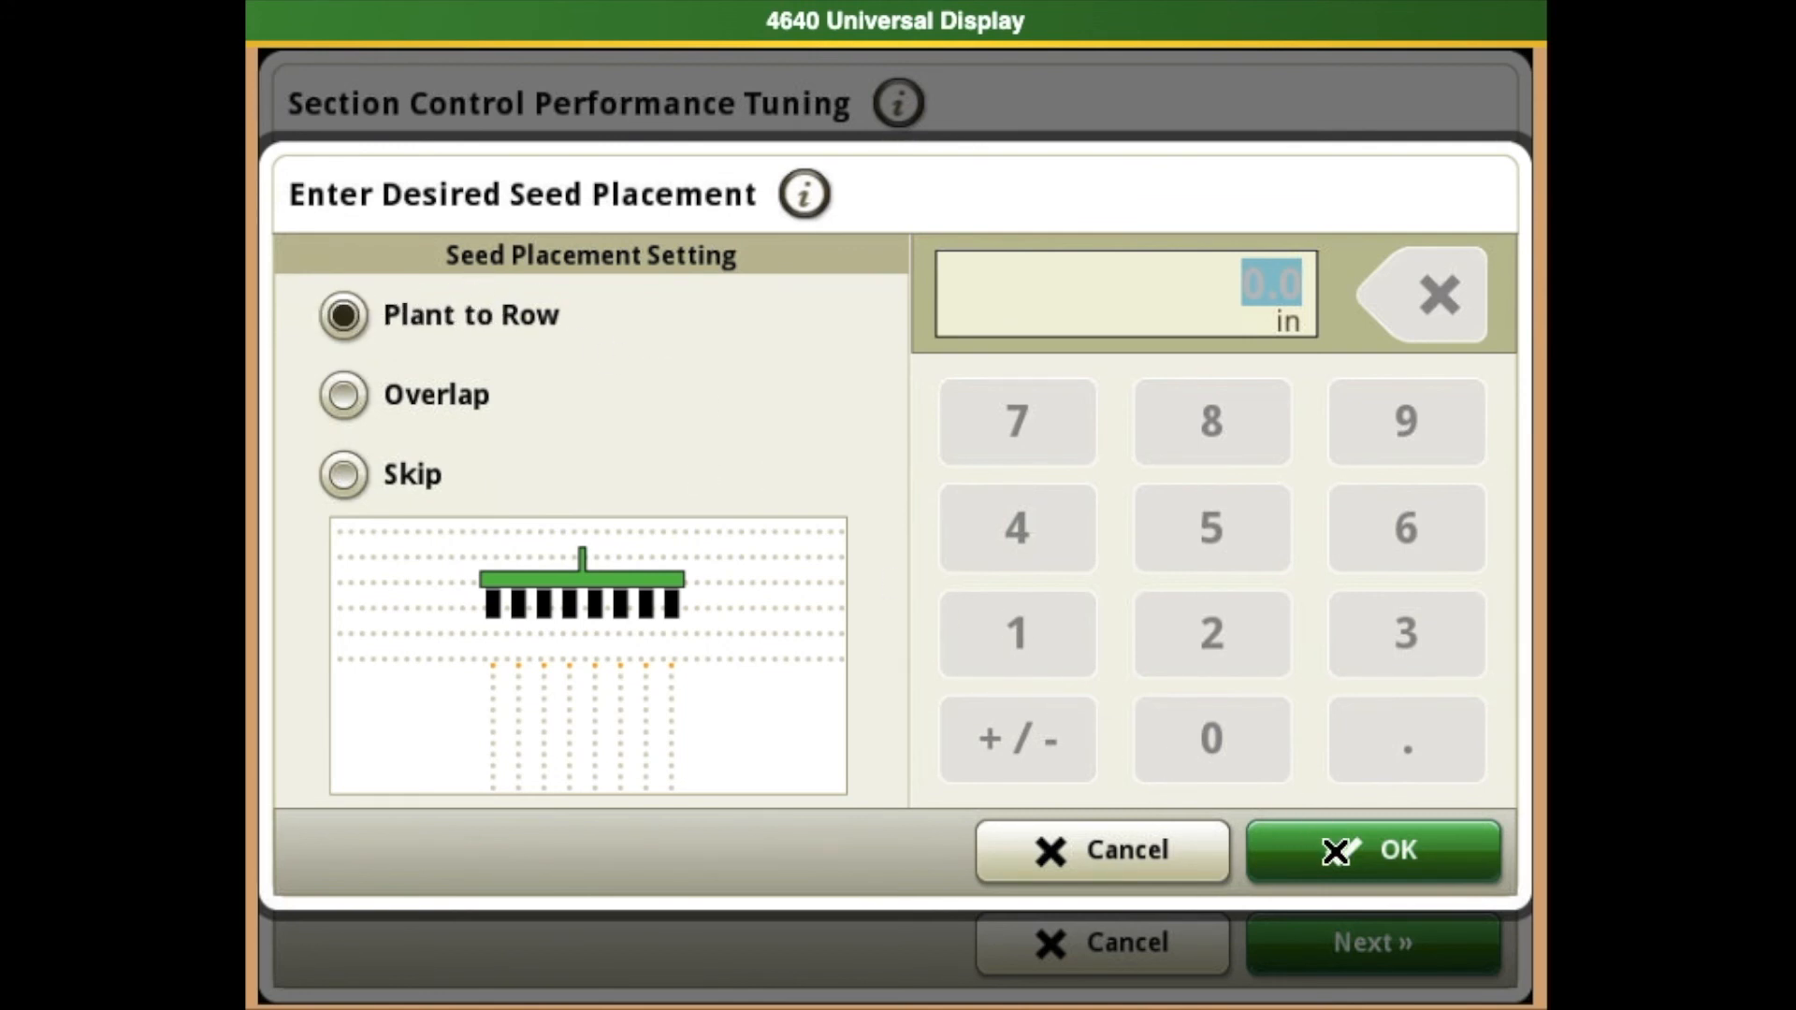
- Accept plant-to-row seed placement and dismiss the Settings Updated notice
click(1371, 851)
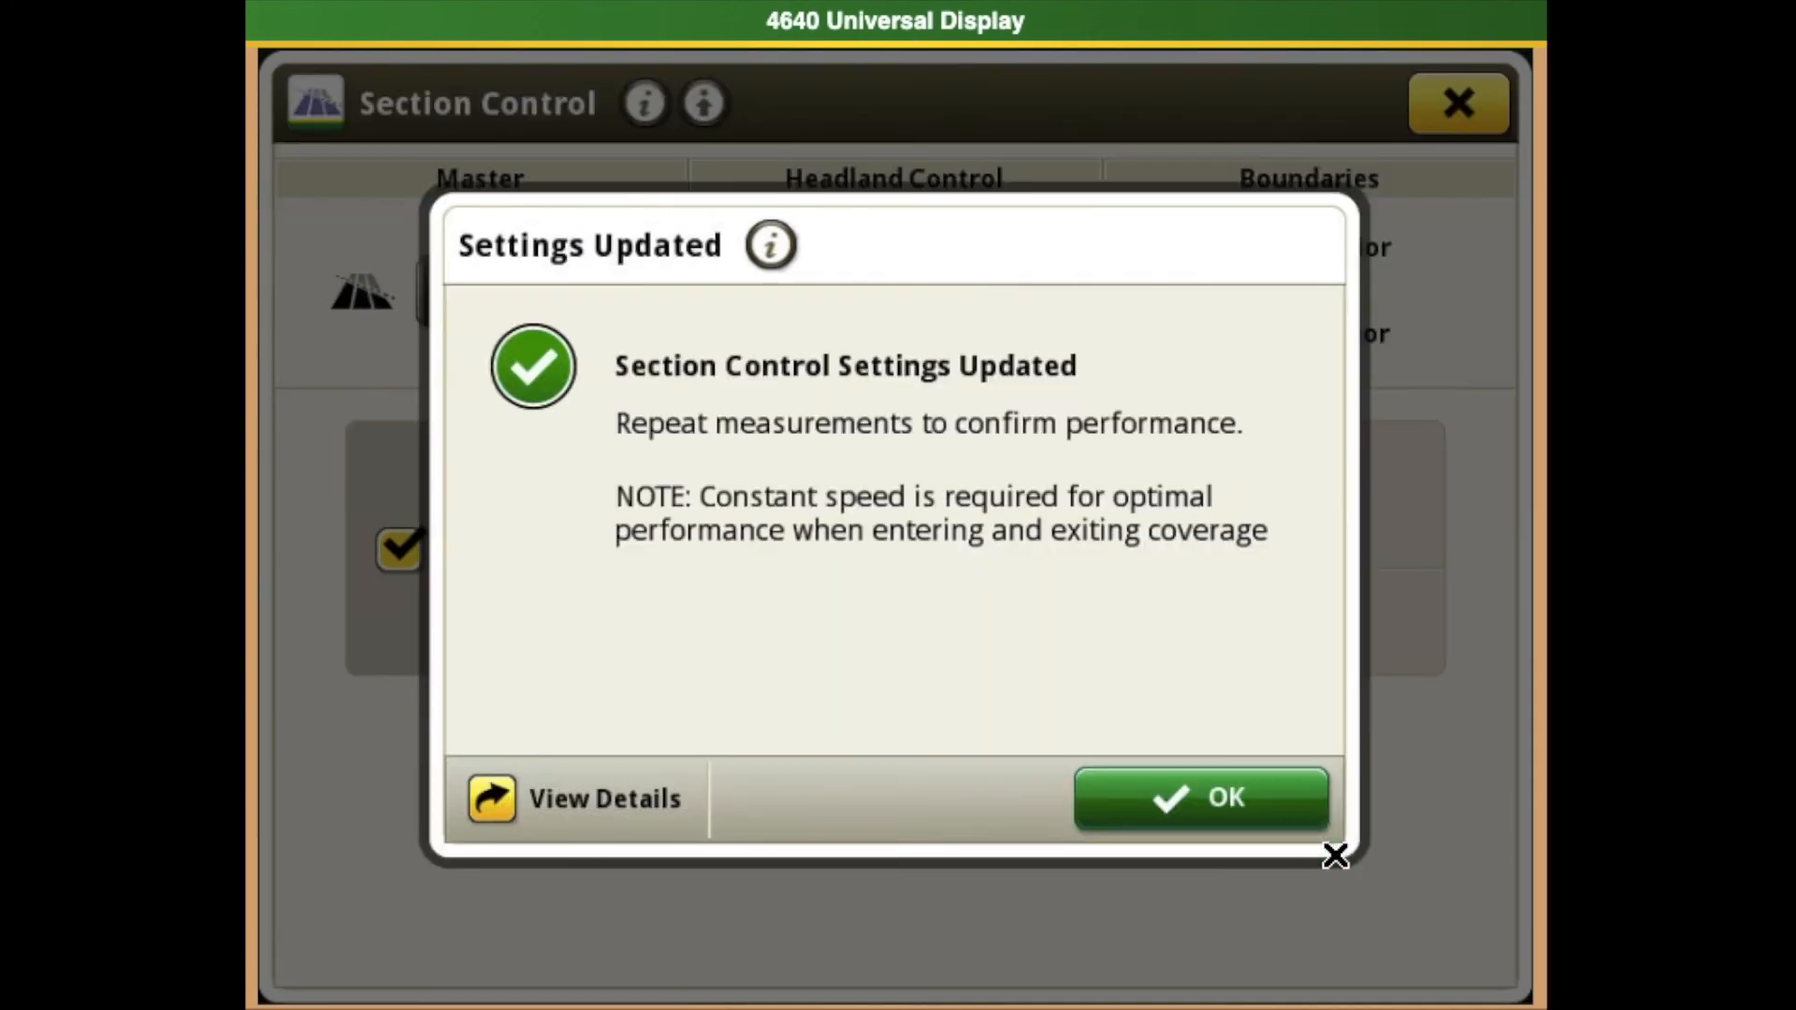
mouse_move(868, 420)
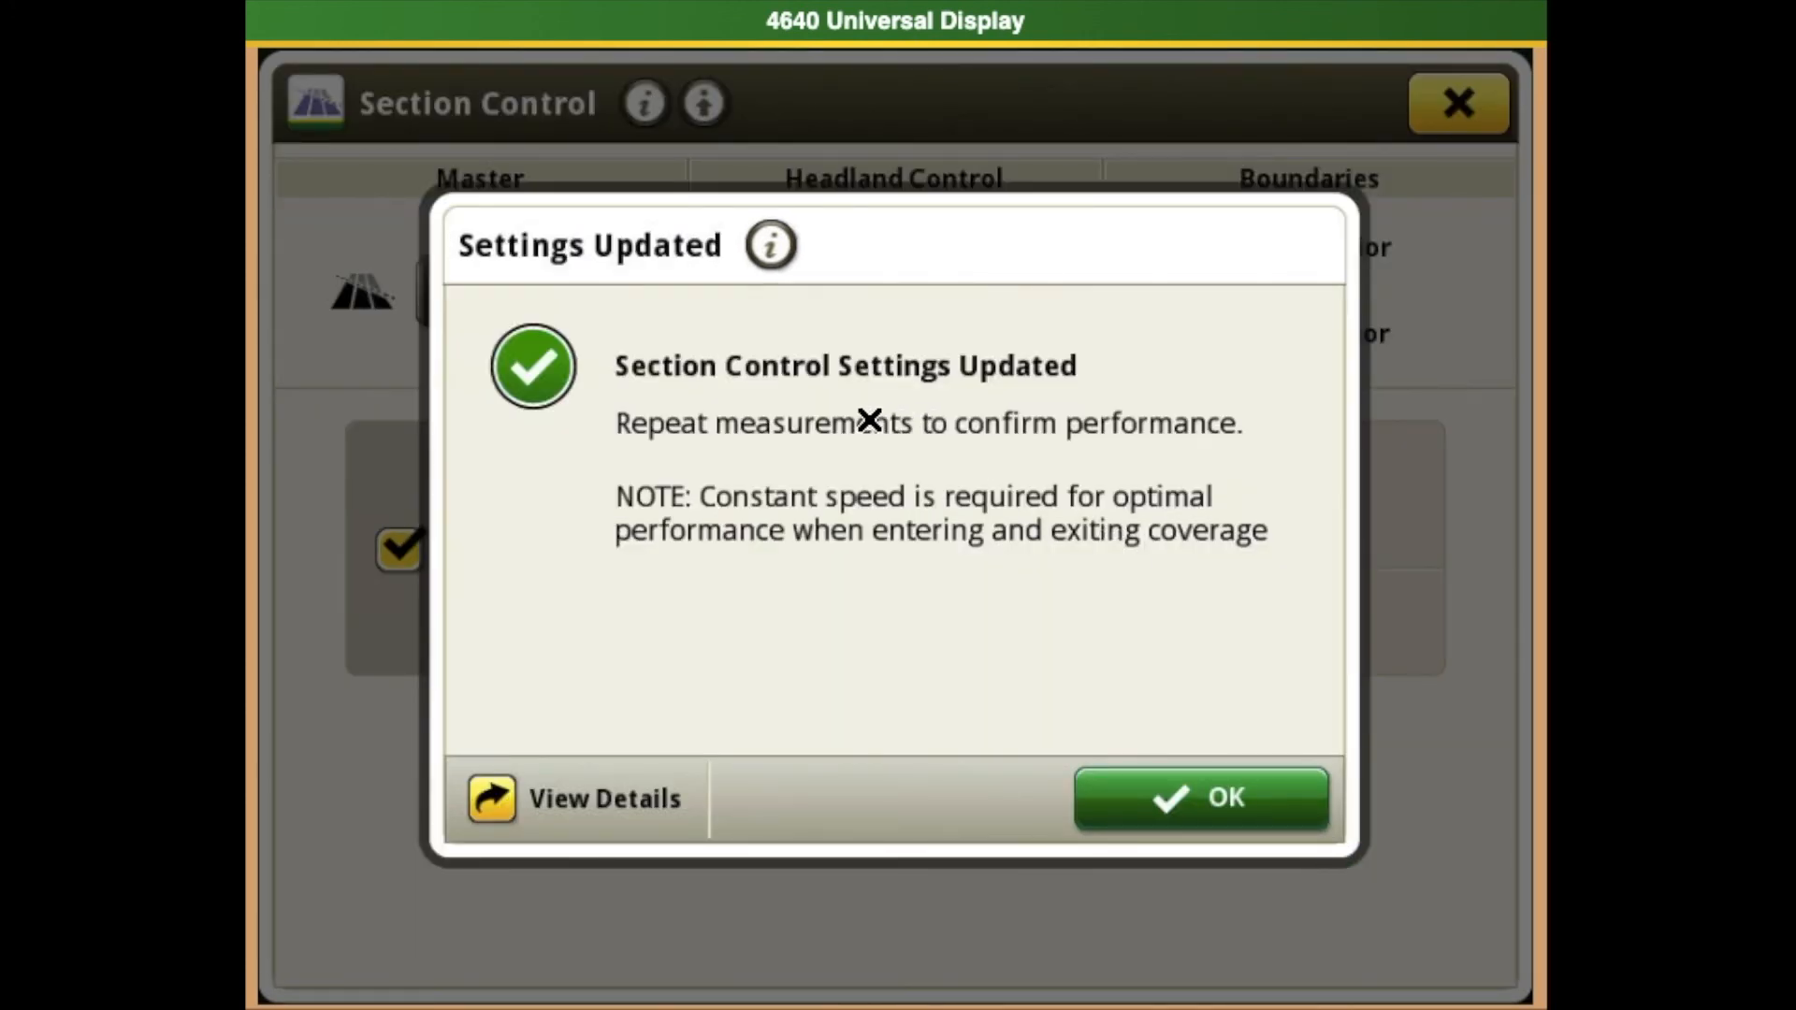
mouse_move(822, 409)
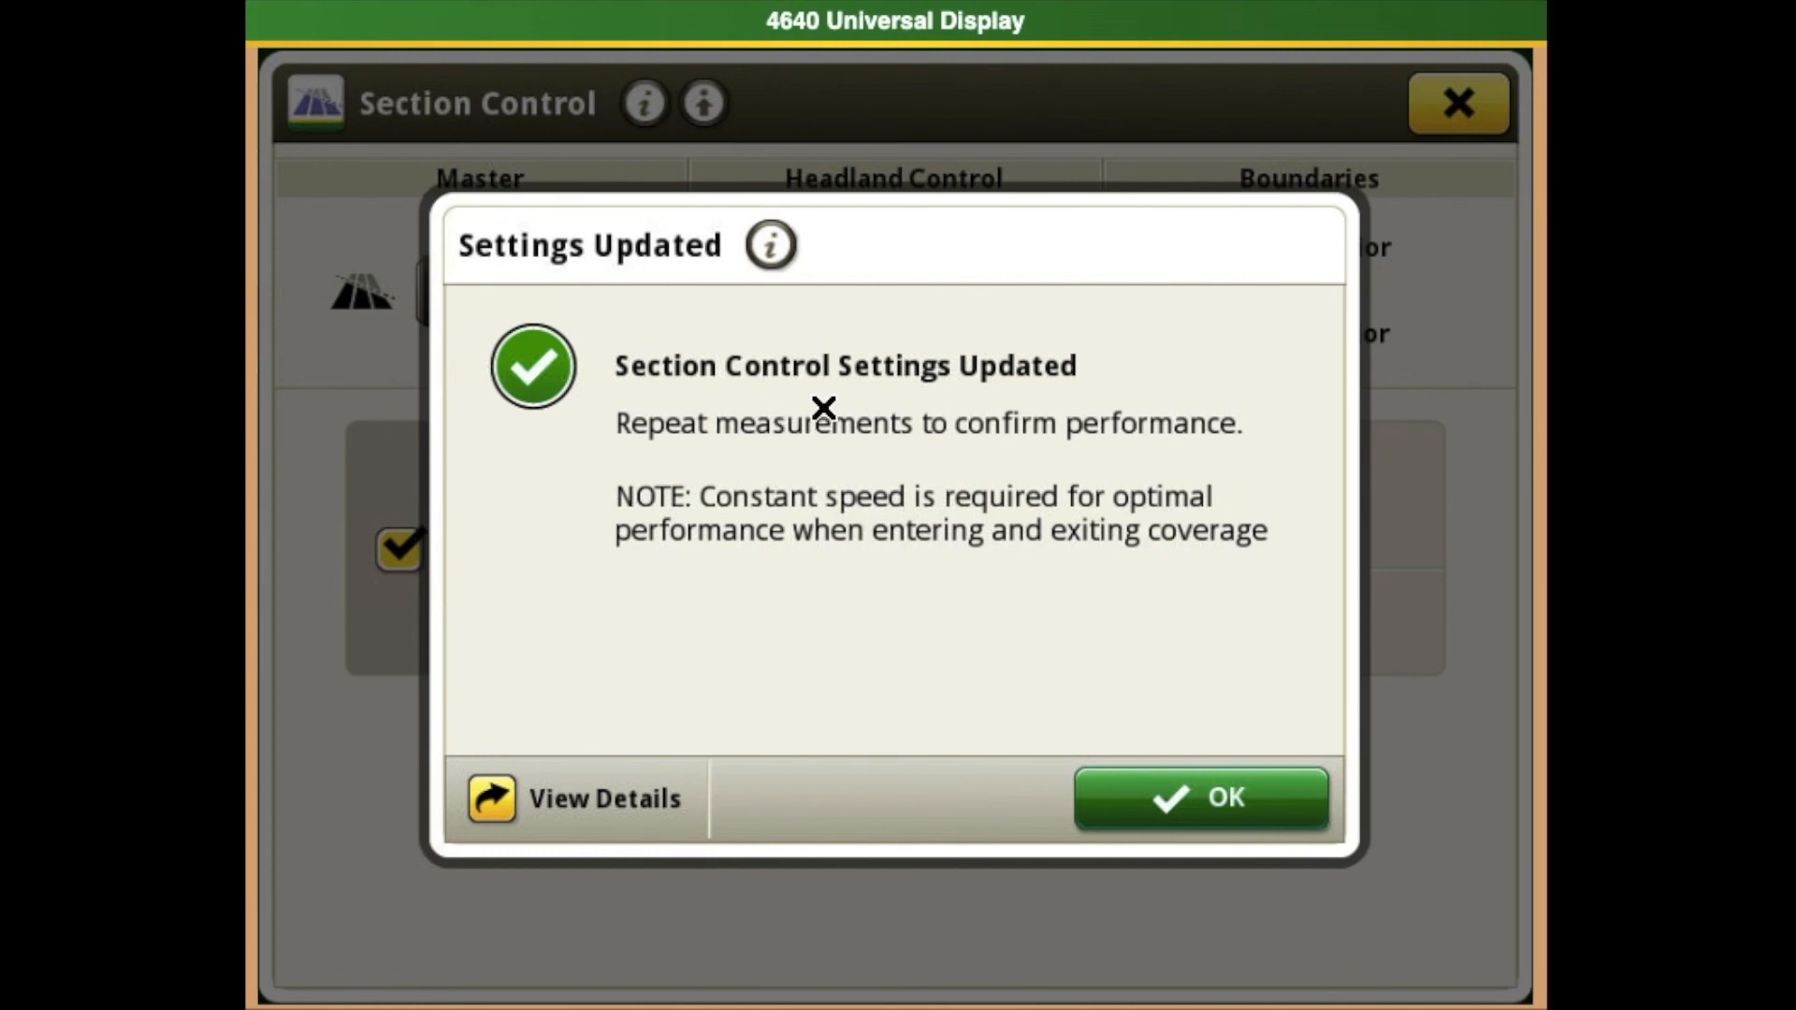
mouse_move(870, 480)
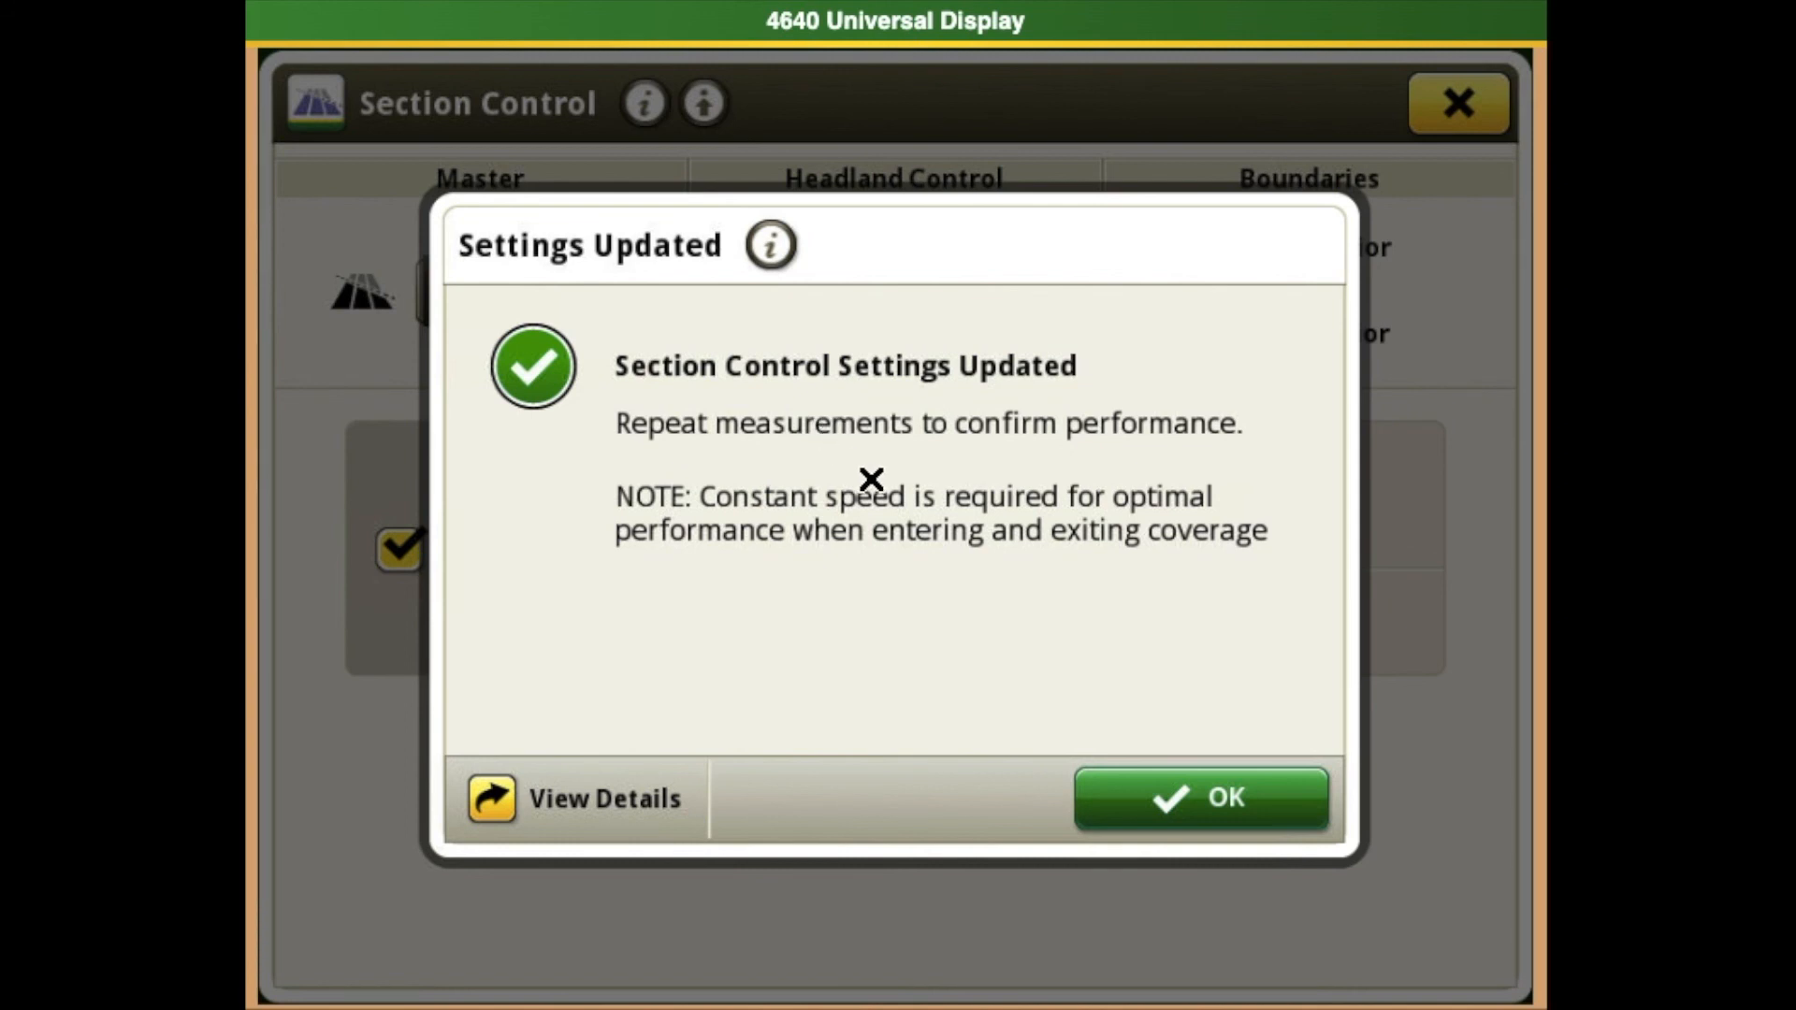
mouse_move(1159, 798)
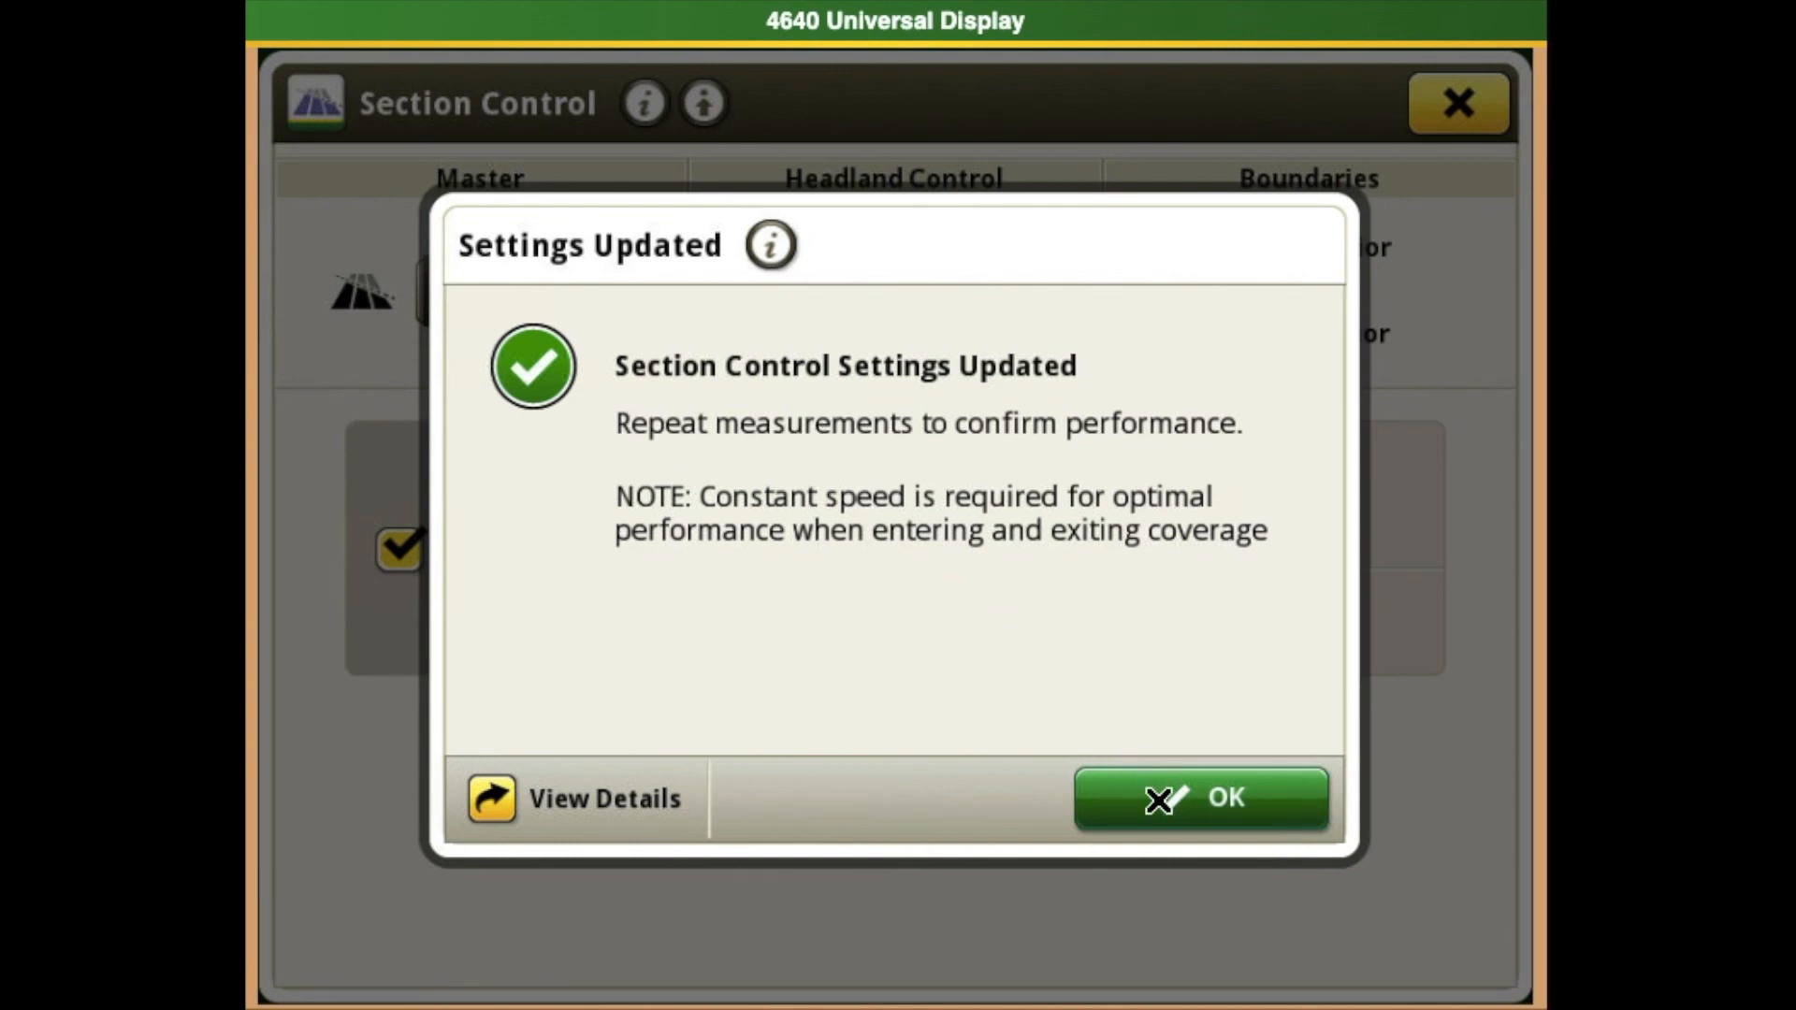
click(1200, 798)
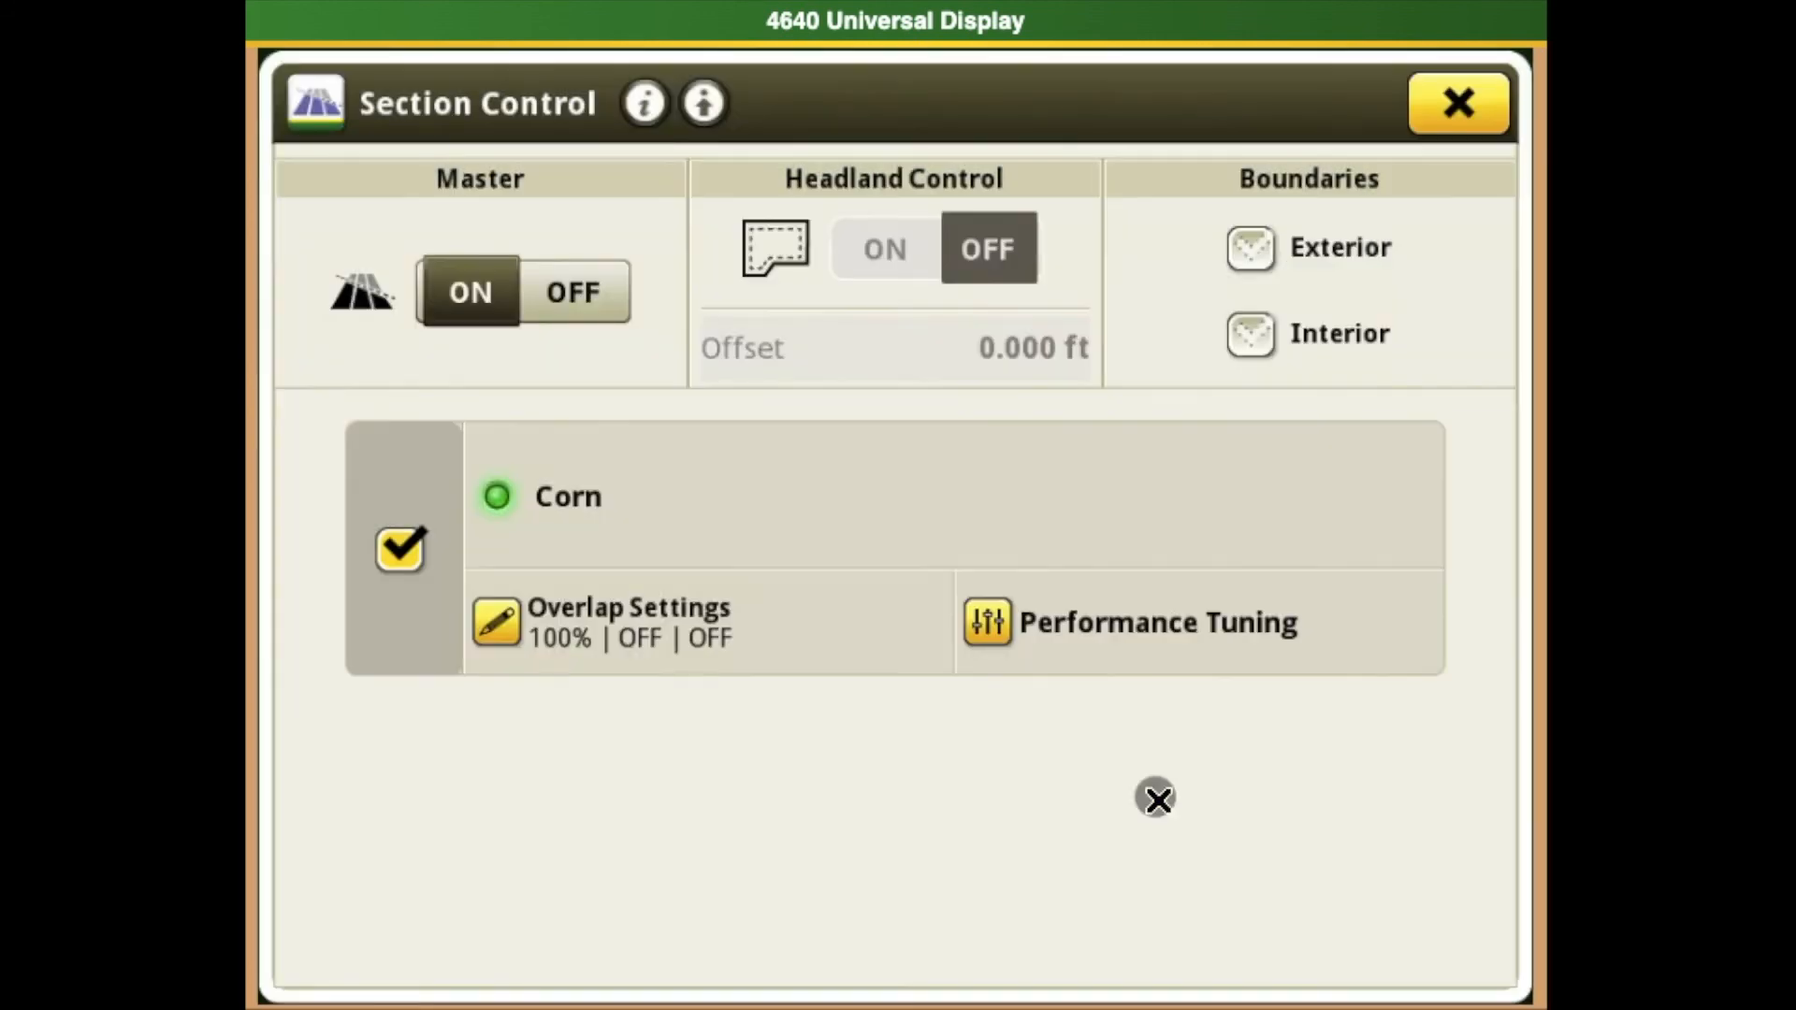